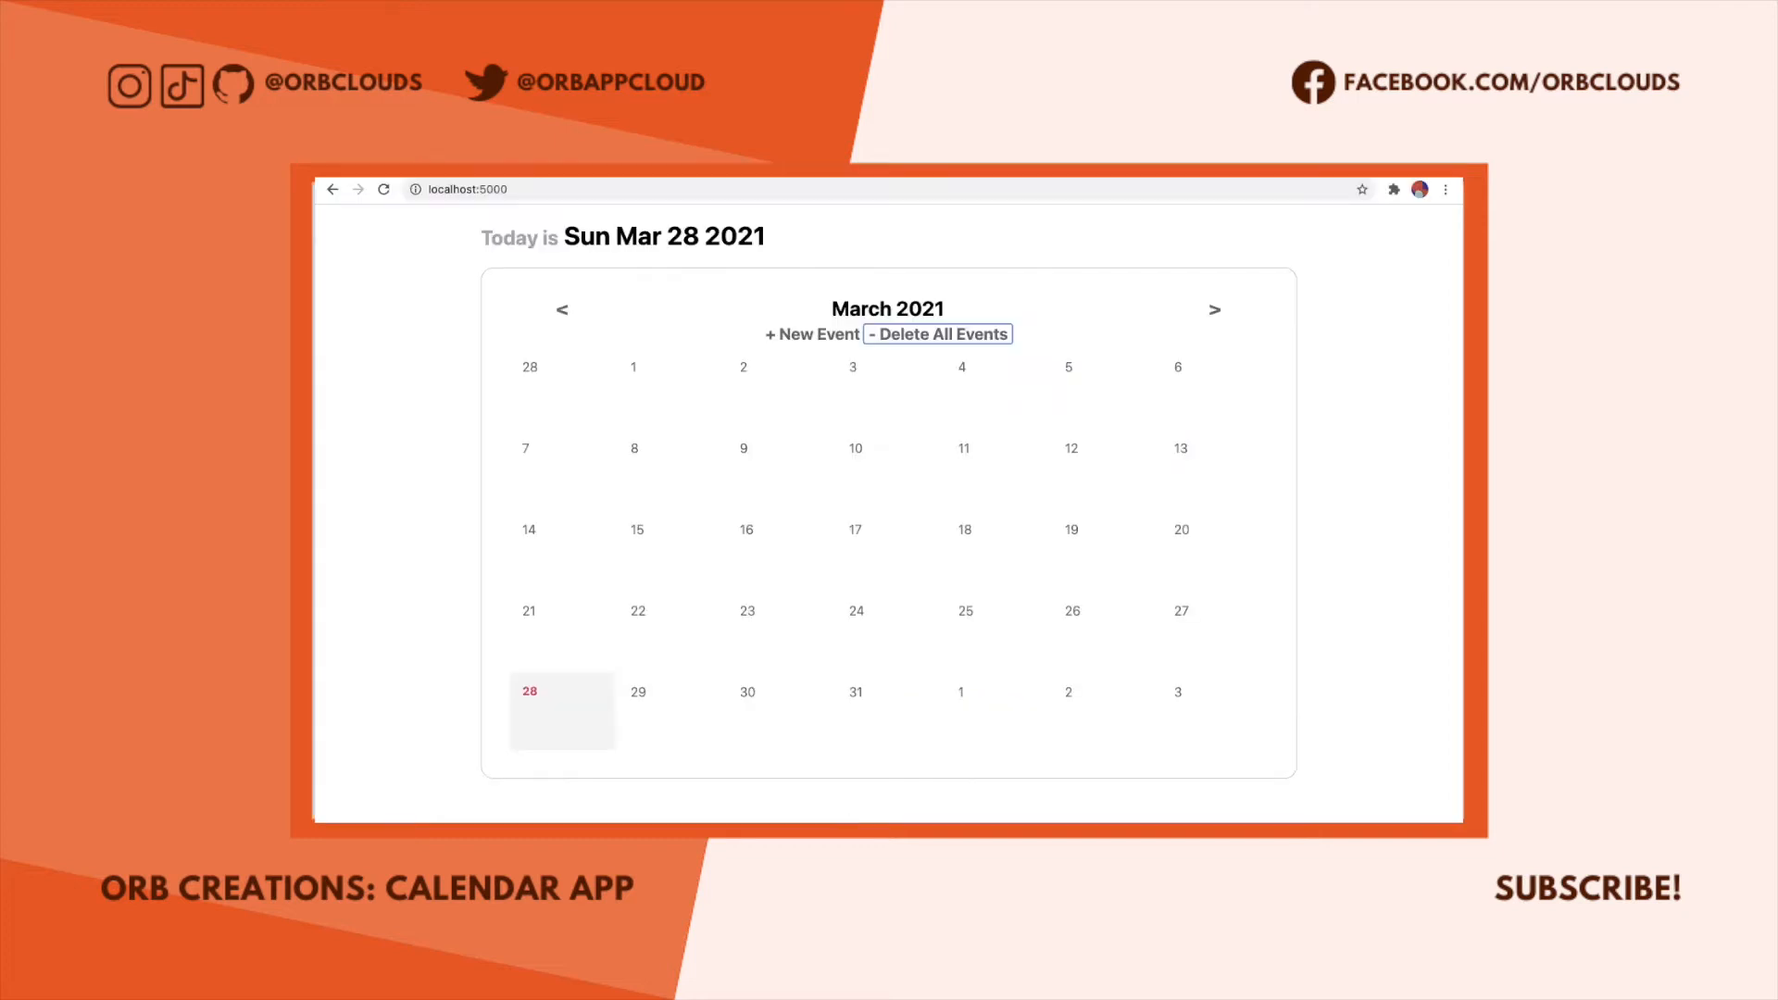
Create a new event named Wow on the March 28 day page of the calendar.
click(562, 711)
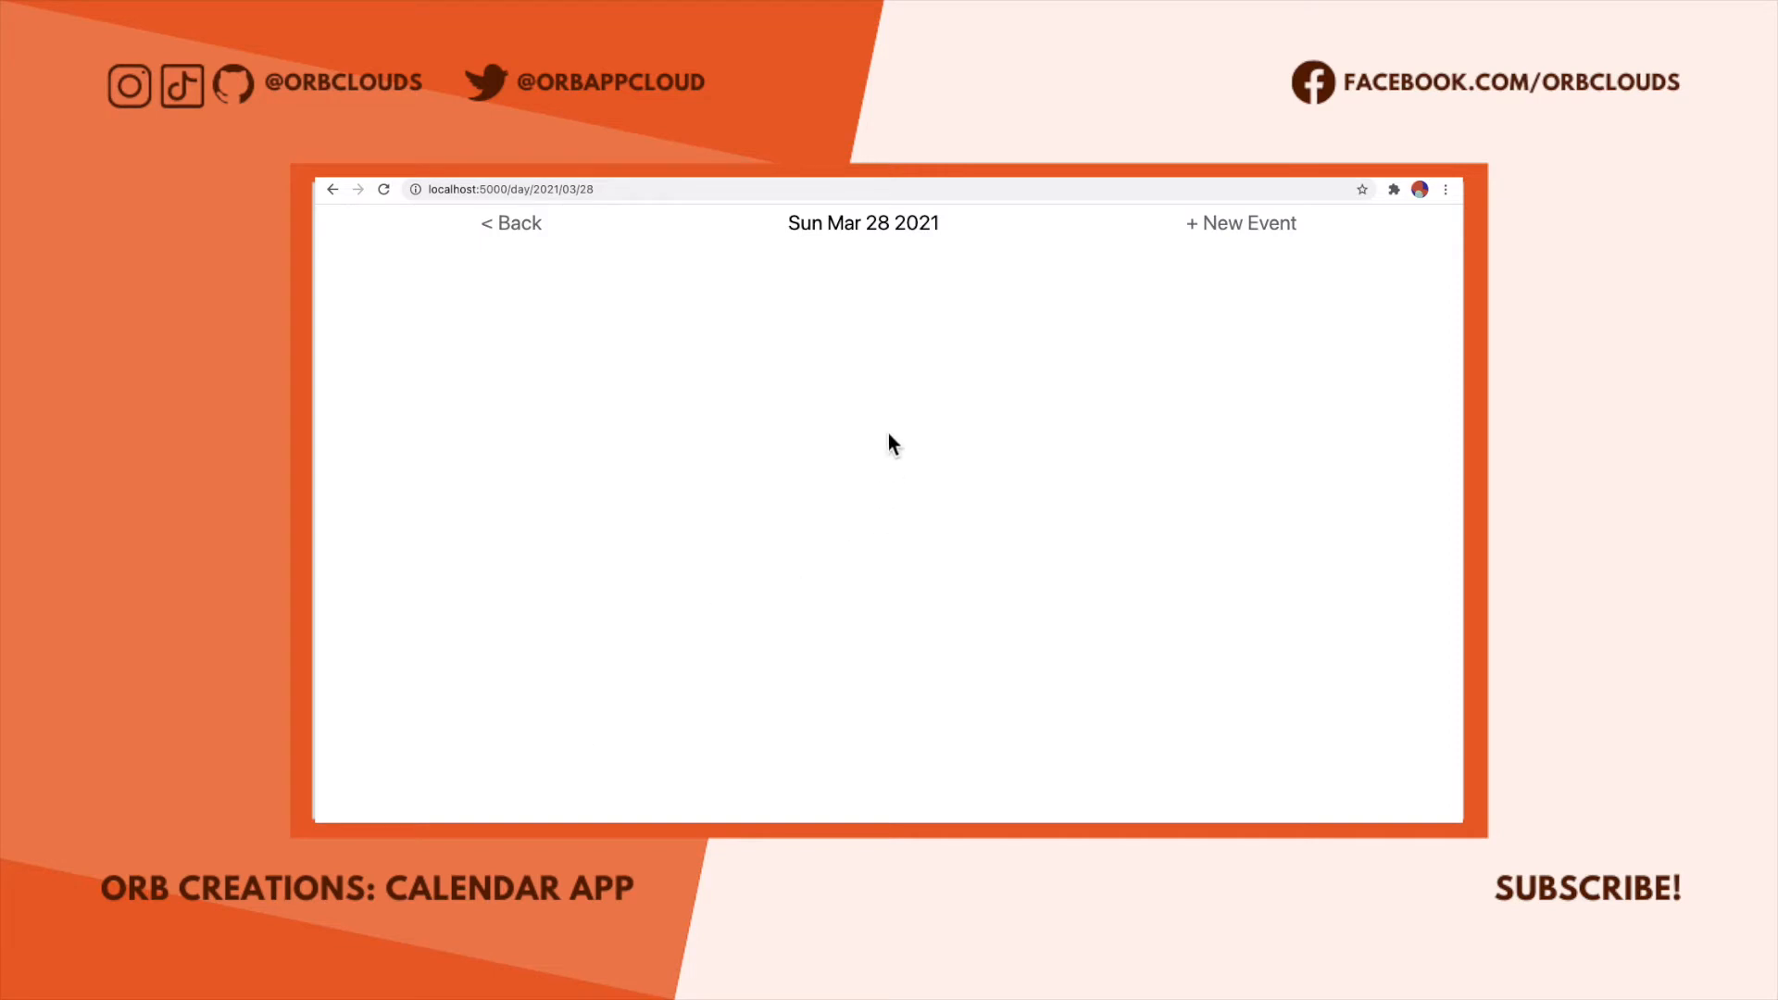
click(1241, 222)
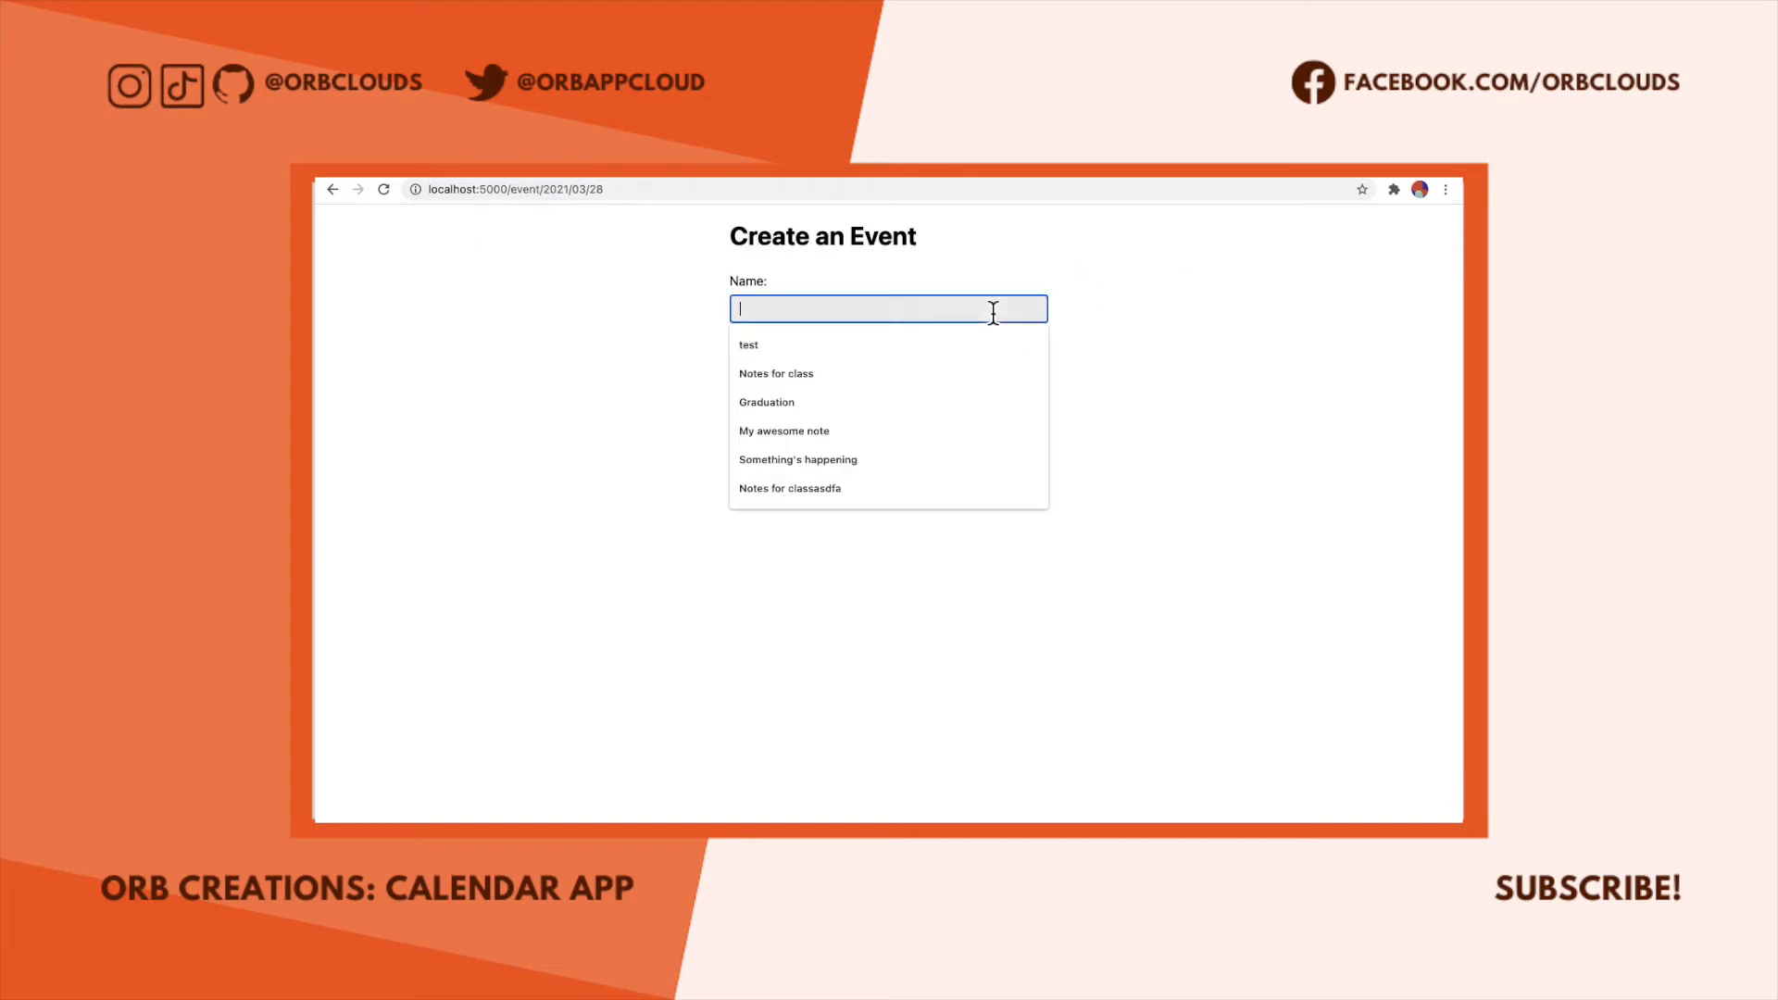
text(Wow, an event)
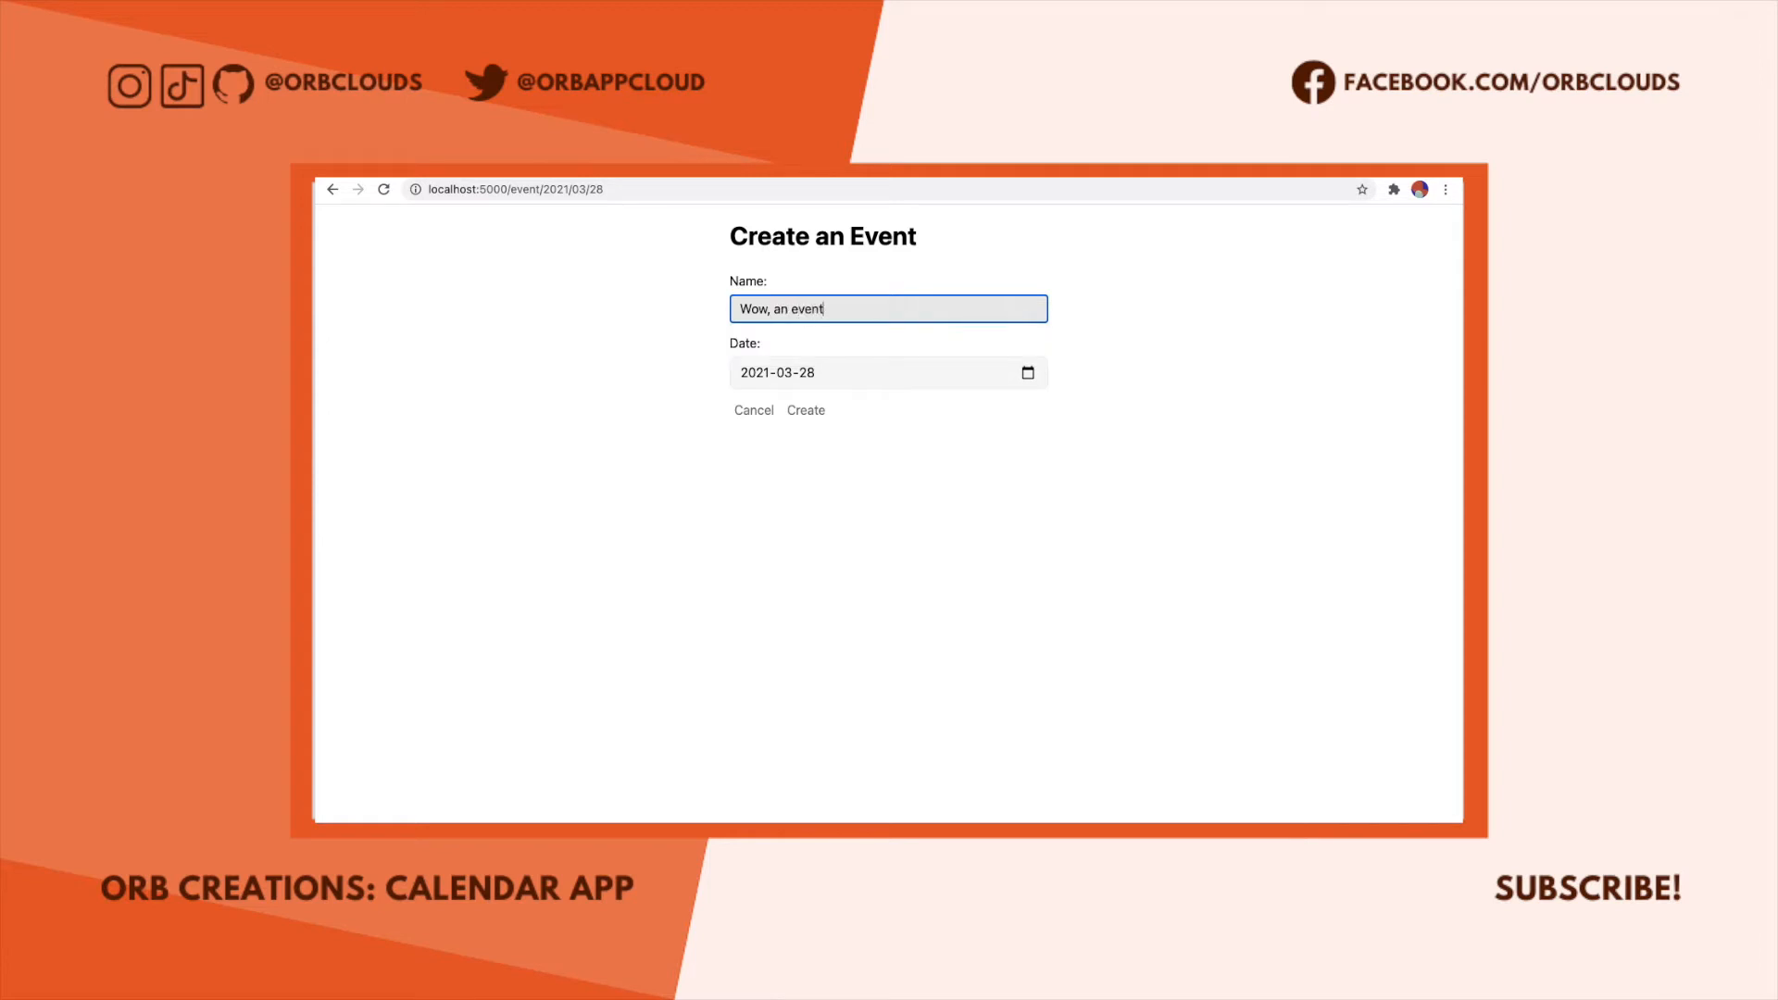
click(806, 411)
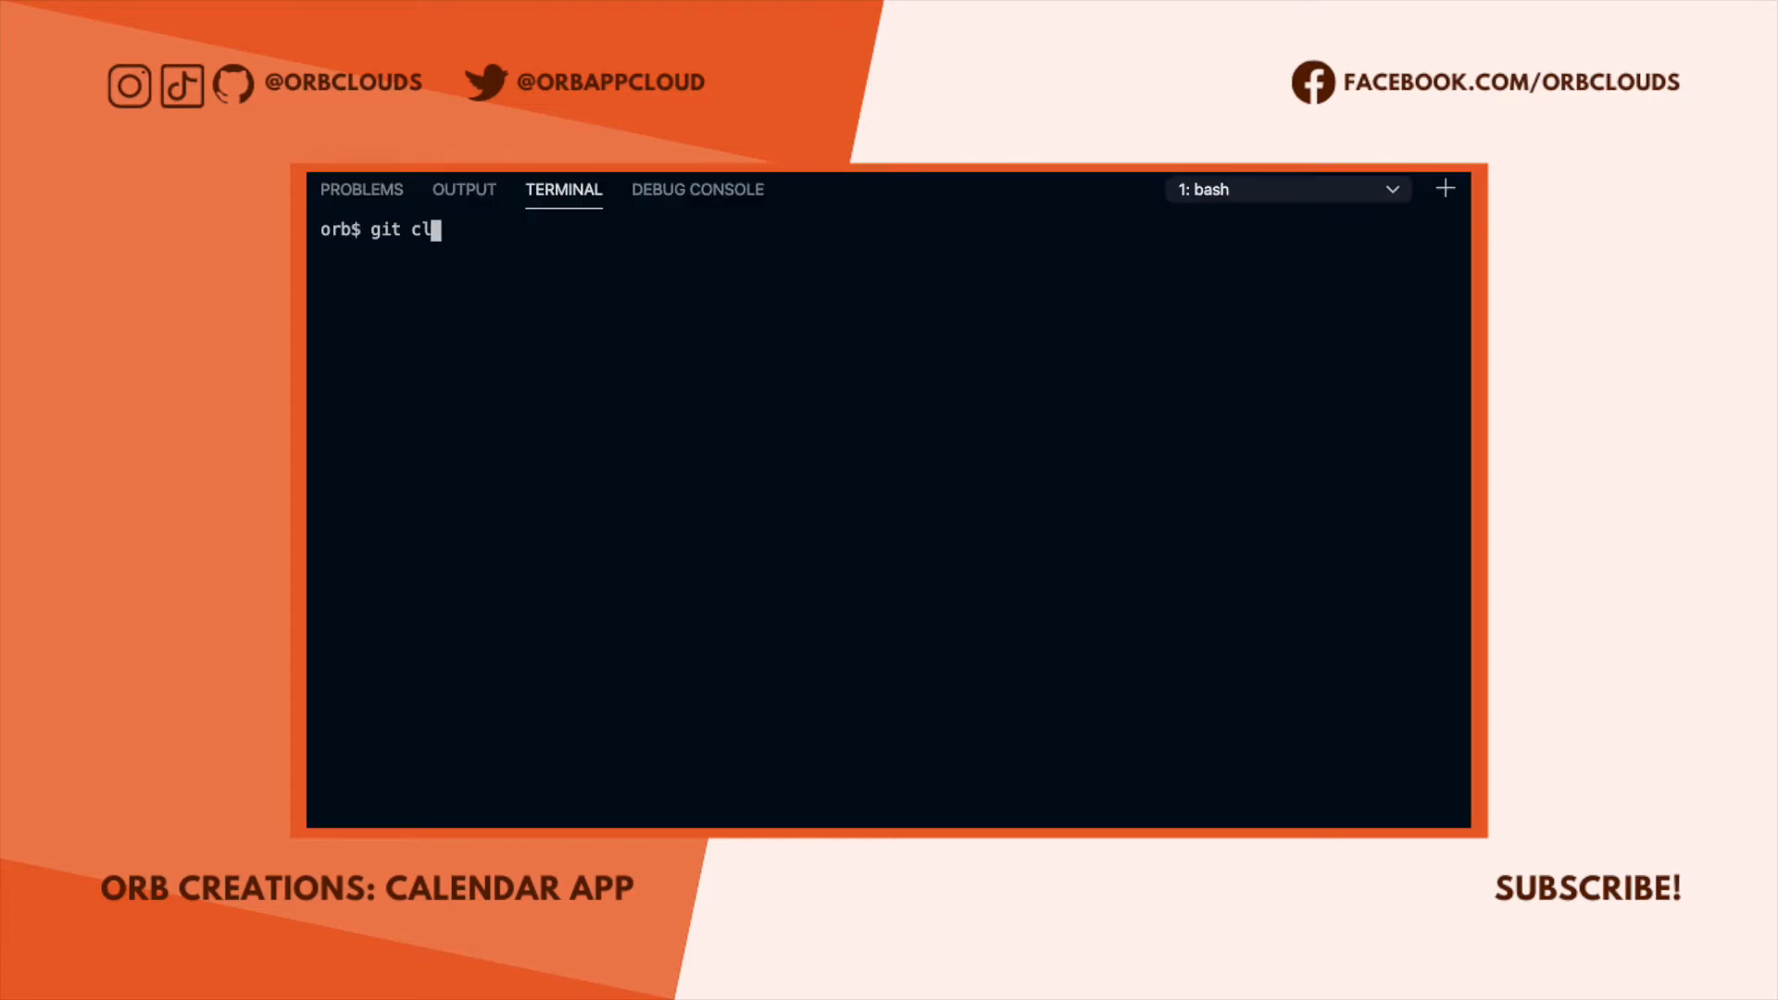
Clone the orbclouds template-svelte repository from GitHub in the terminal.
text(one https://github.c)
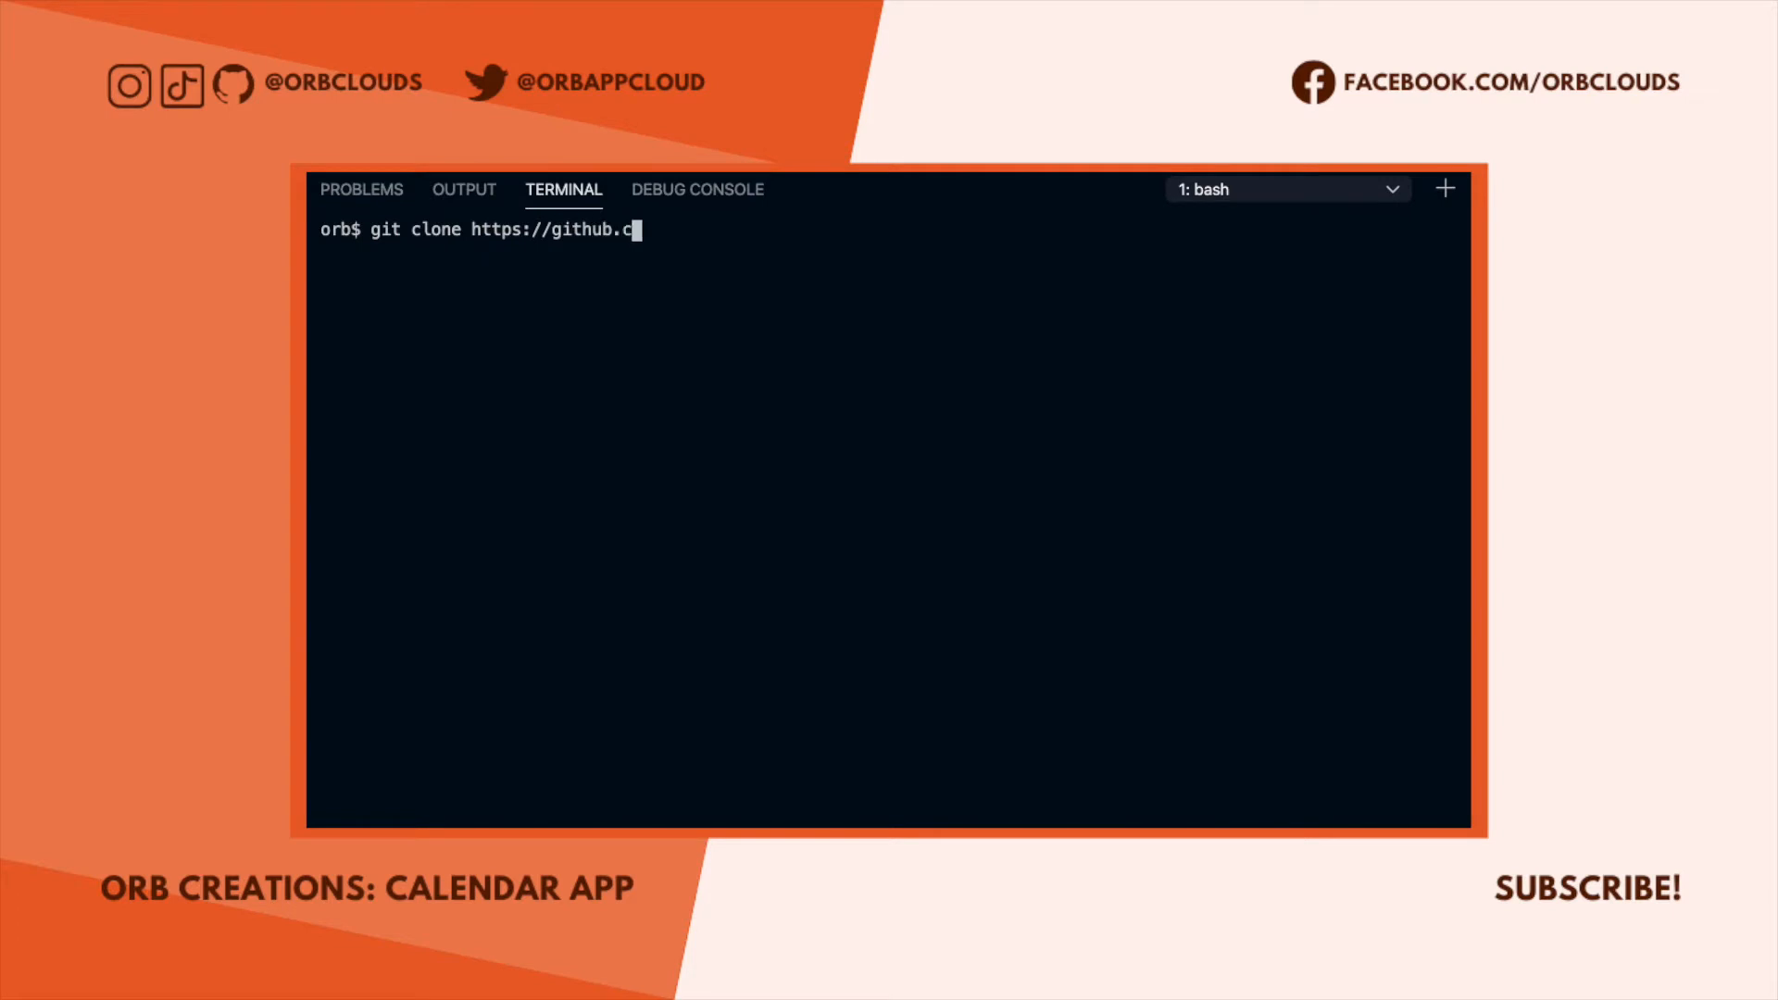
text(om/orbclouds/template-svelt)
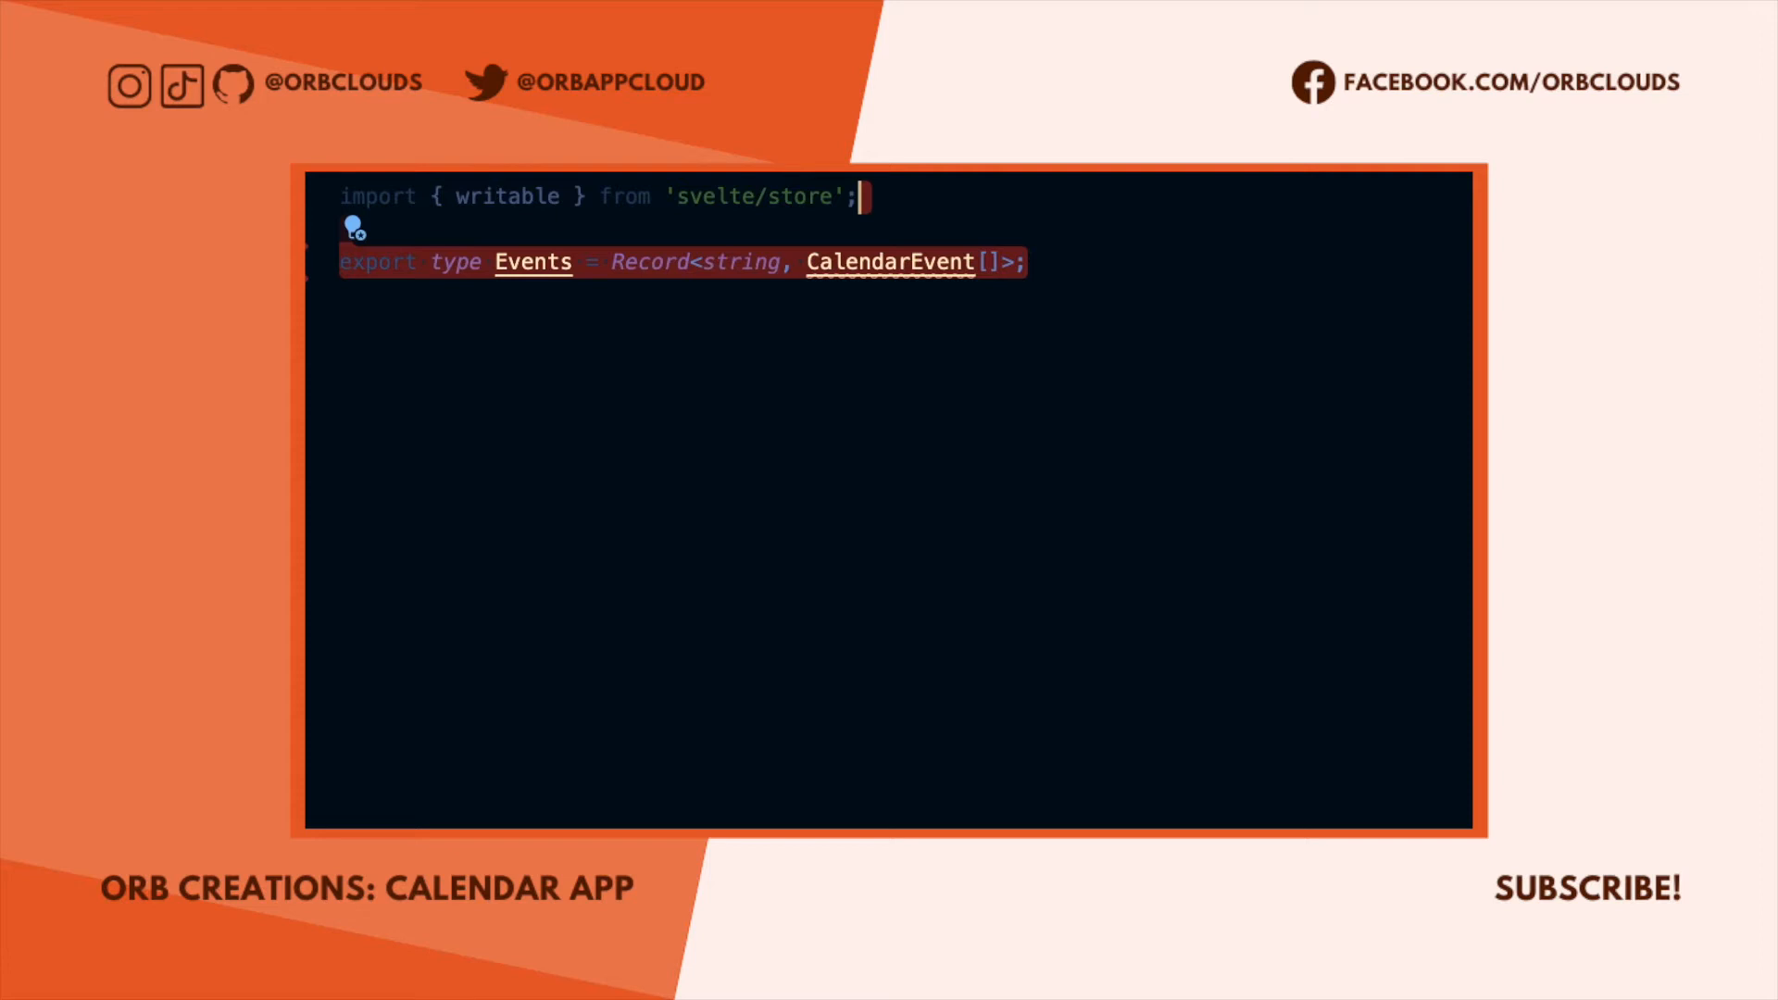
Define the CalendarEvent string type and an events writable<Events> store with a set callback.
text(type CalendarEvent = string;)
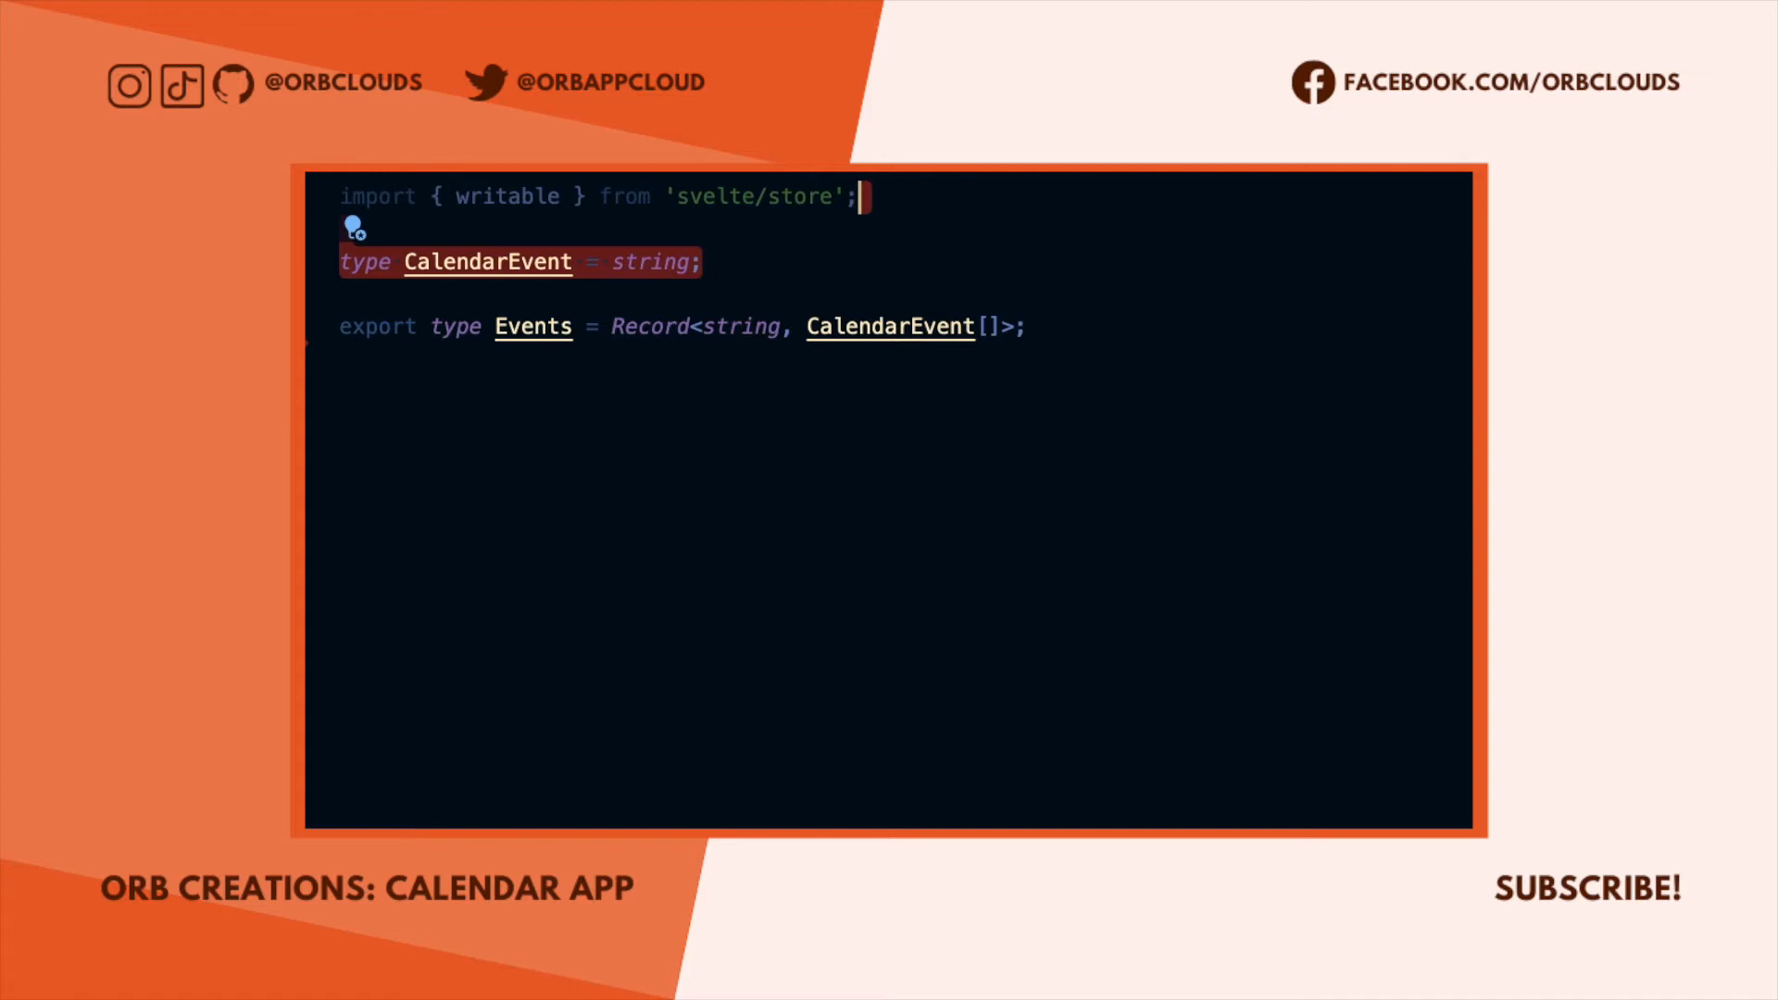
text(const events = writable<Events>({}, (set) => {});)
text(set(JSON.parse(persistedEvents));)
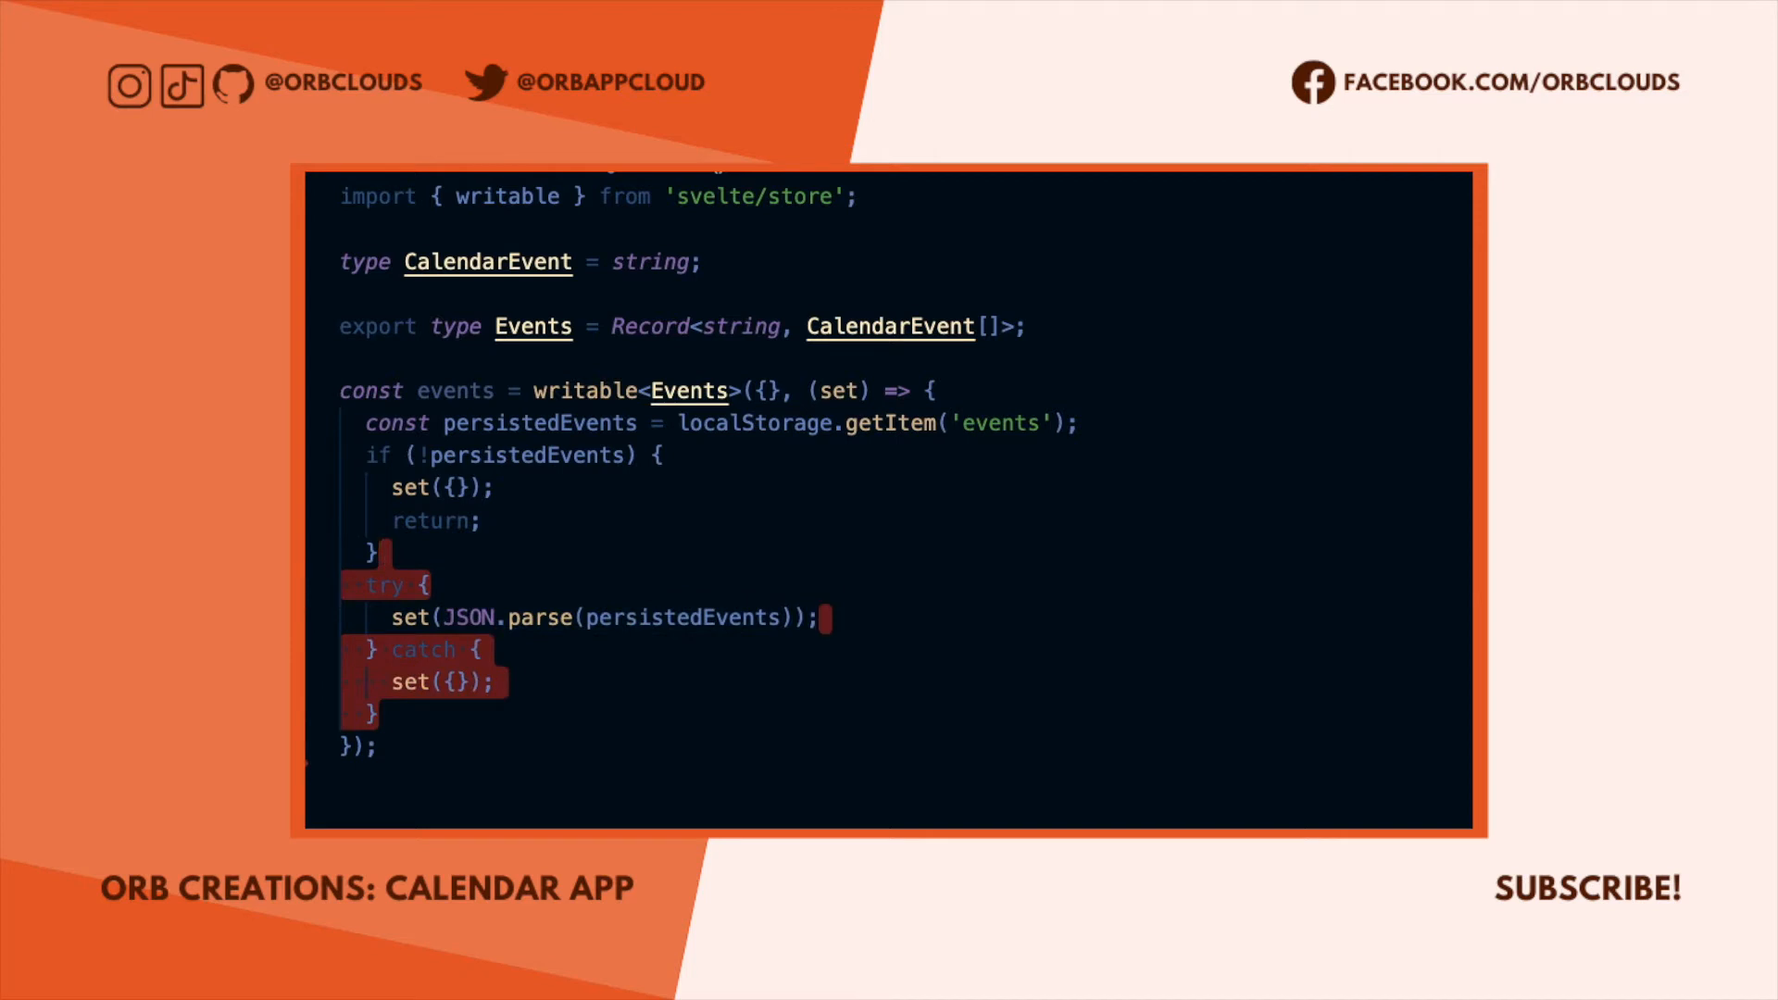
scroll(down, 3)
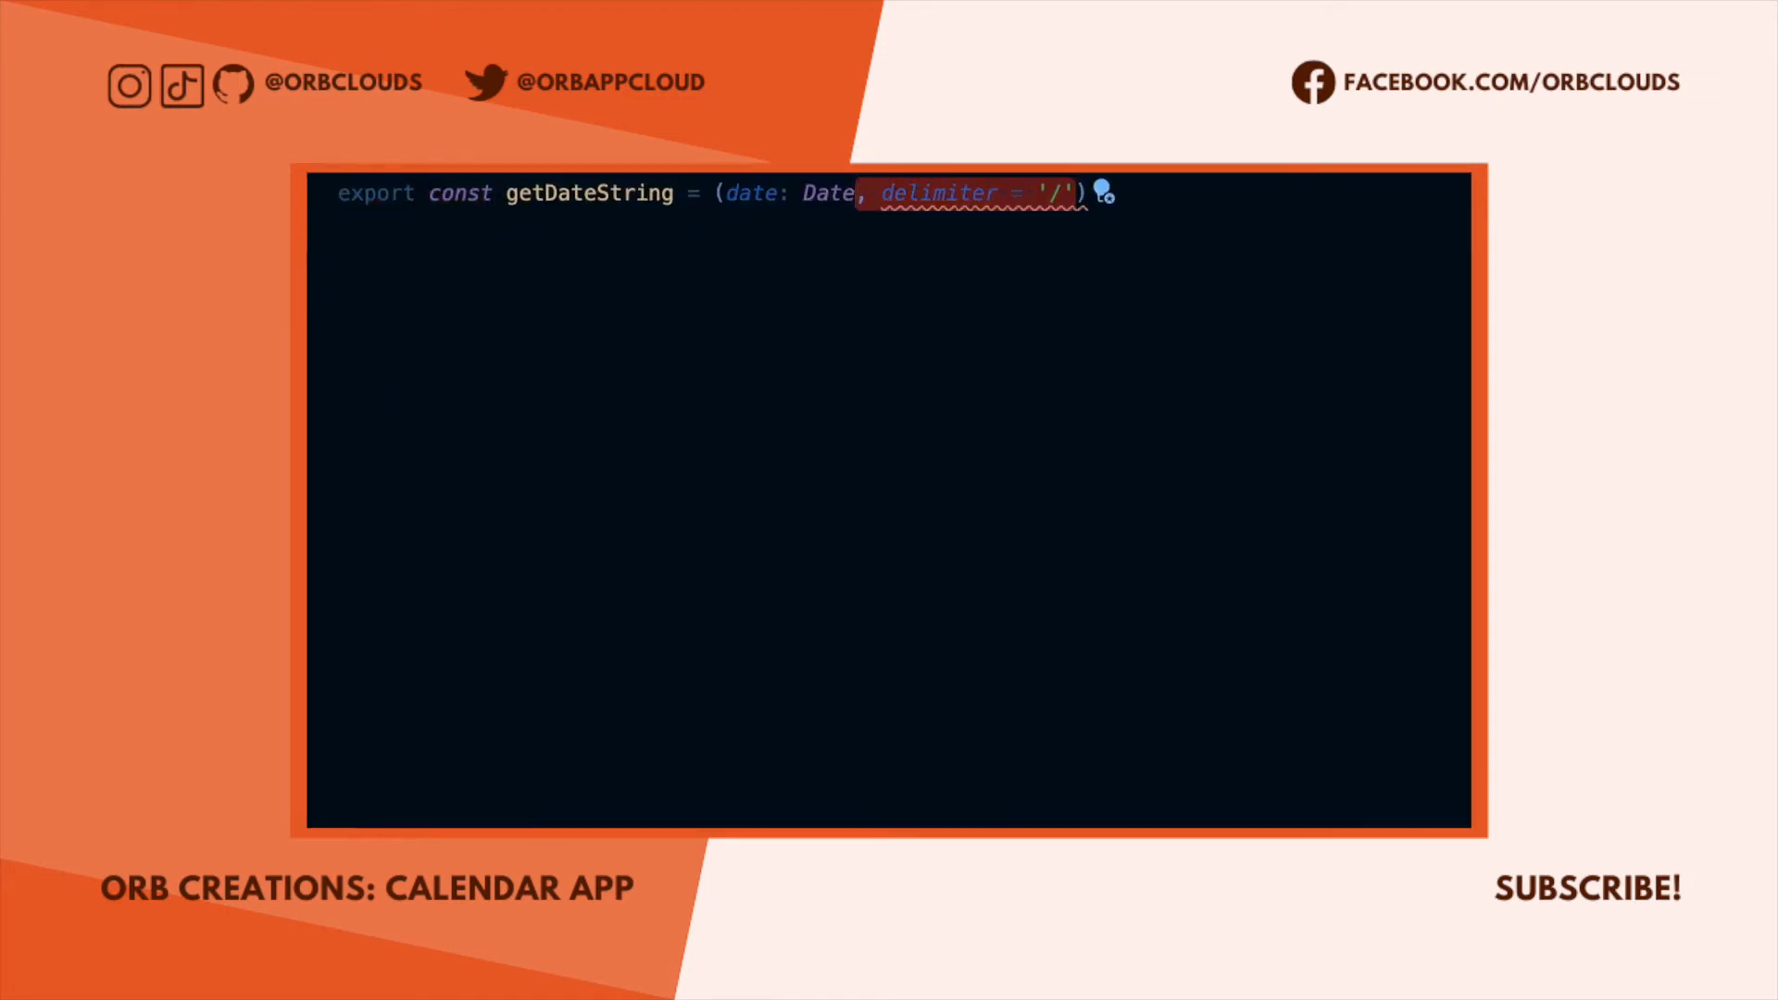
Give getDateString a string return type and add the table's thead markup.
text(: string => {};)
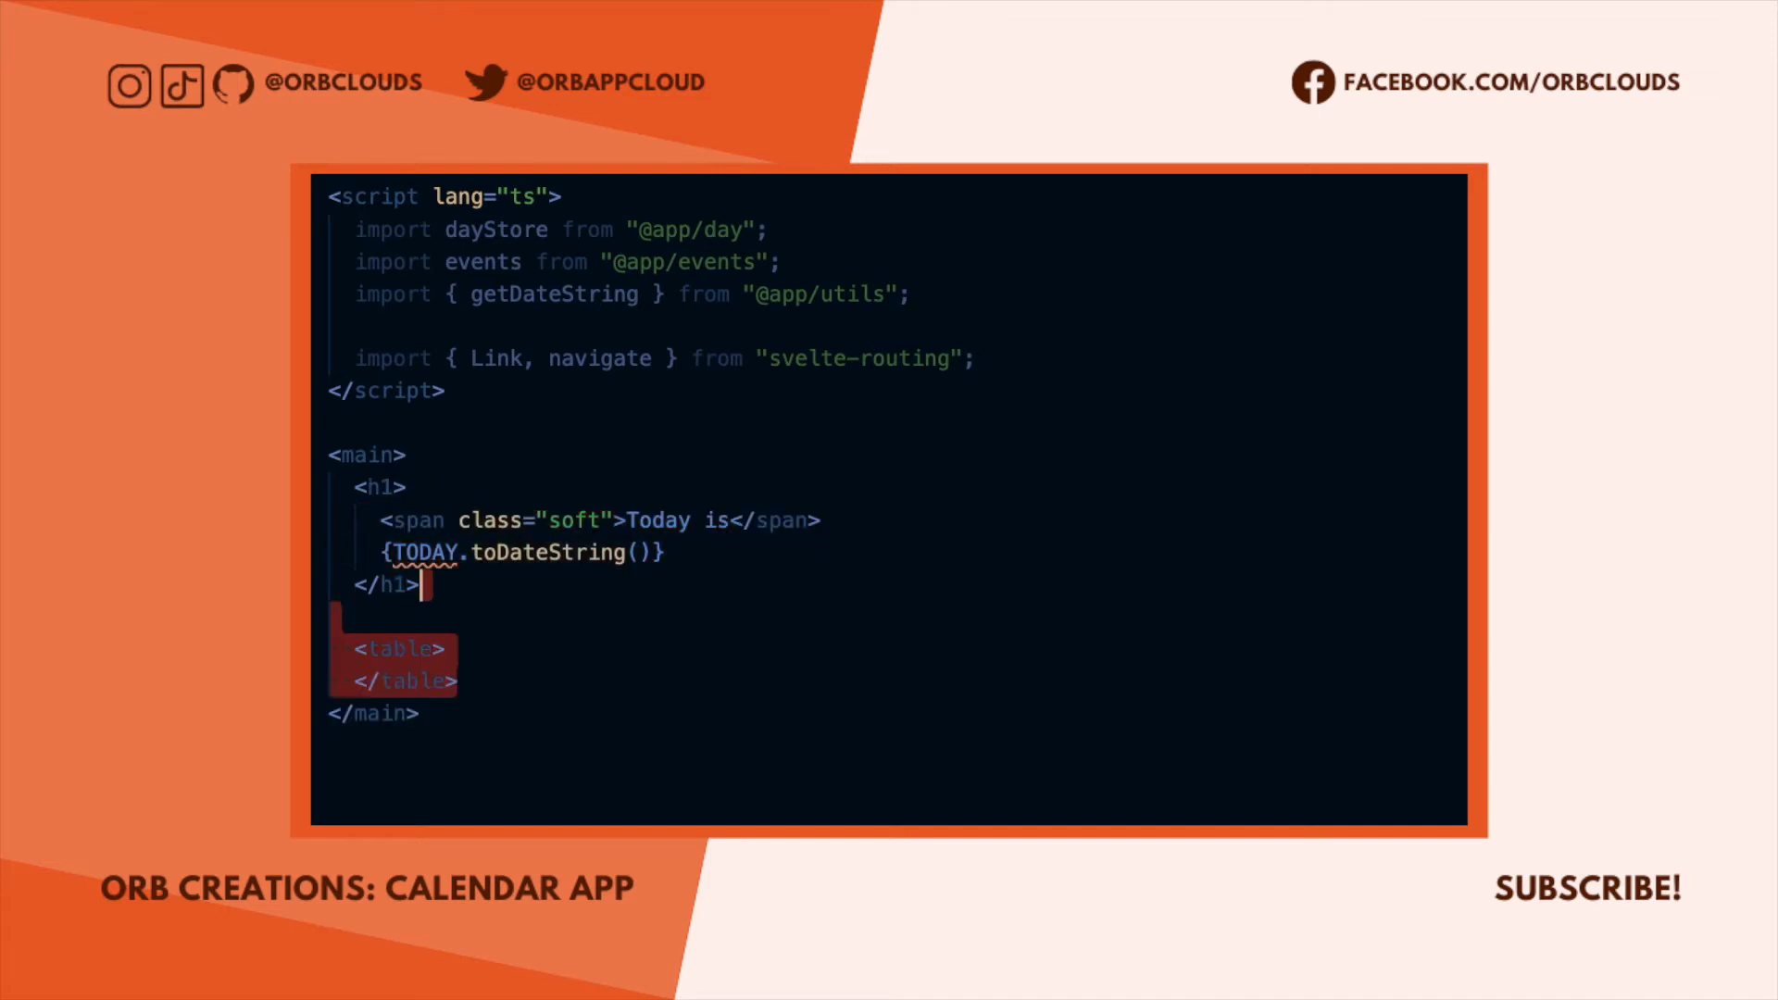
text(<thead></thead>)
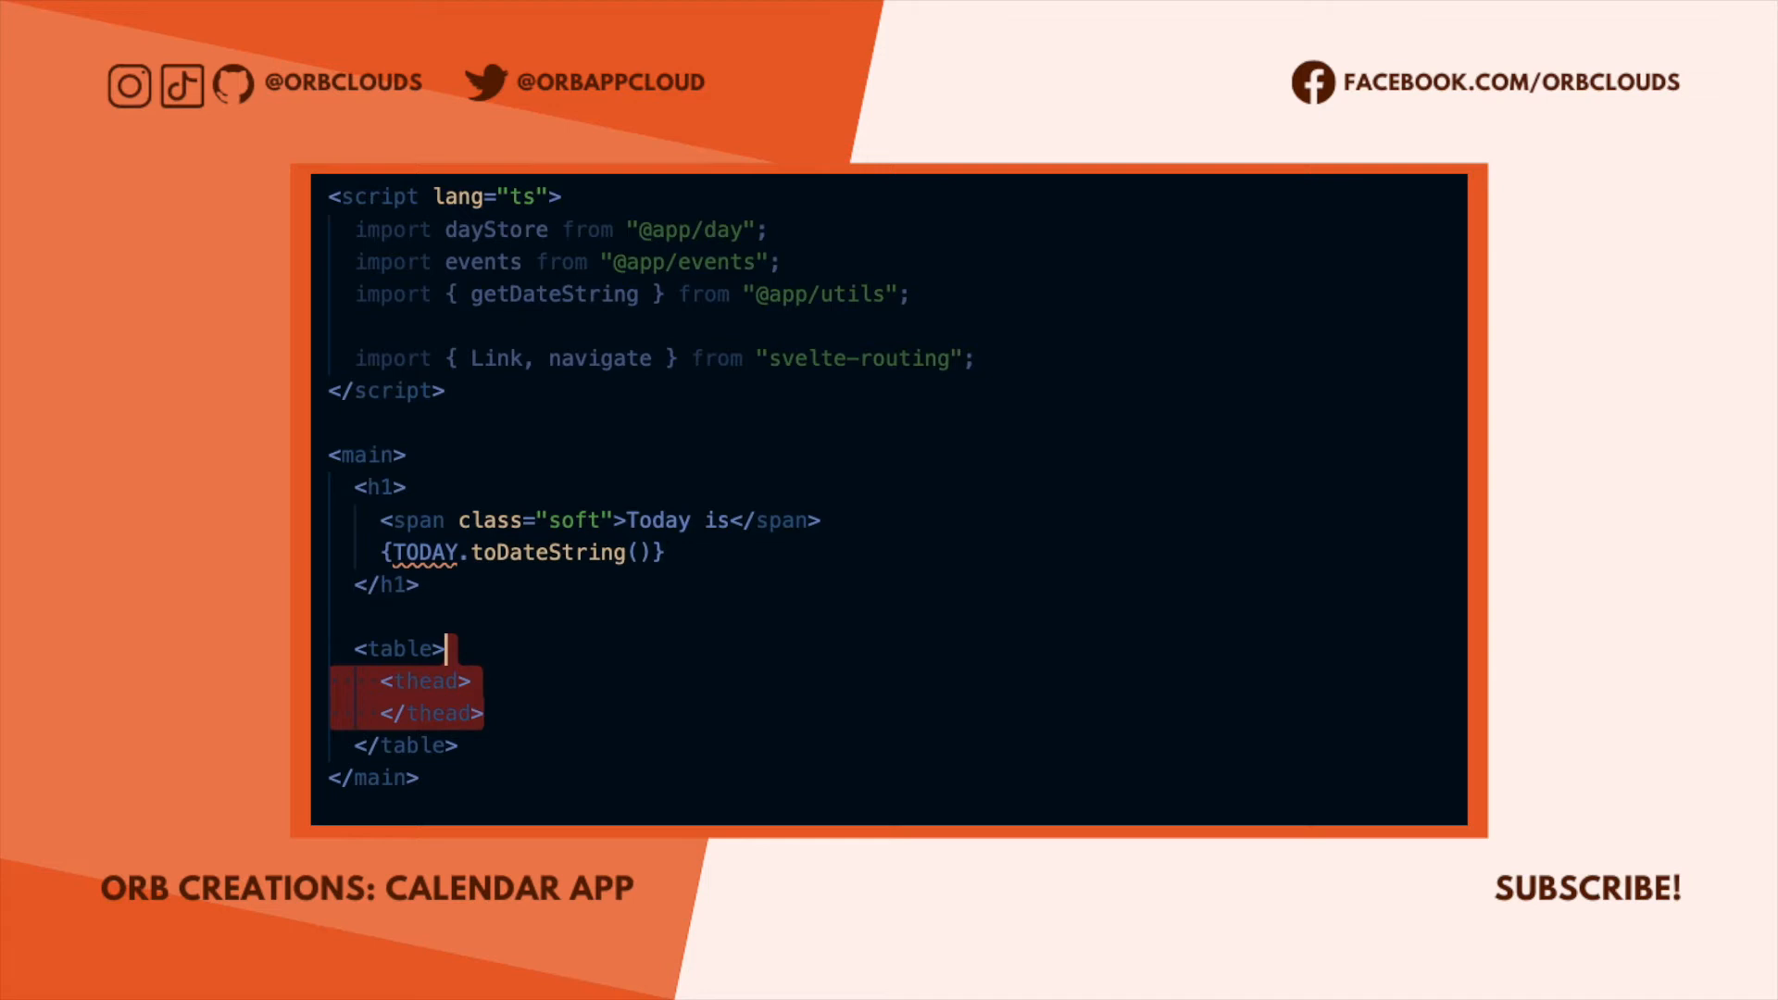
scroll(down, 3)
text({#each week as day)
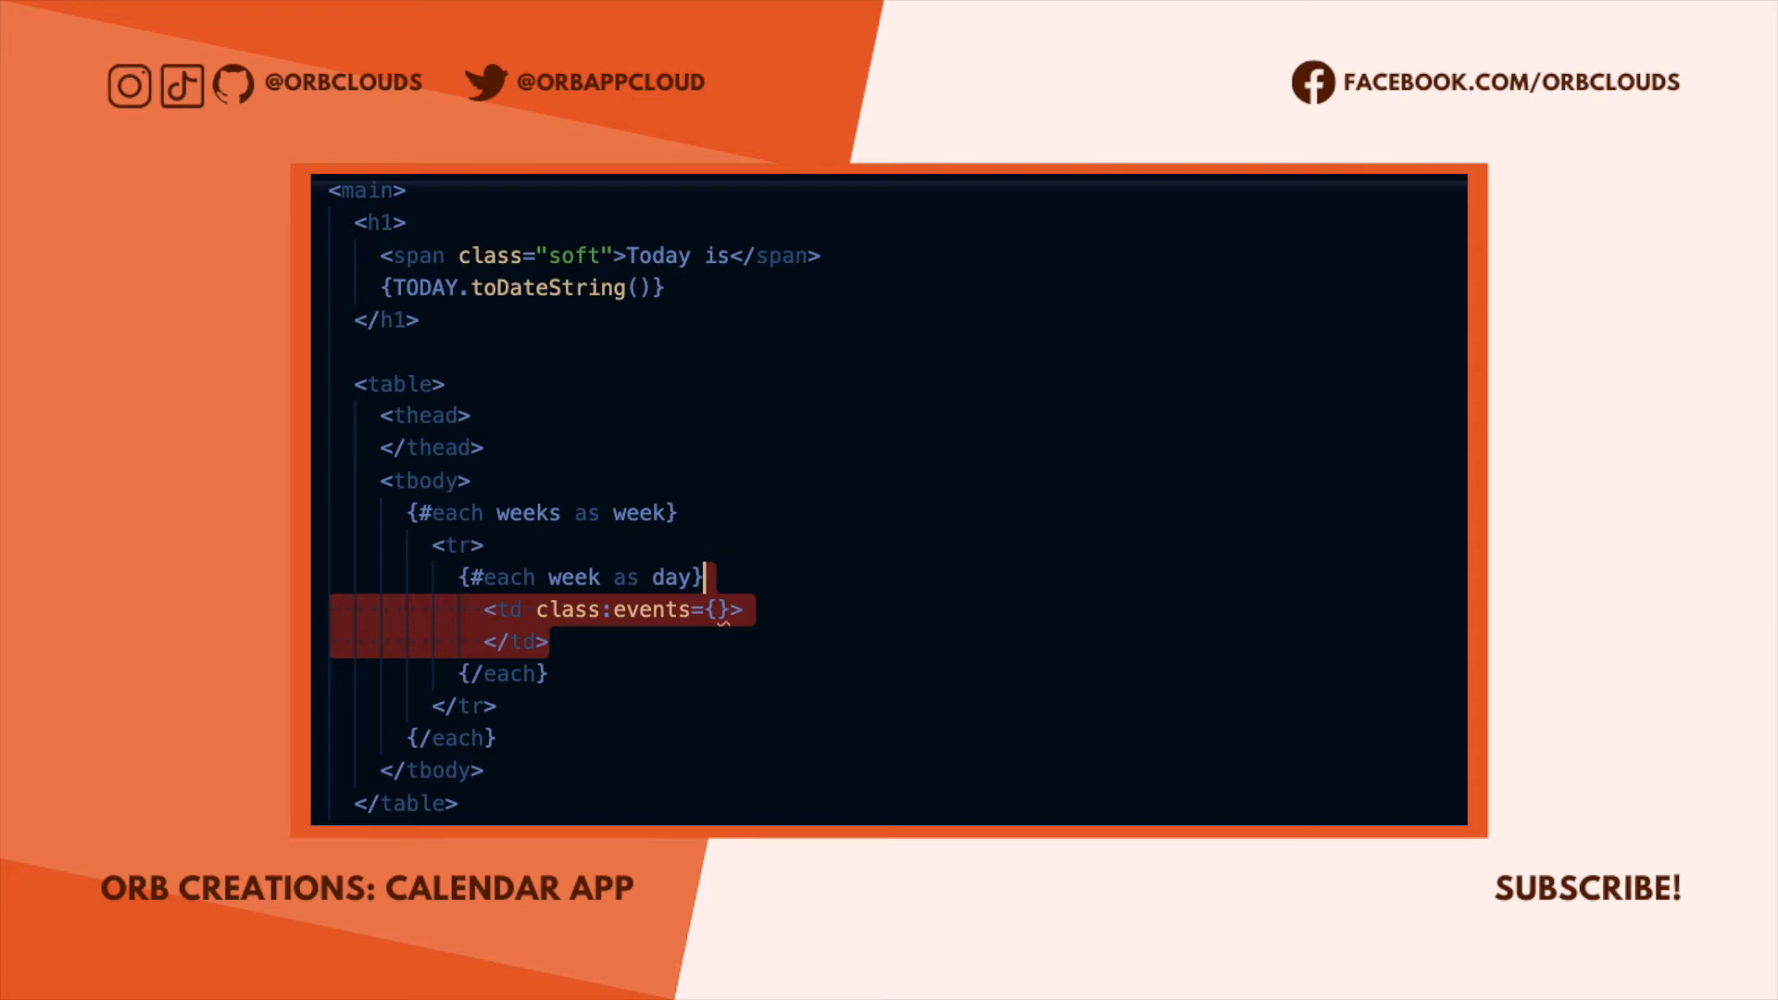
Bind the events class to $events[getDateString(day, "-")] and link each cell to /day/ showing day.getDate().
text($events[getDateString(day, "-")])
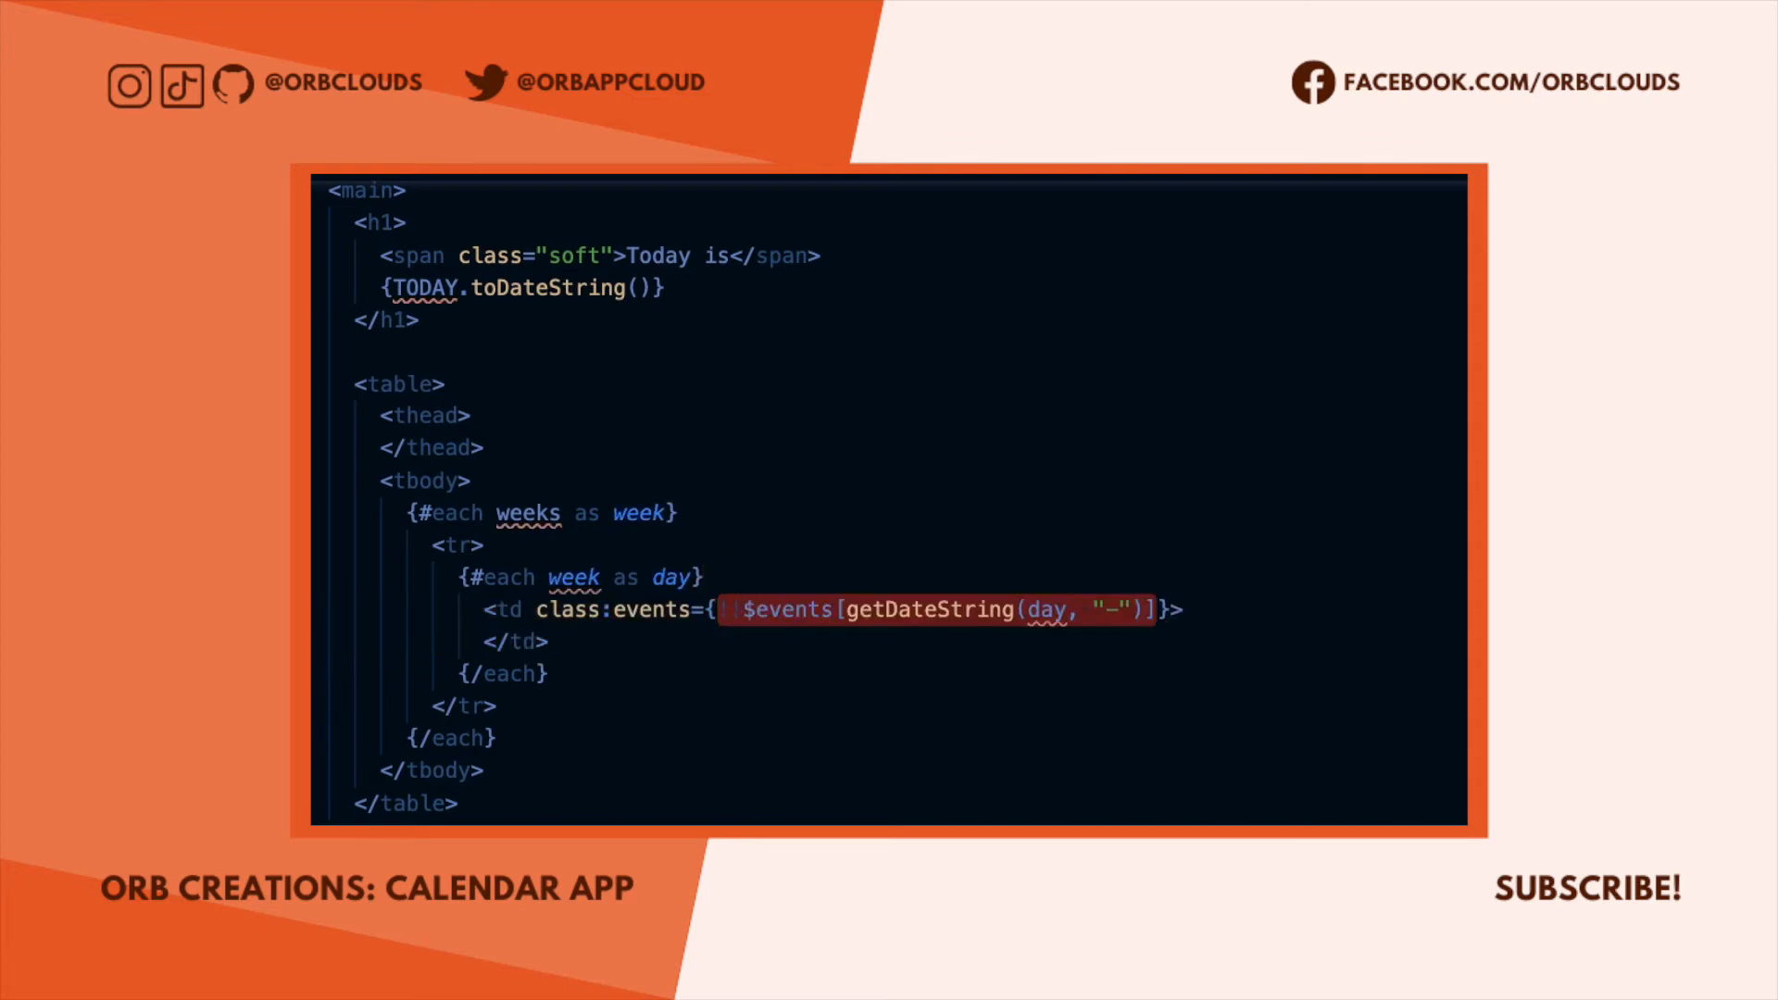
scroll(down, 3)
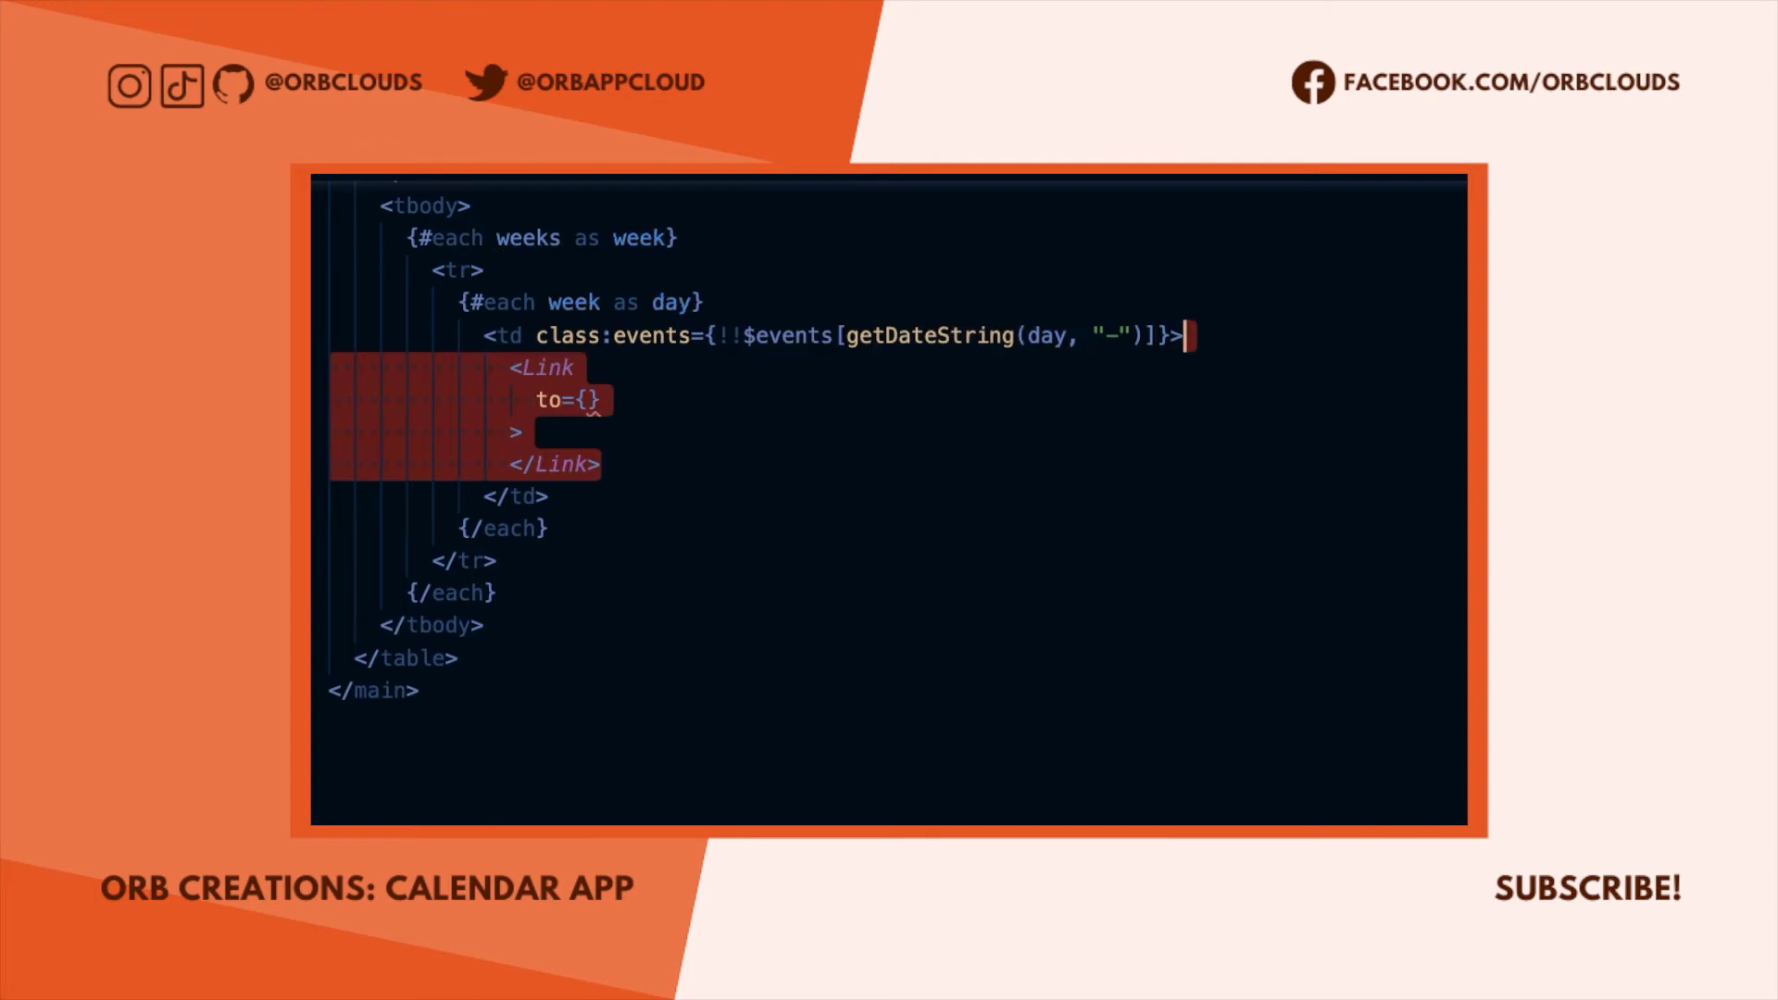
text(`/day/${getDateString(day)}`})
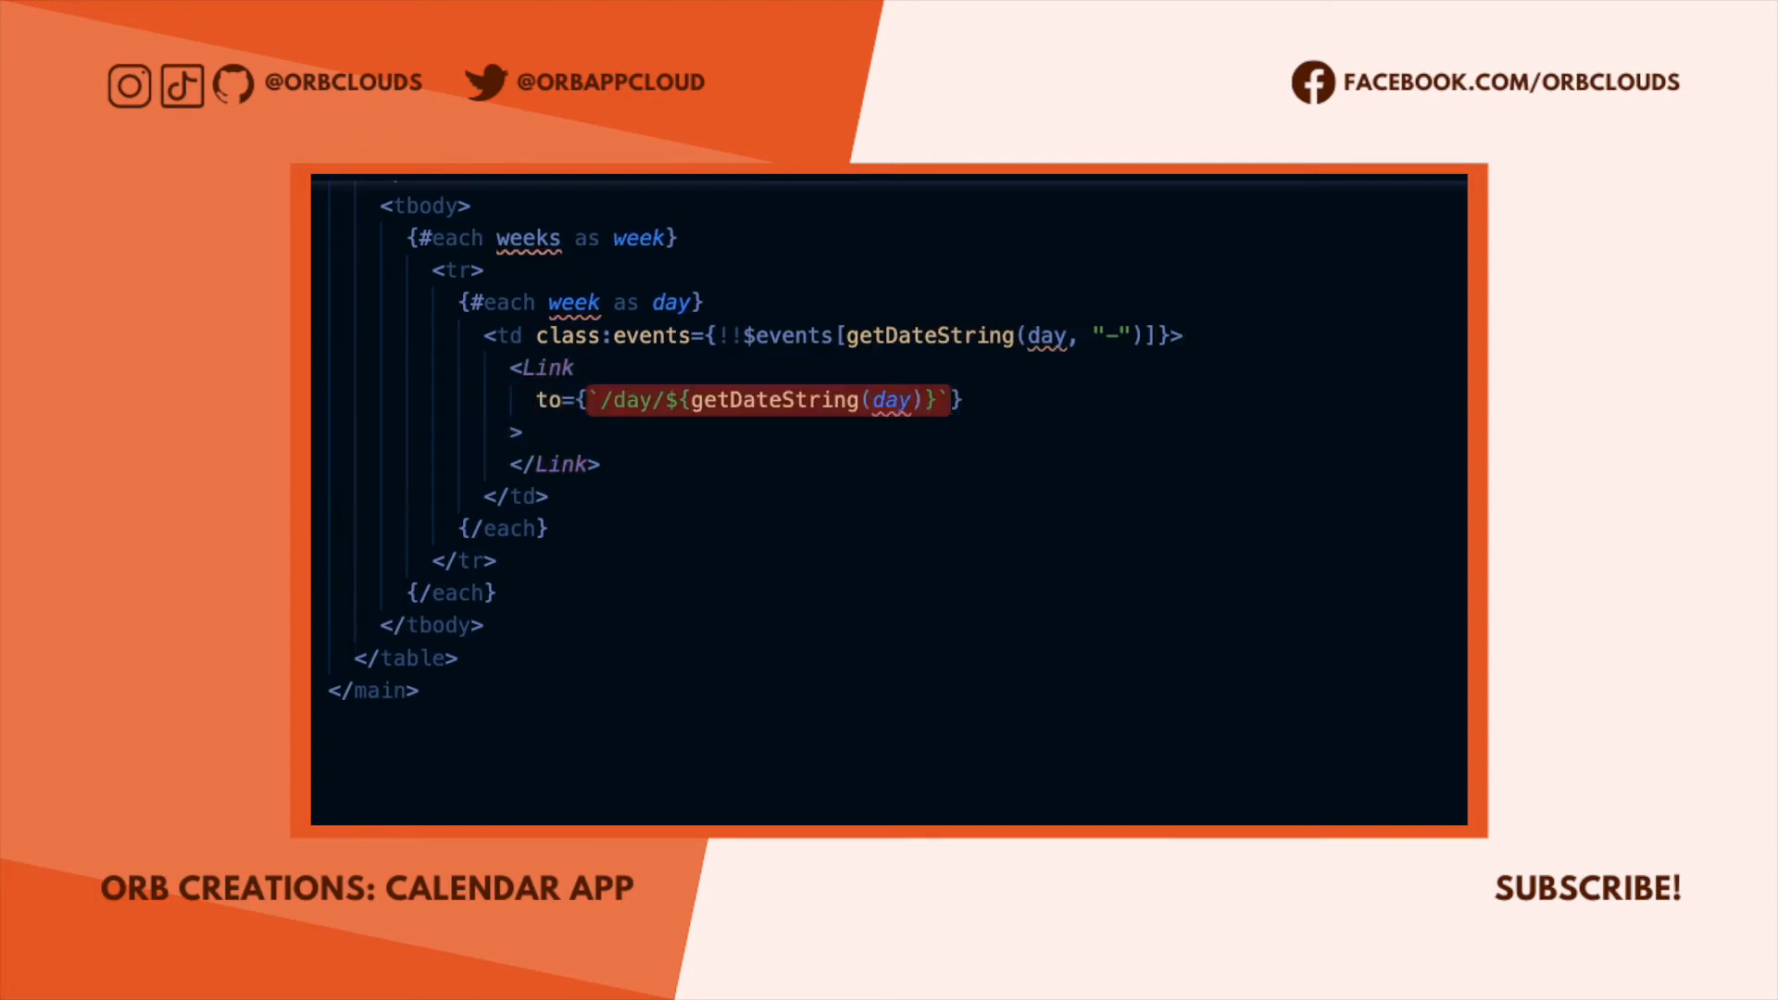
text({day.getDate()})
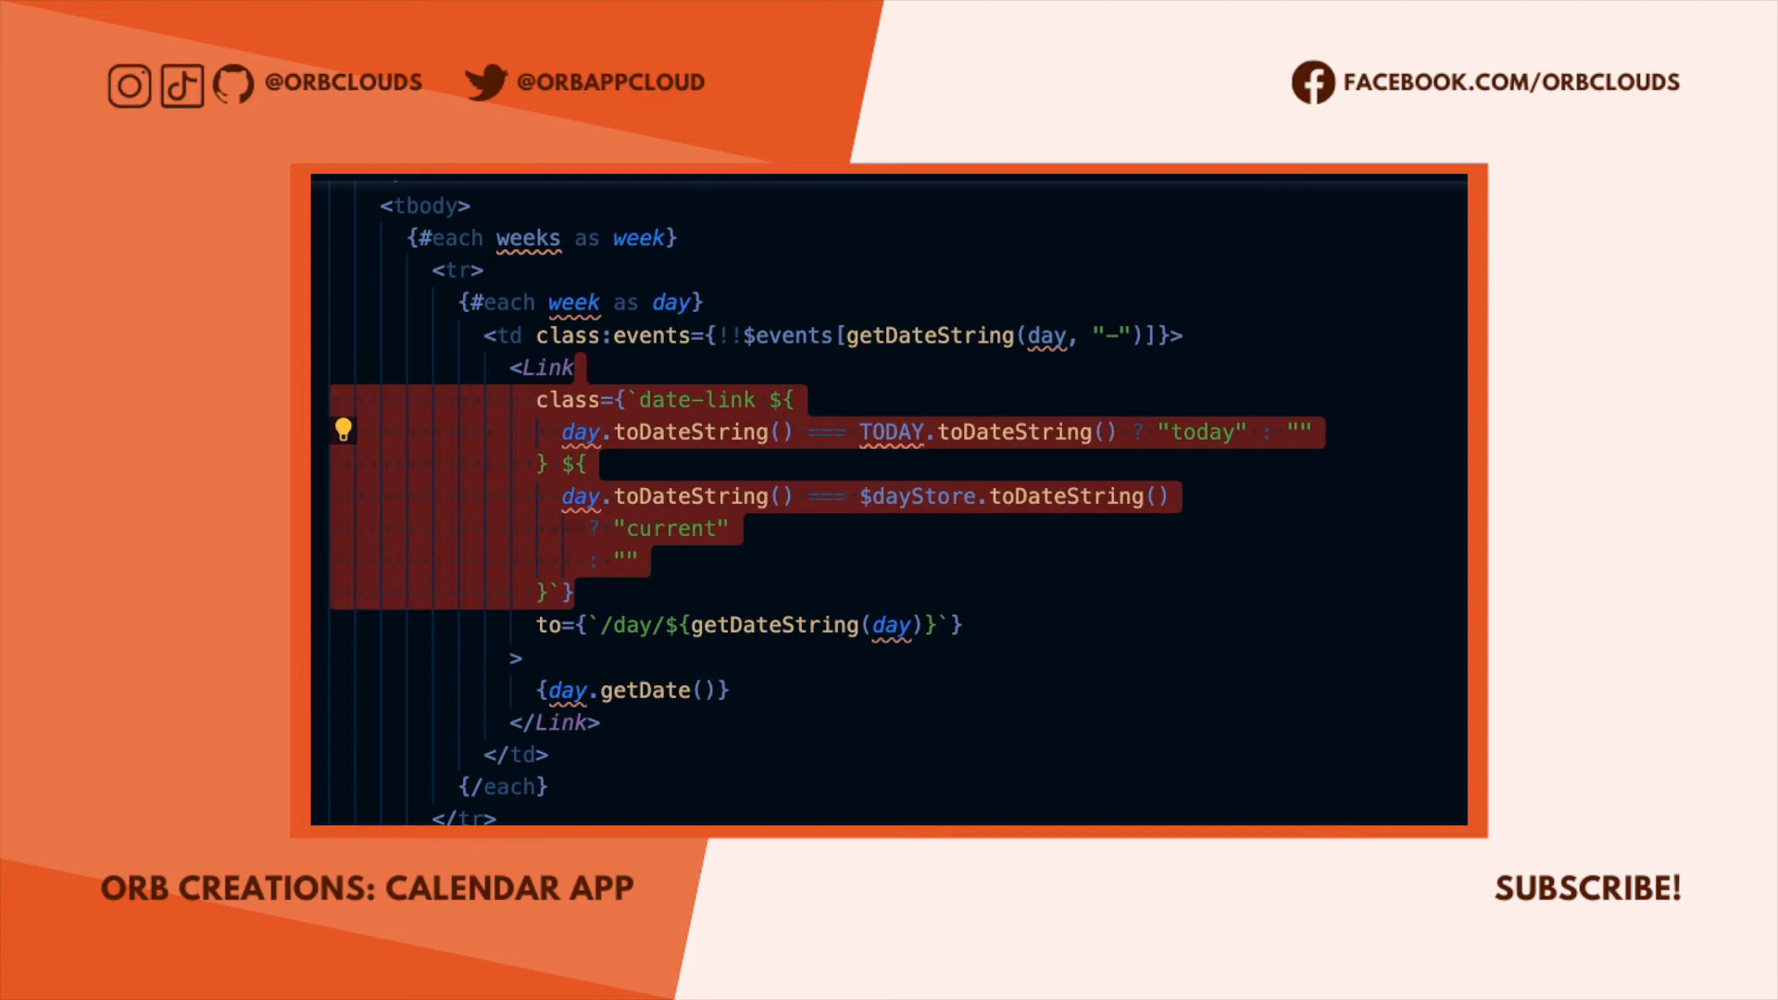
Add the month/year header with changeMonth(-1)/(1) buttons and the changeMonth function.
scroll(up, 3)
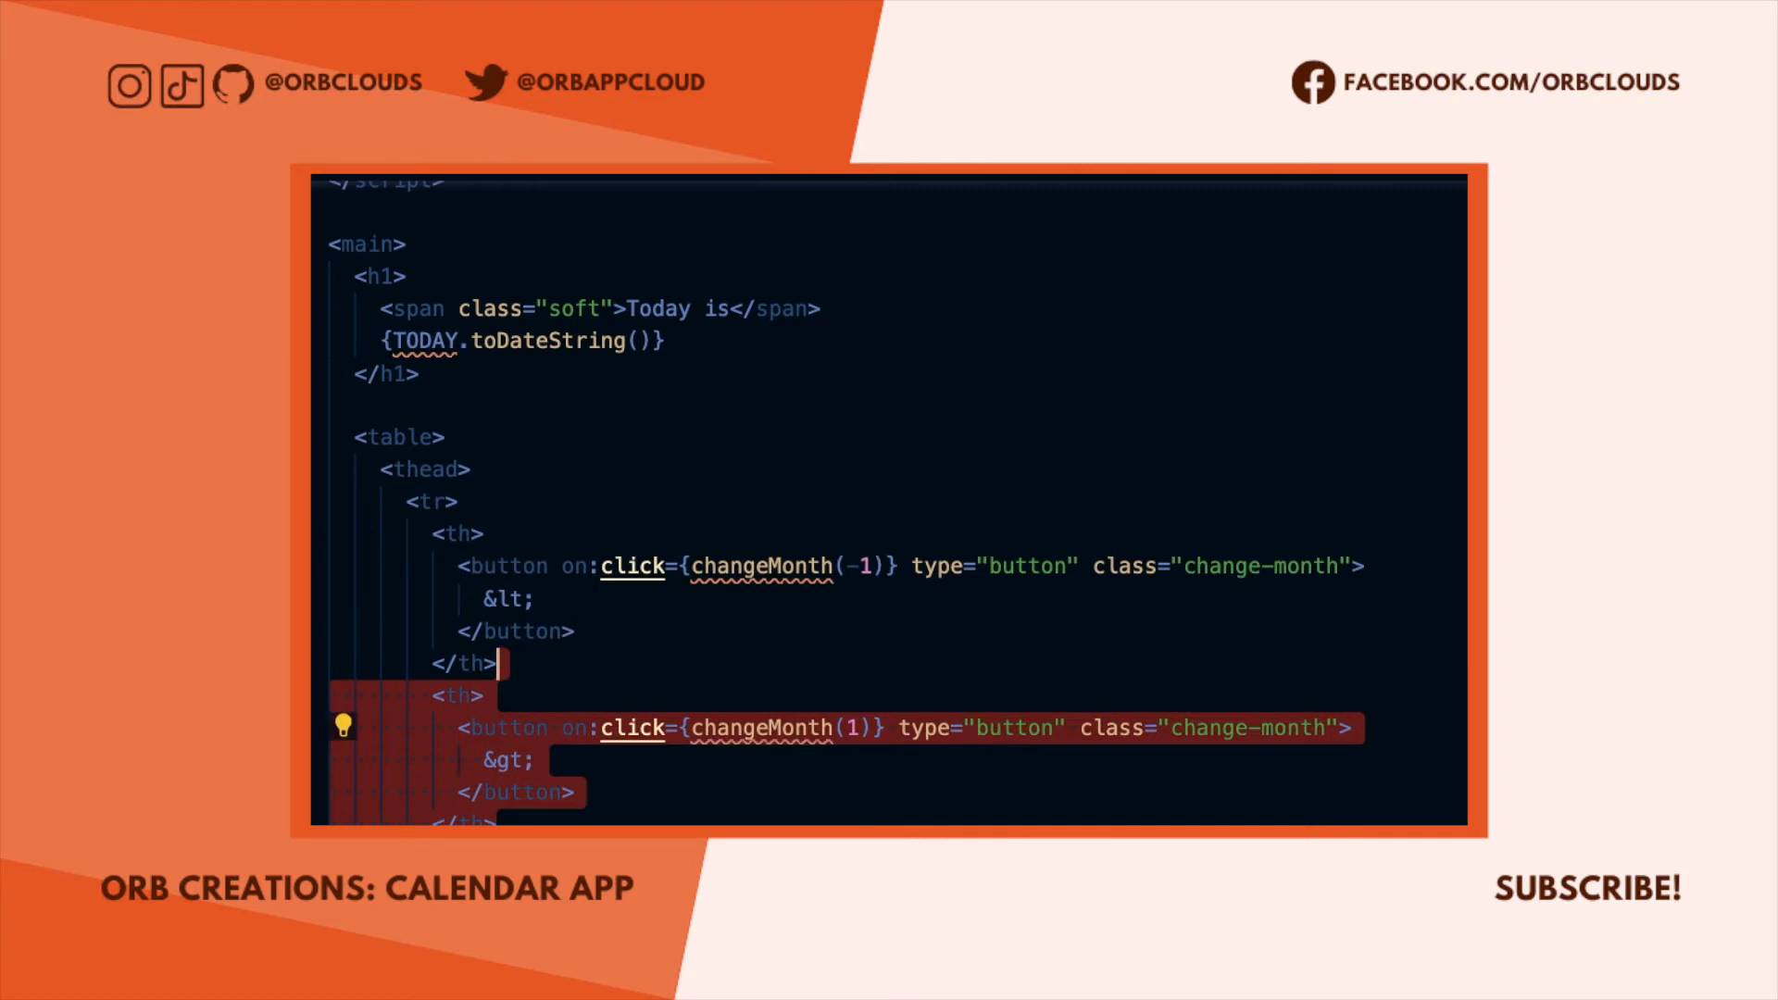
scroll(down, 3)
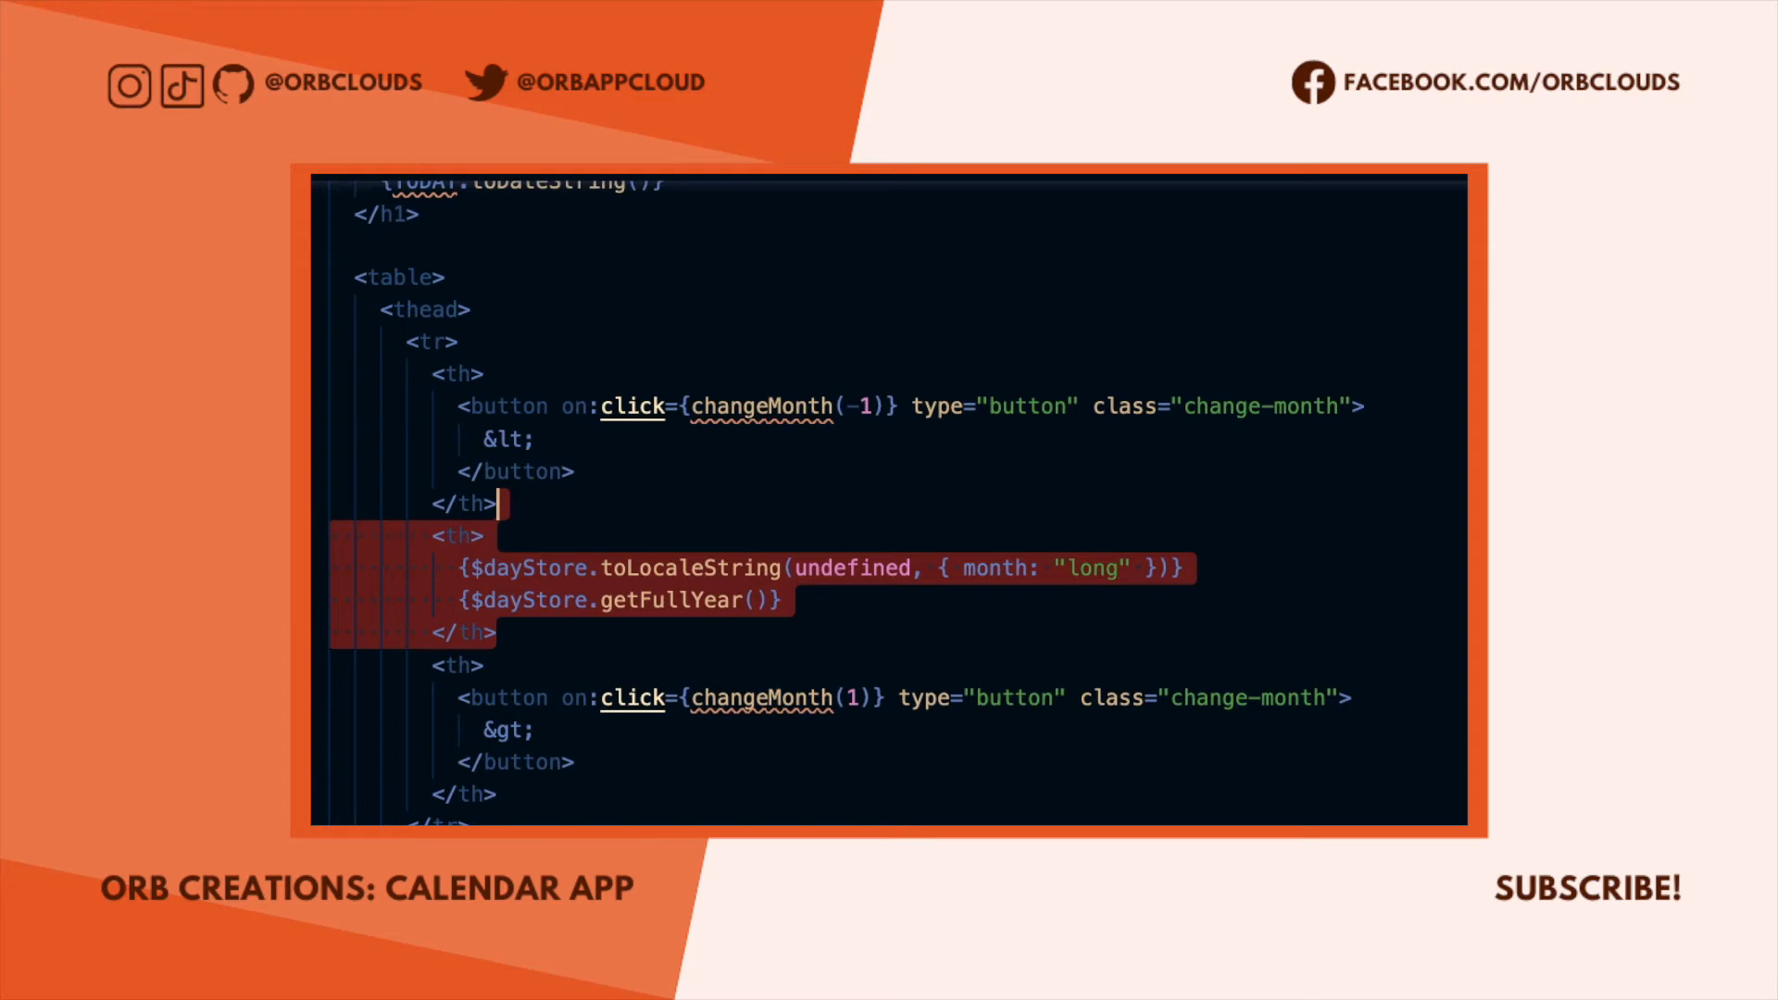
scroll(up, 3)
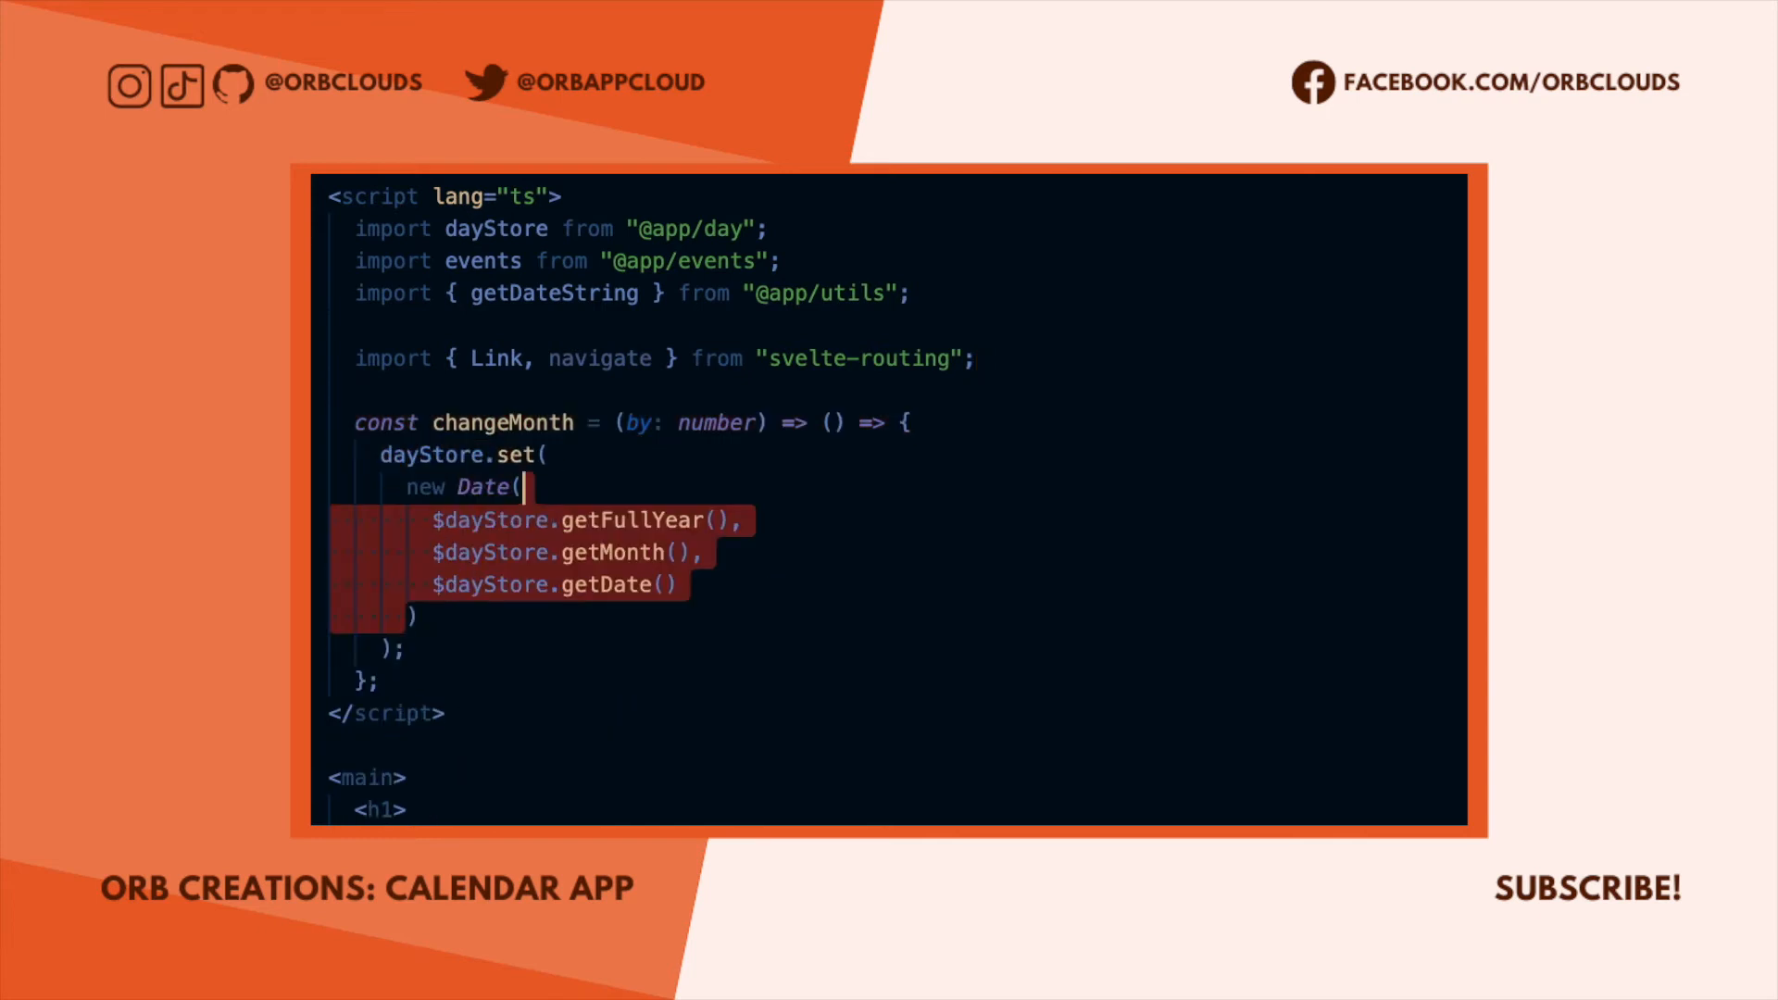
scroll(down, 3)
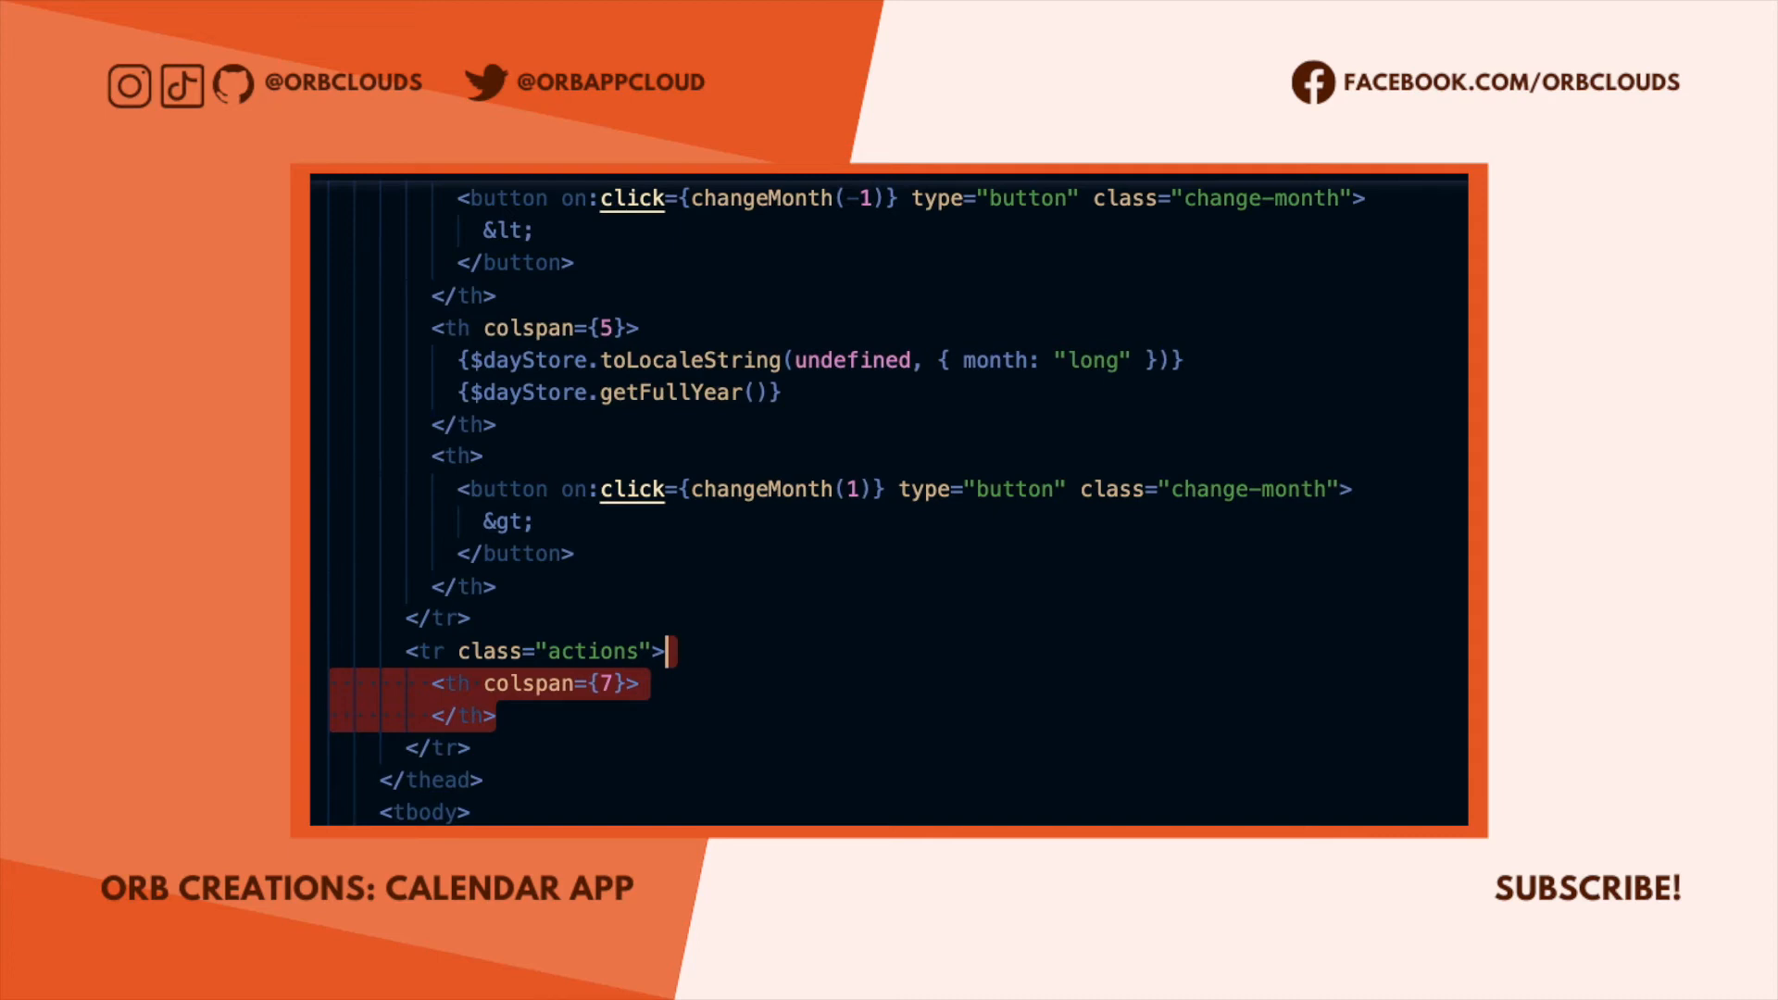
Add the actions row with New Event and Delete All Events, plus a deleteAllEvents stub.
scroll(down, 3)
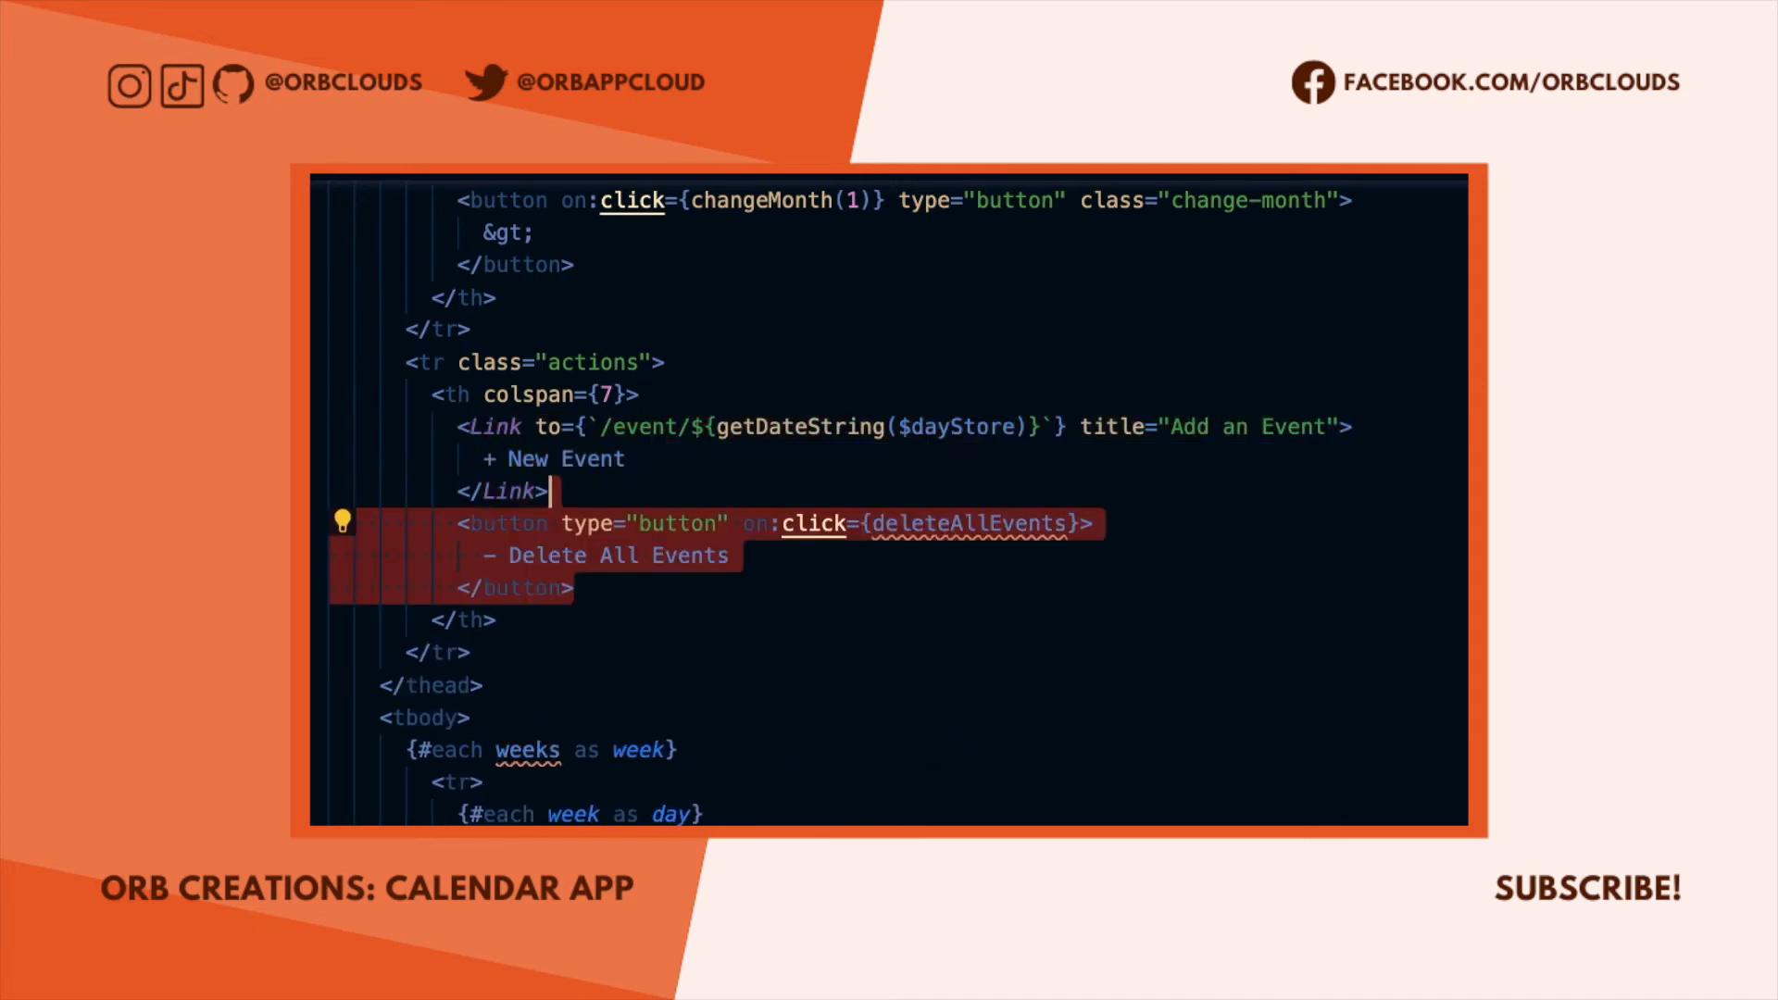
scroll(up, 3)
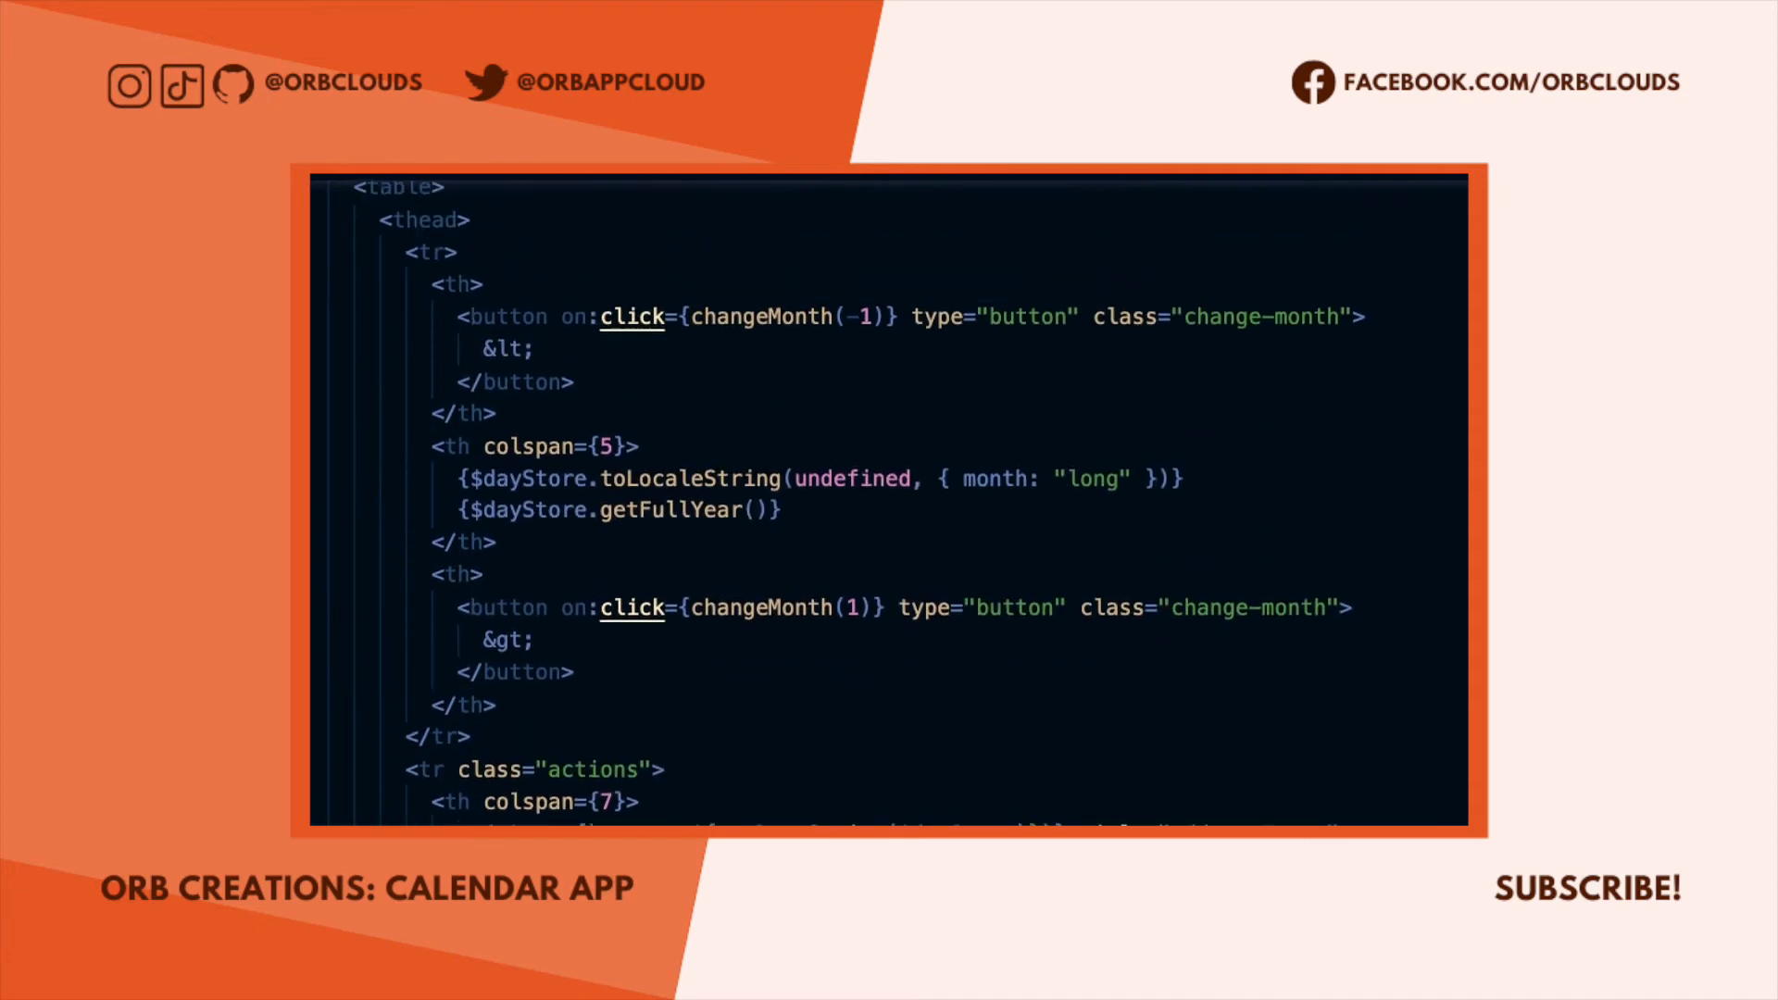
scroll(up, 3)
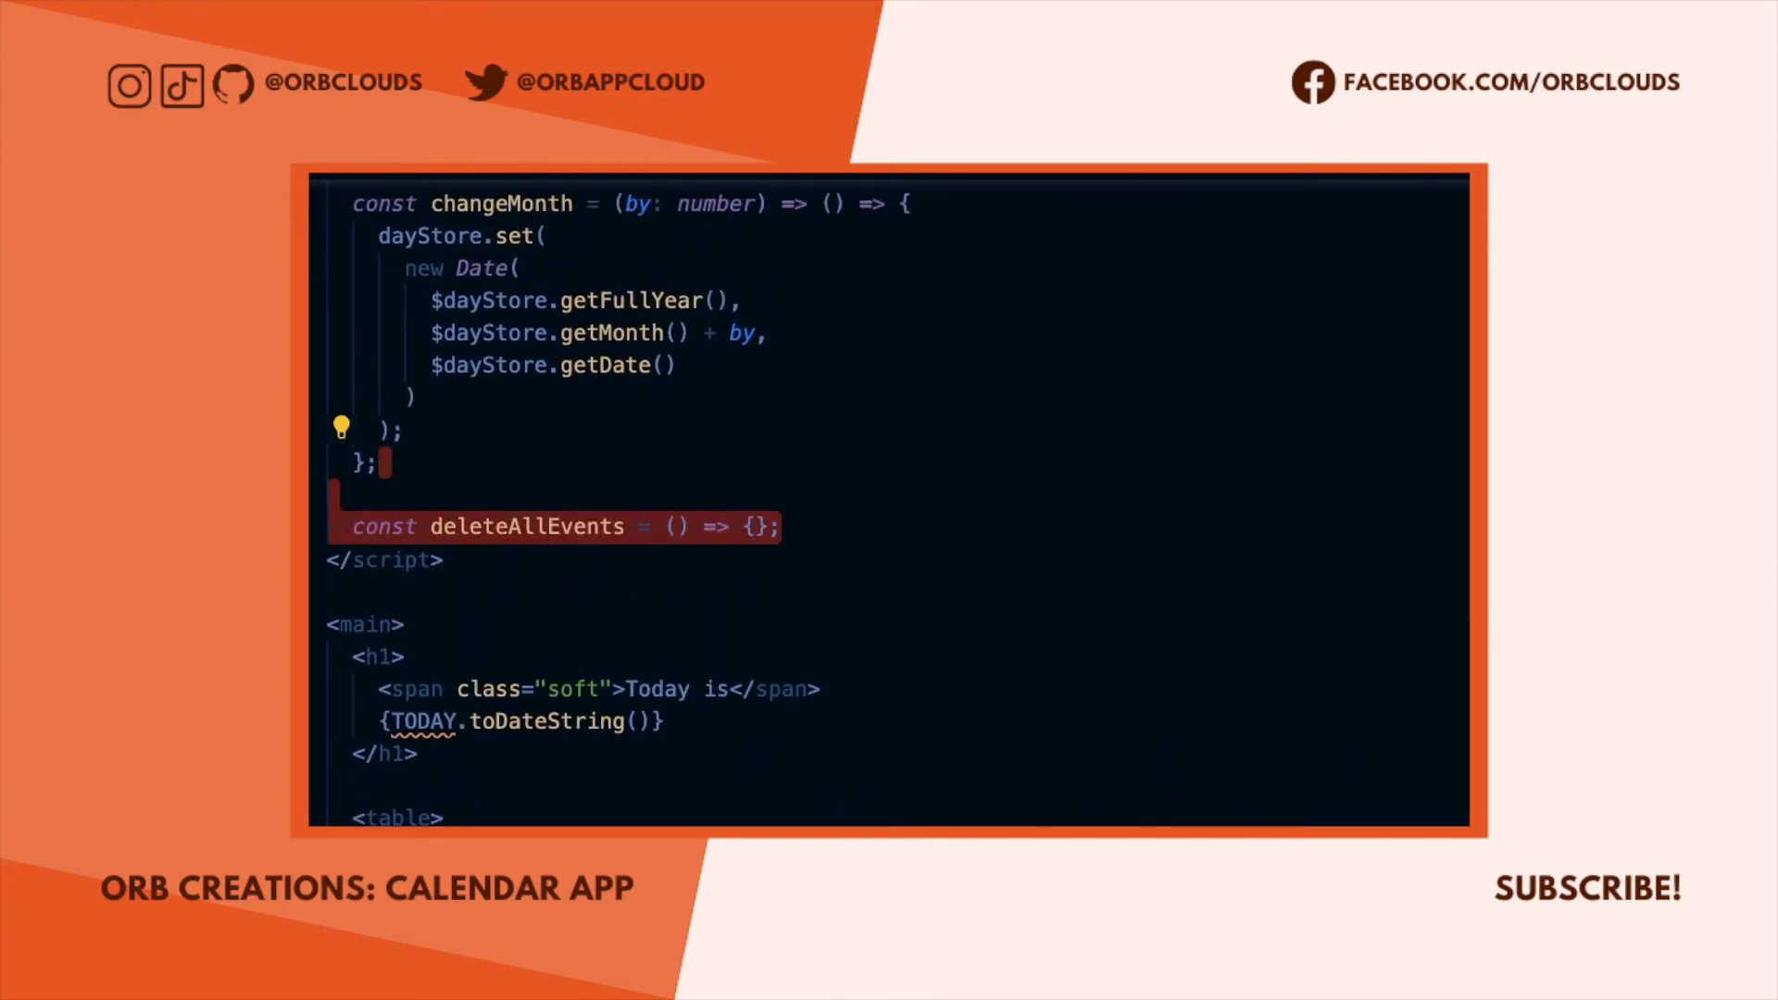
Make deleteAllEvents call events.set({} as Events).
text(events.set({} as Events);)
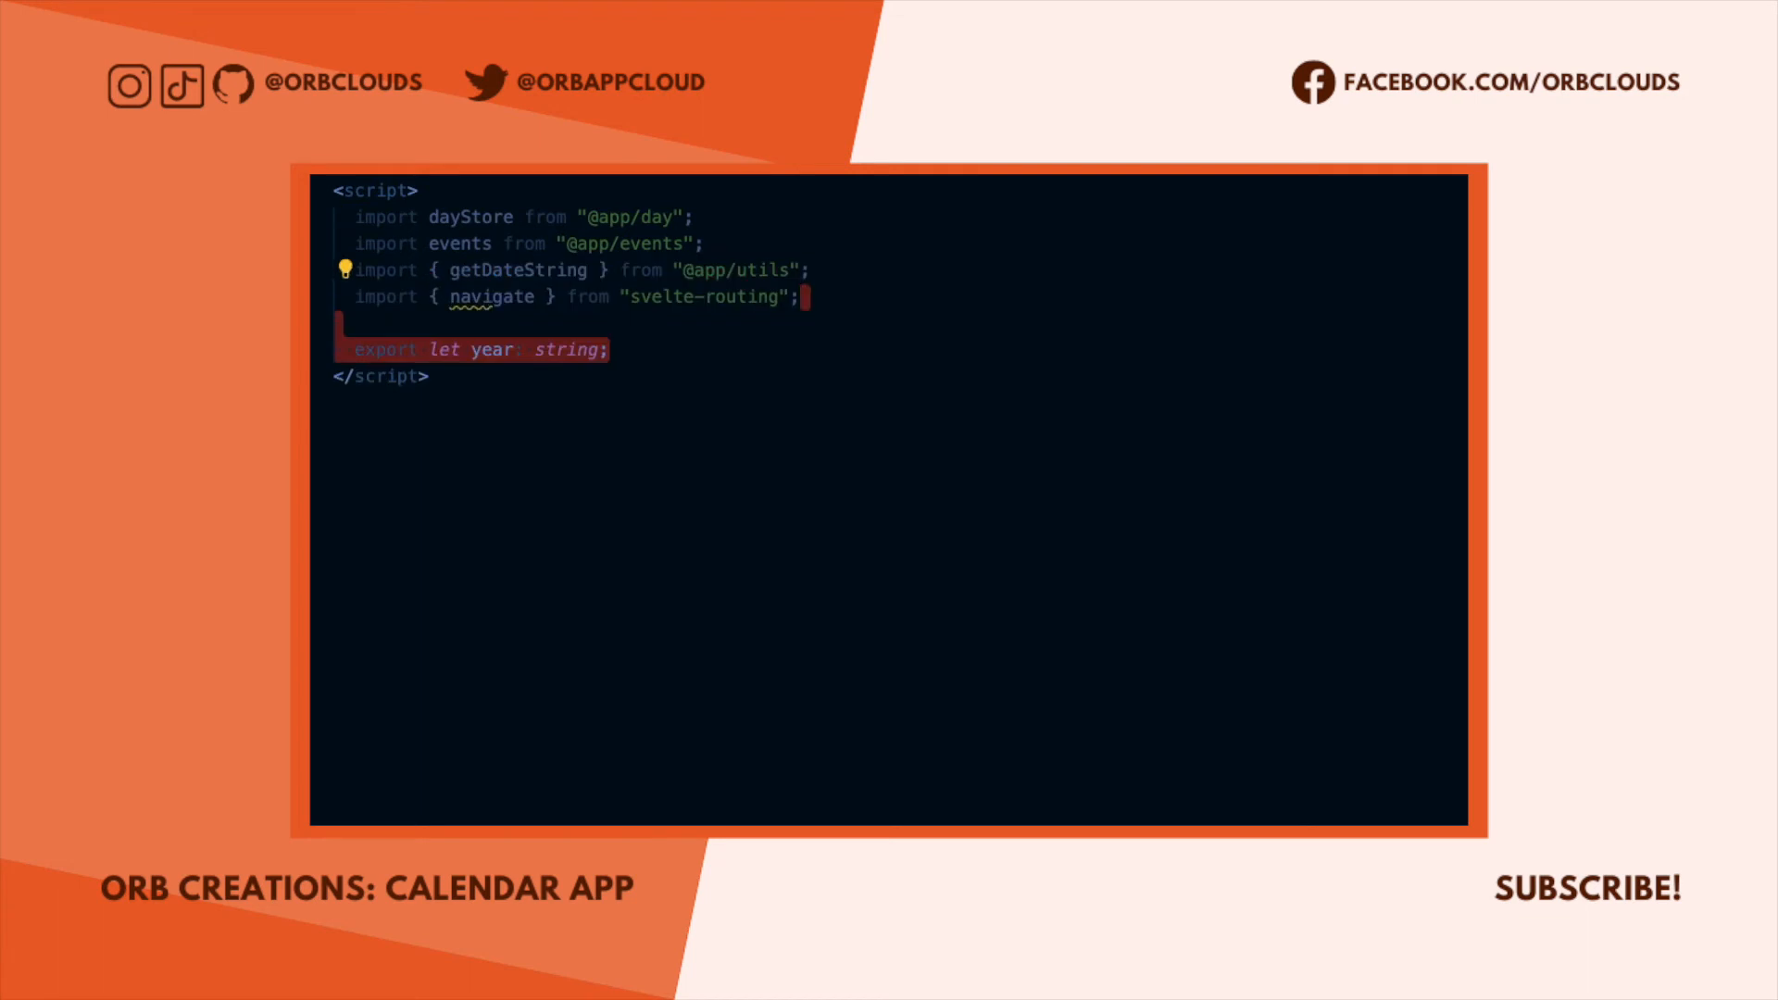
Export a month prop, set dayStore from the year/month/day params, and start the Create an Event heading.
text(export let month: string;)
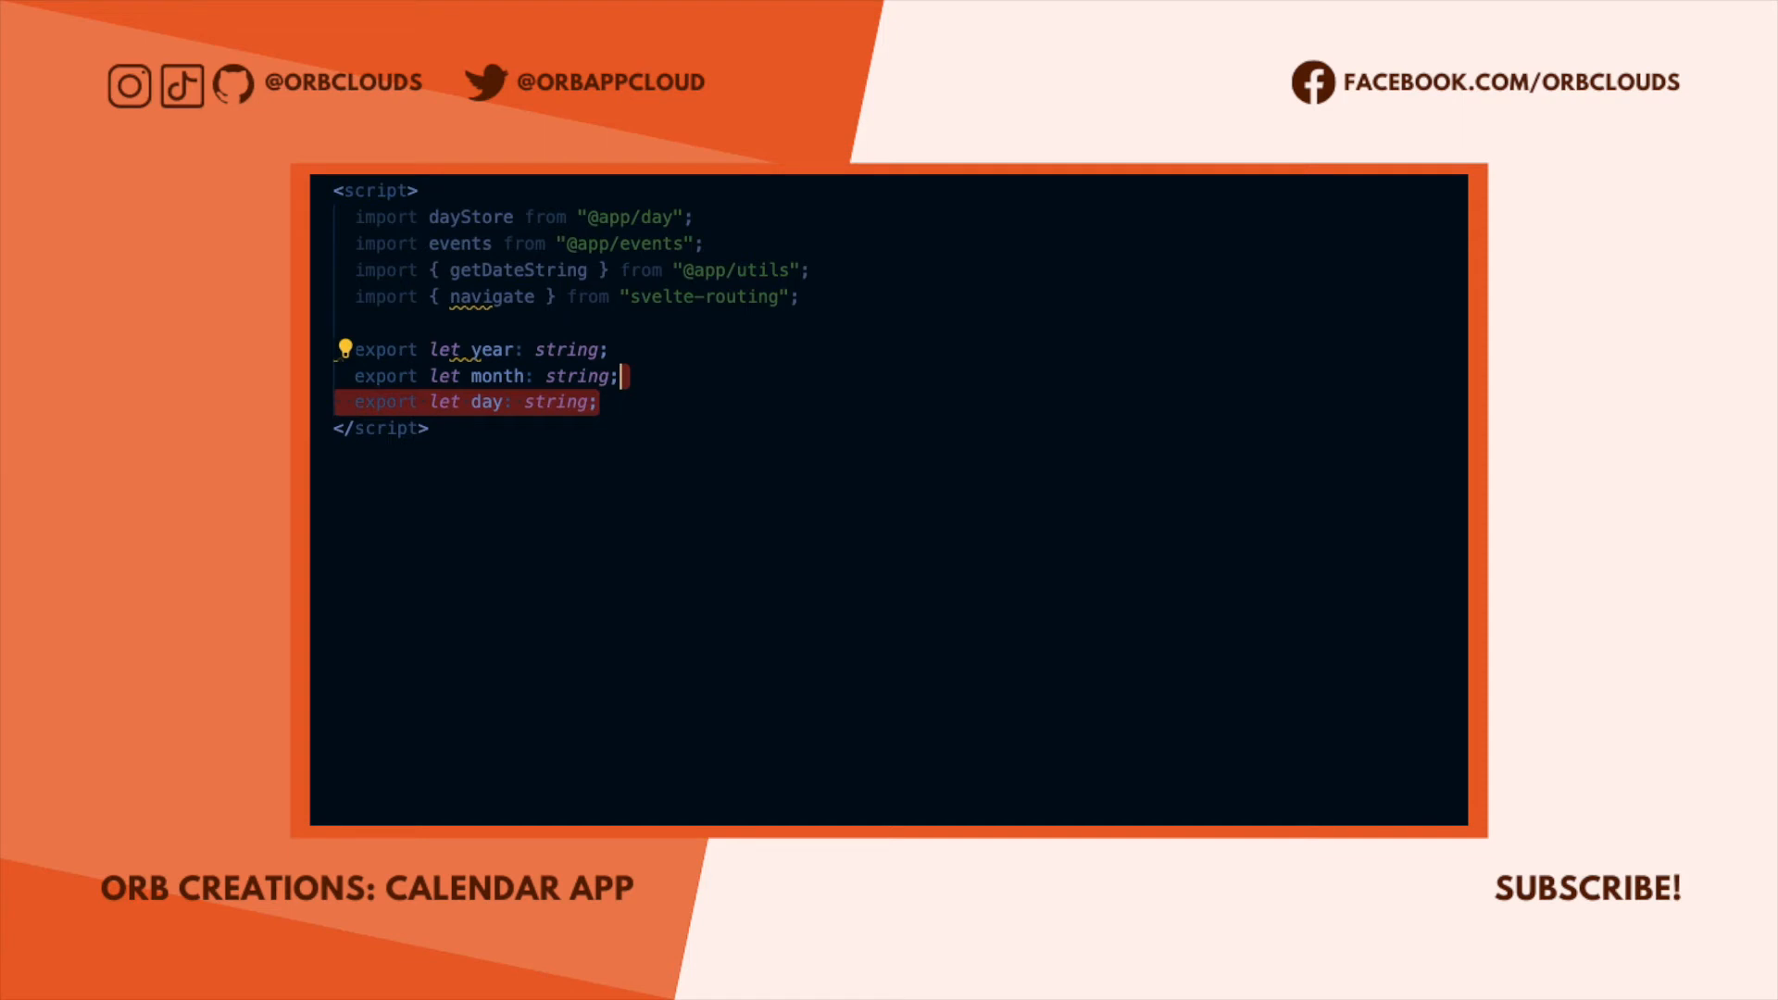
text(dayStore.set(new Date(parseInt(year), parseInt(month) - 1, parseInt(day)));)
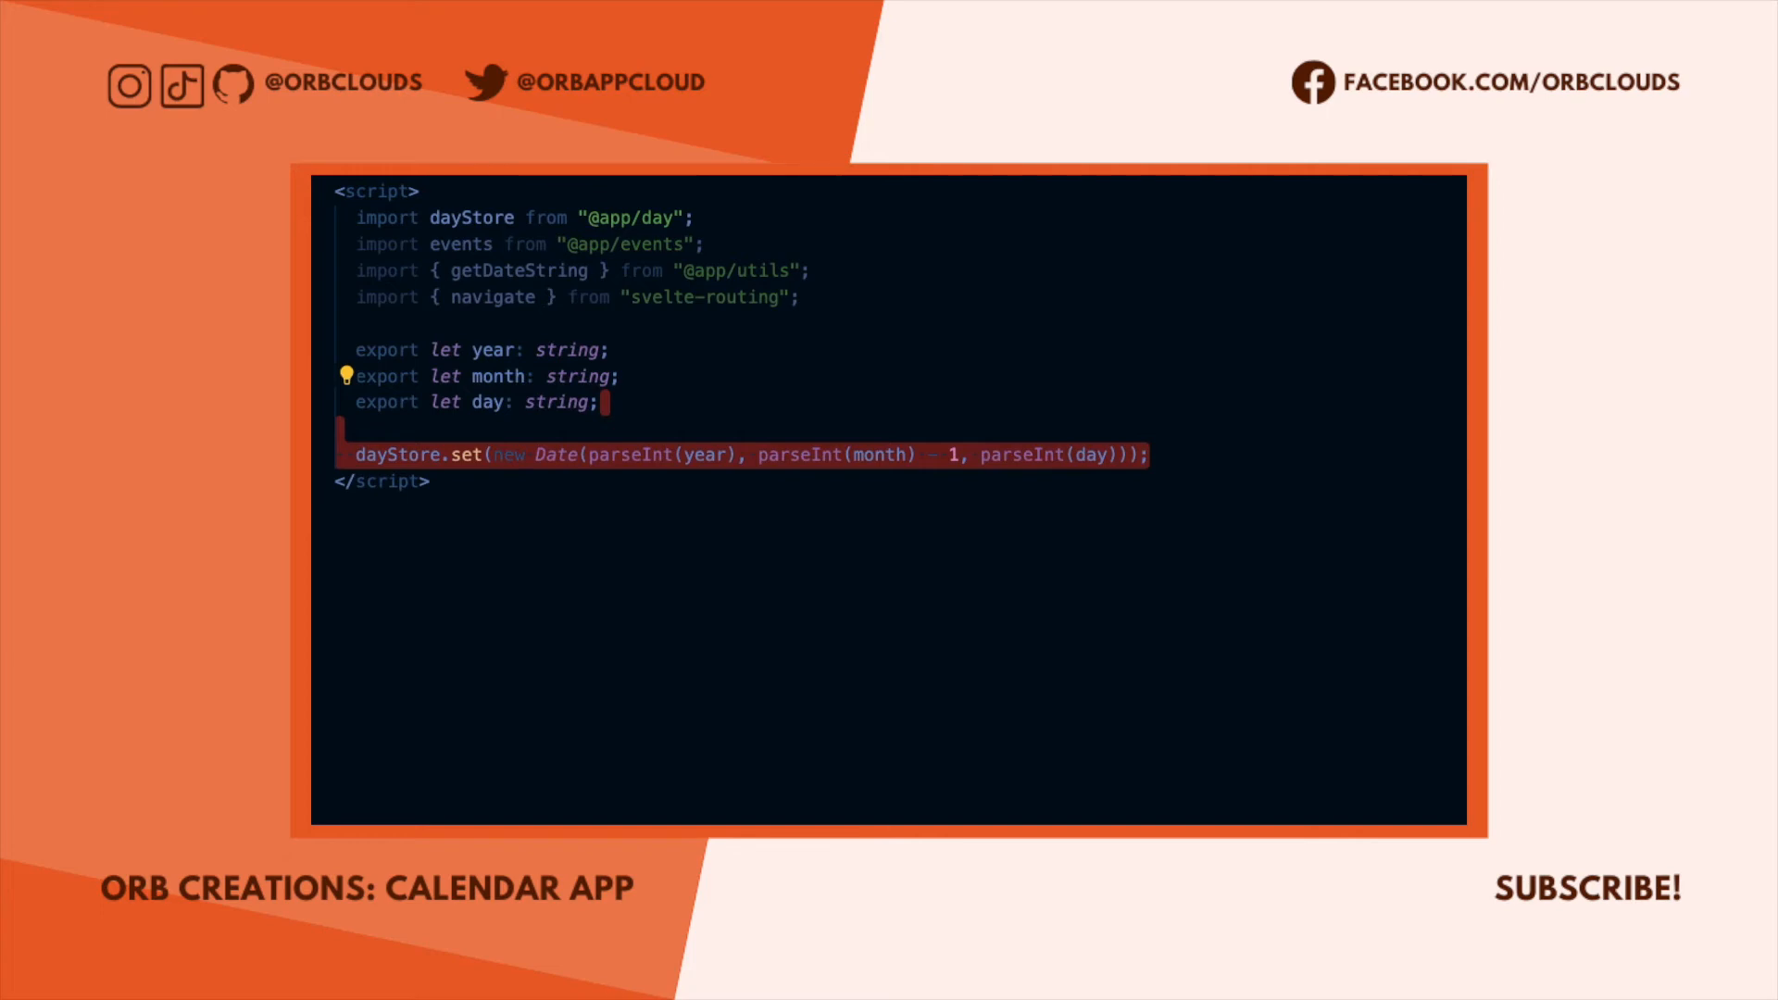
text(let event = {};)
text(name: "",)
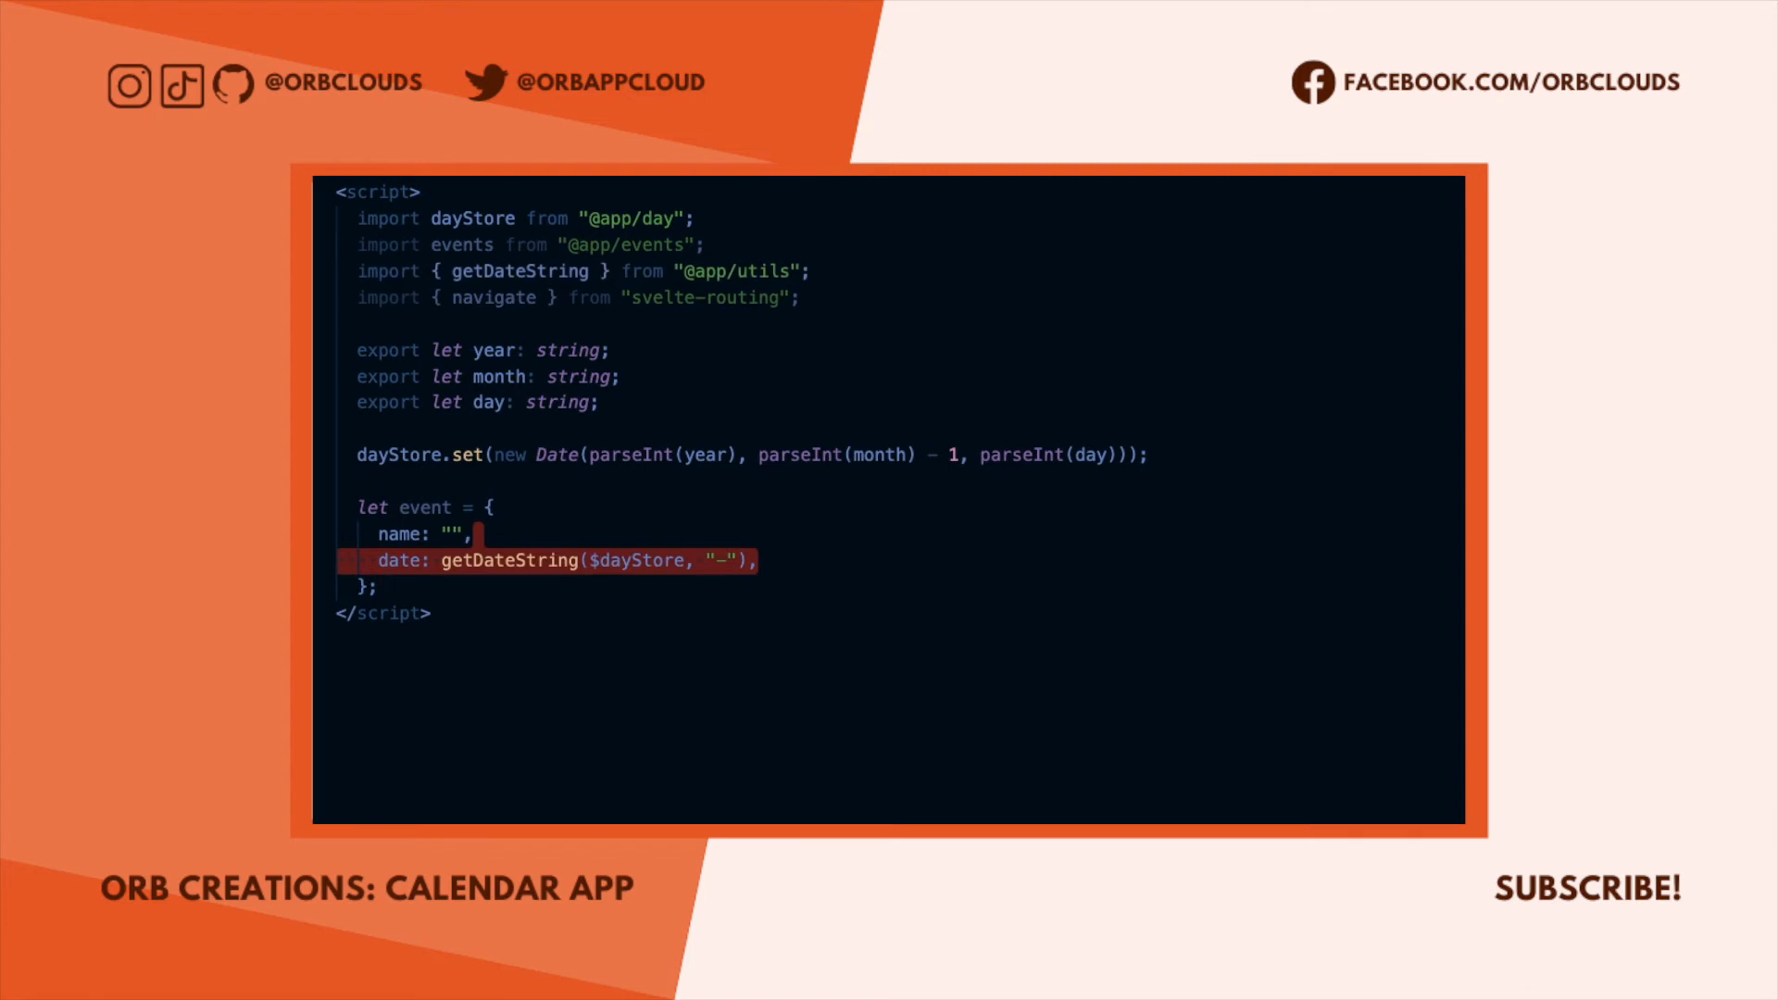
scroll(up, 3)
text(<main>)
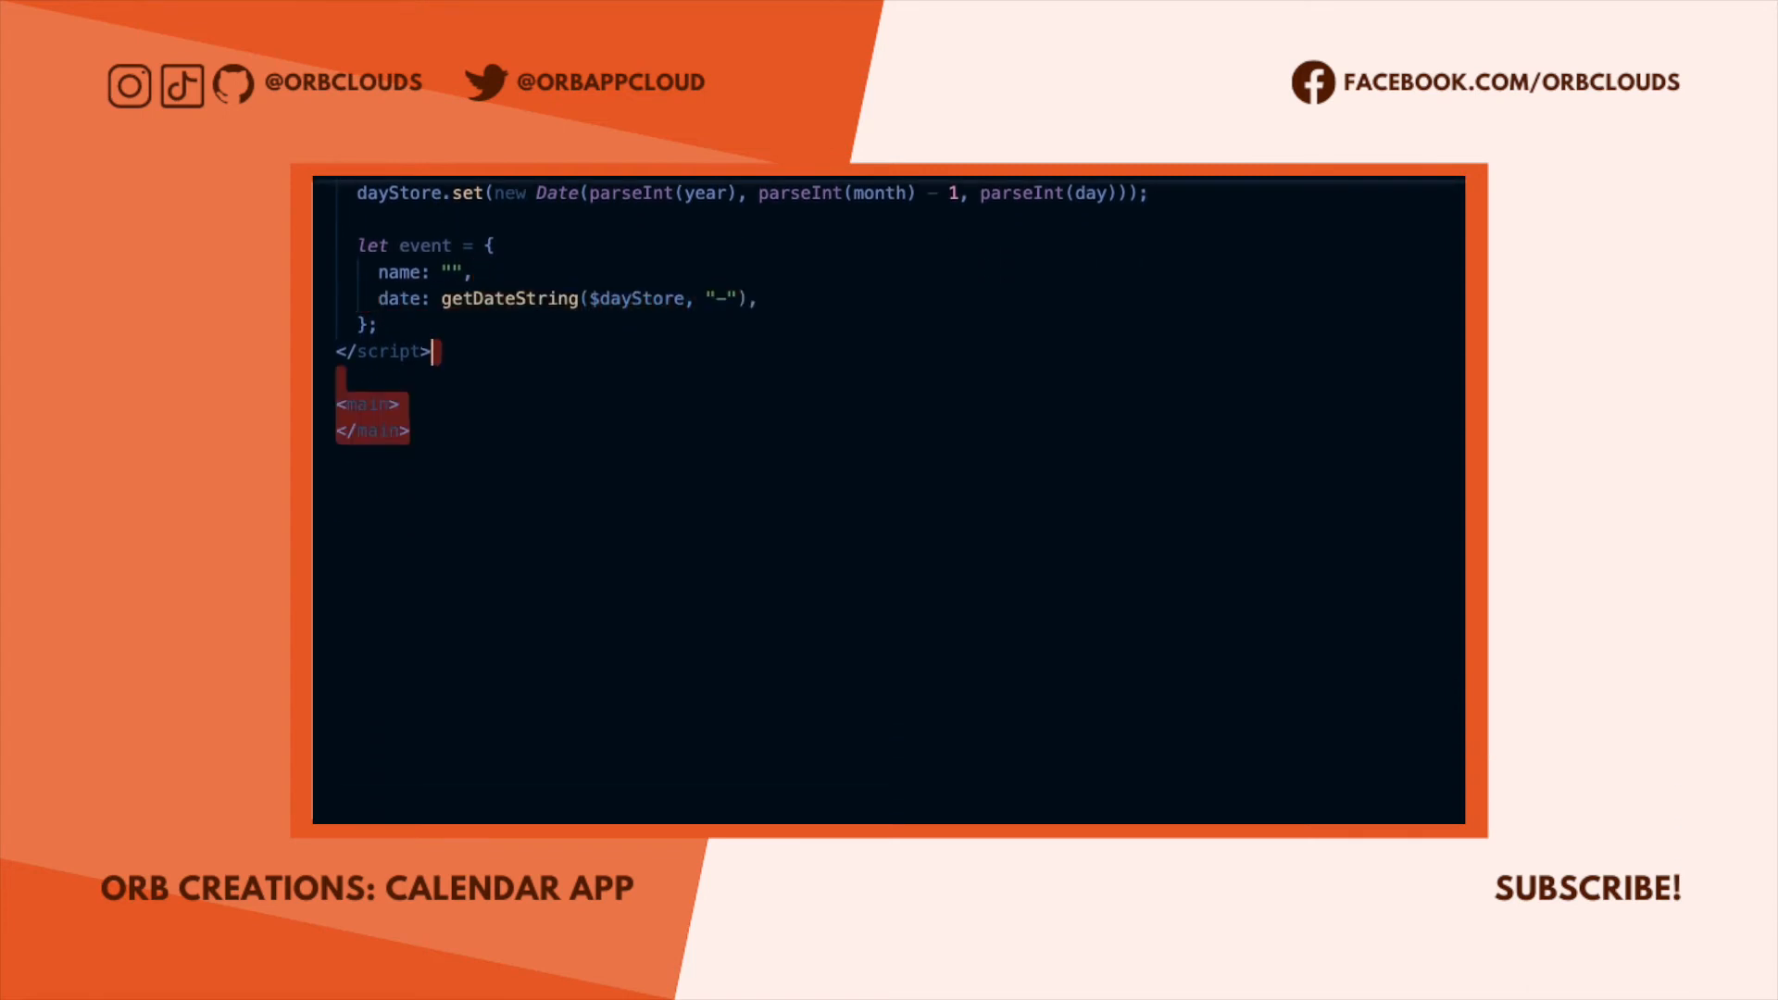
text(<h1>Create an Event</h1>)
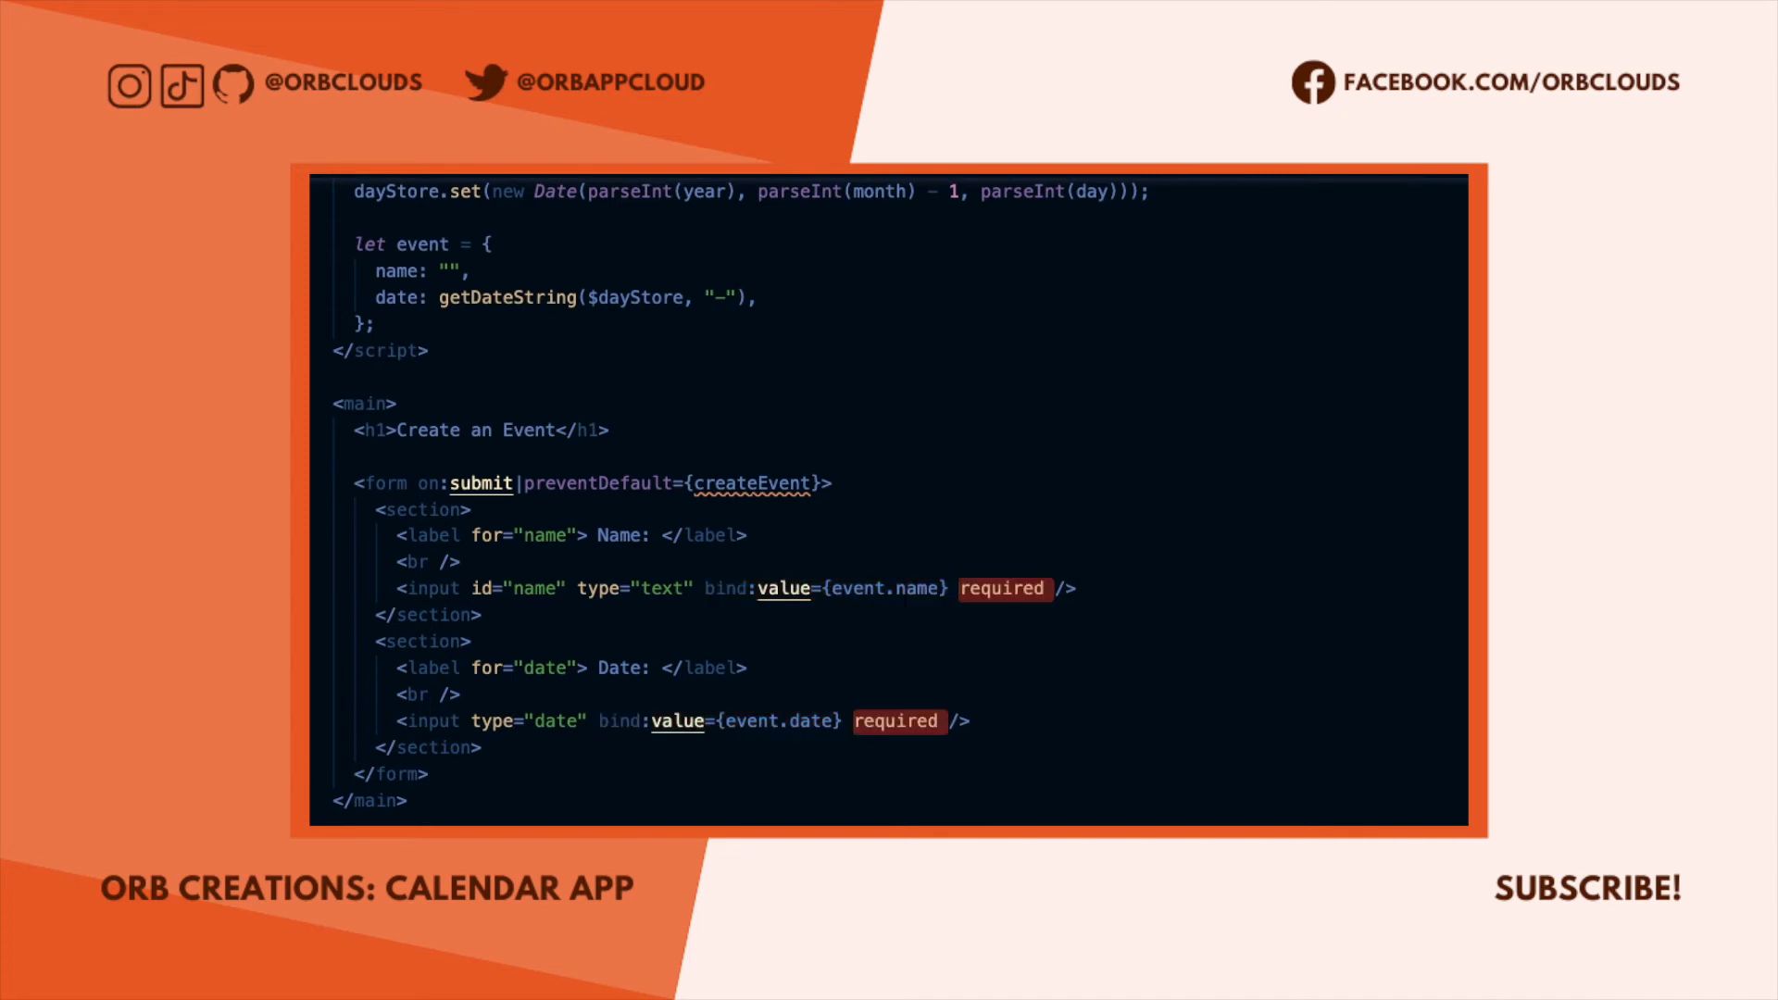
Store the new event under its date, appending event.name to prev[event.date] or a fresh array.
scroll(down, 3)
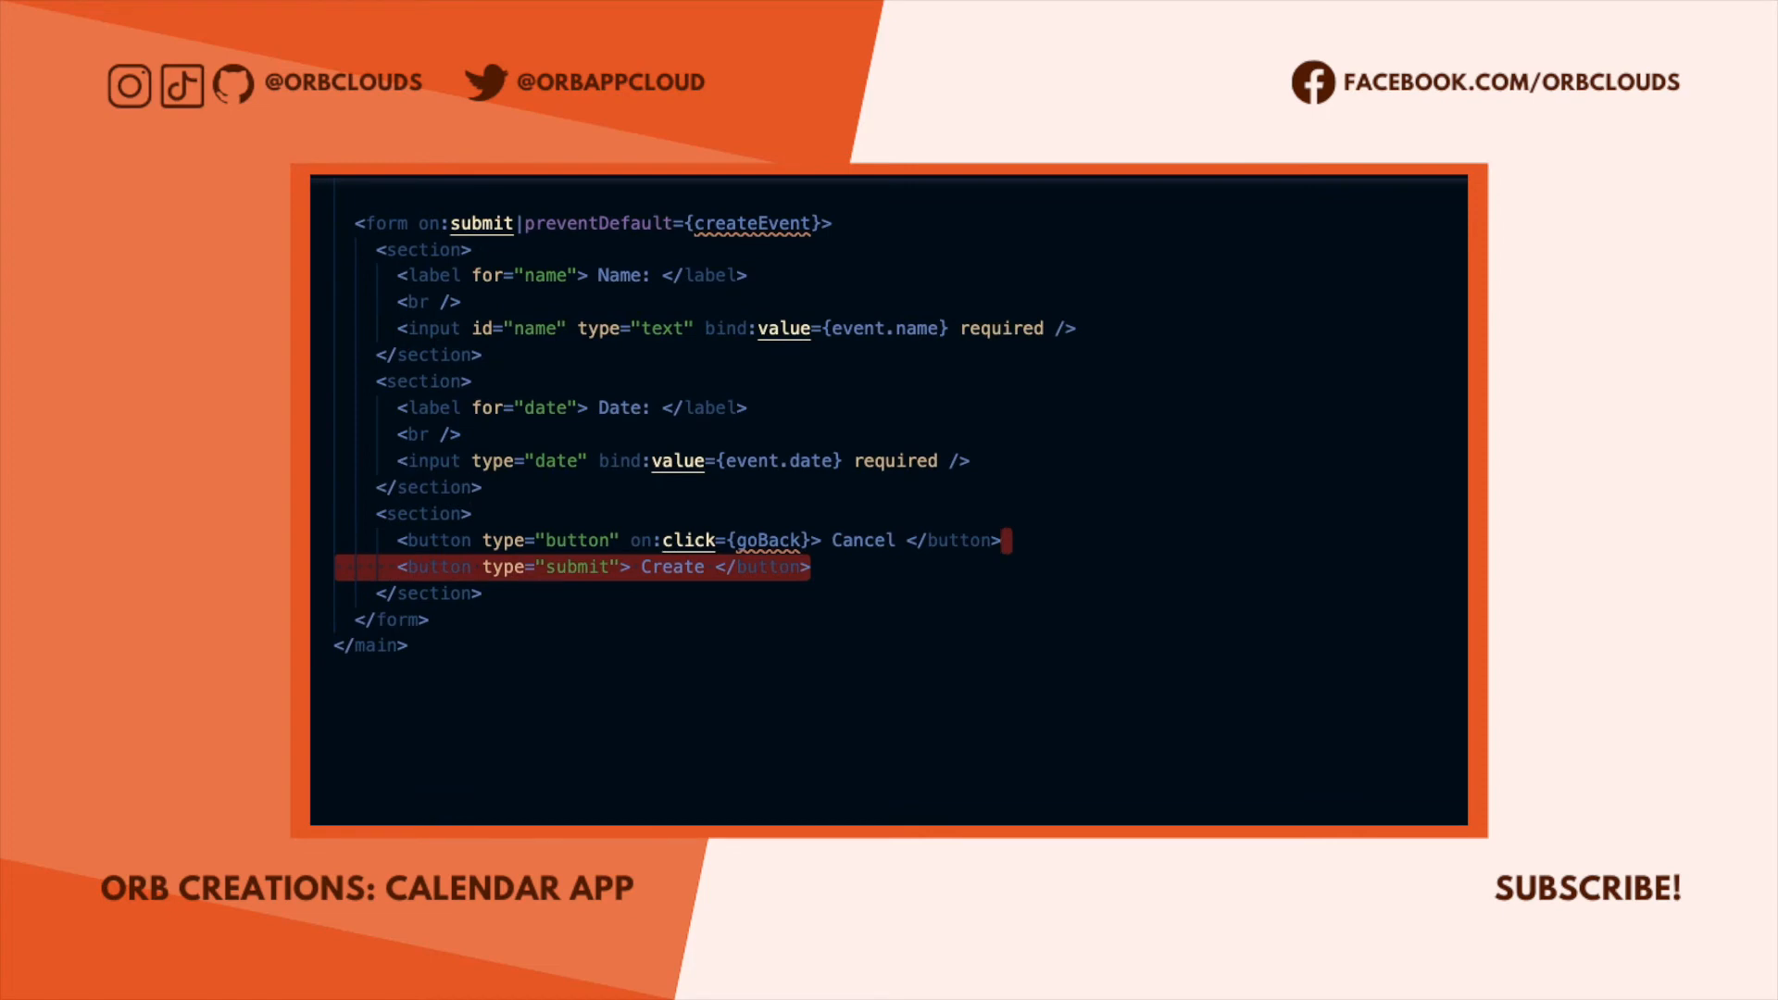
scroll(up, 3)
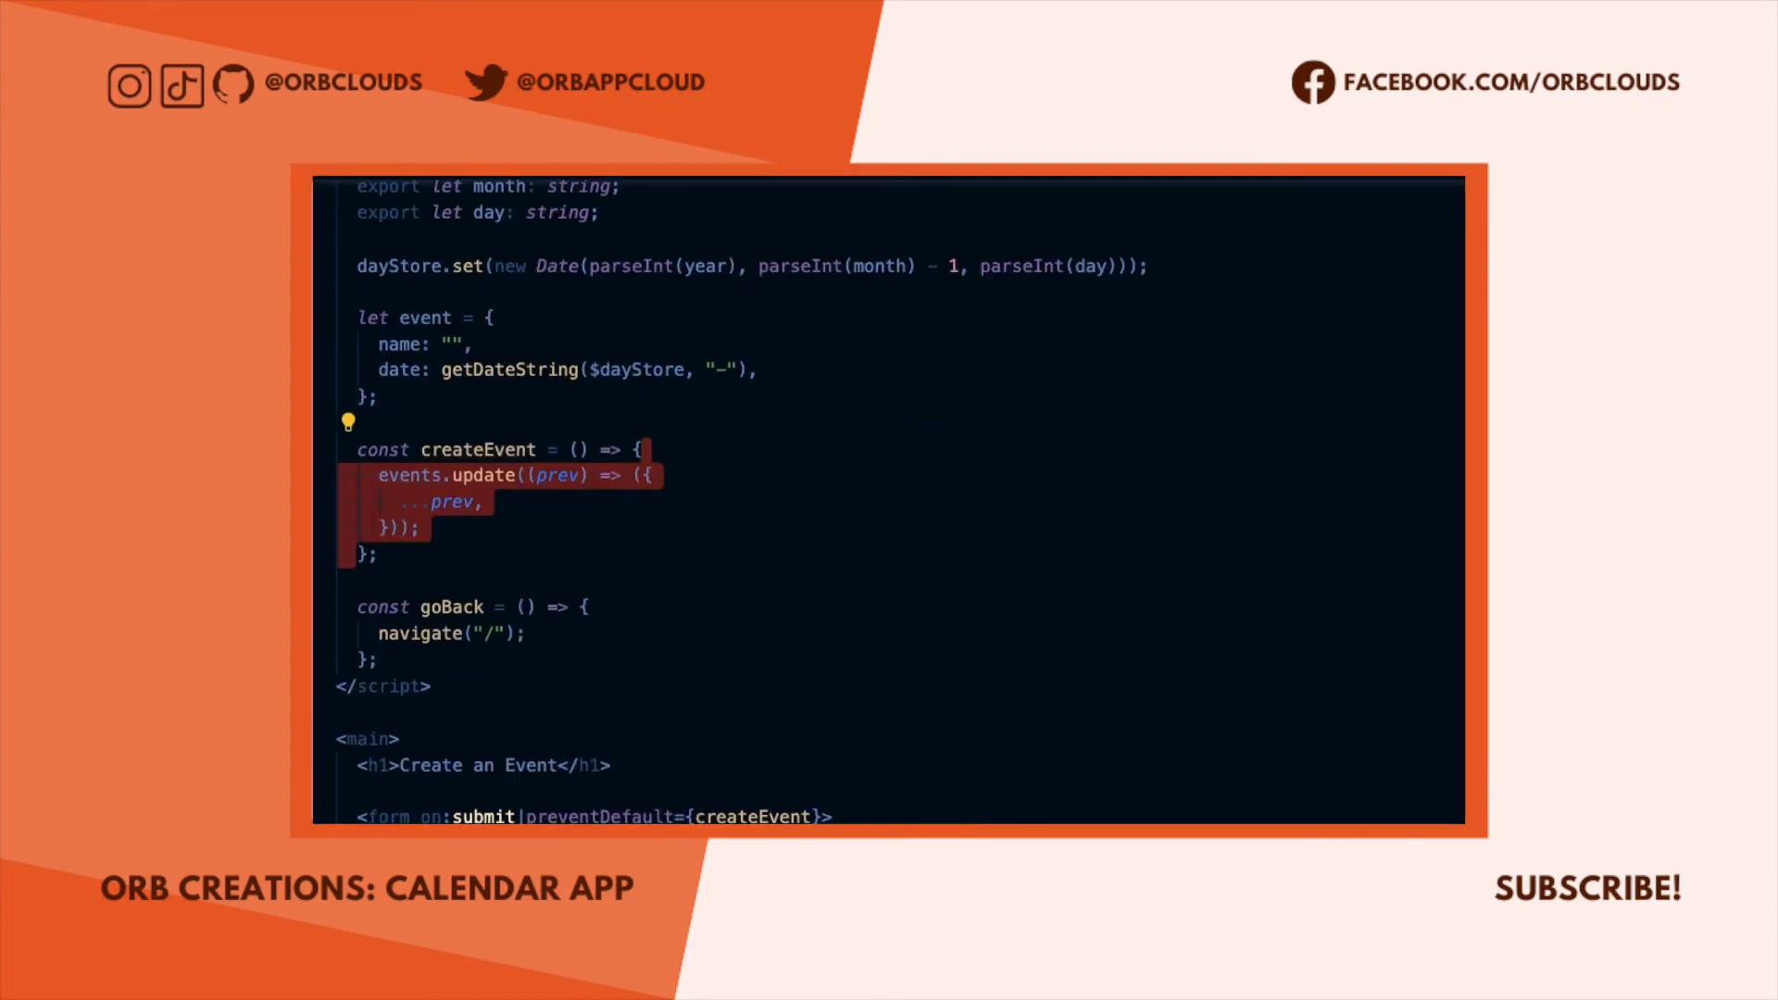
text([event.date]: [],)
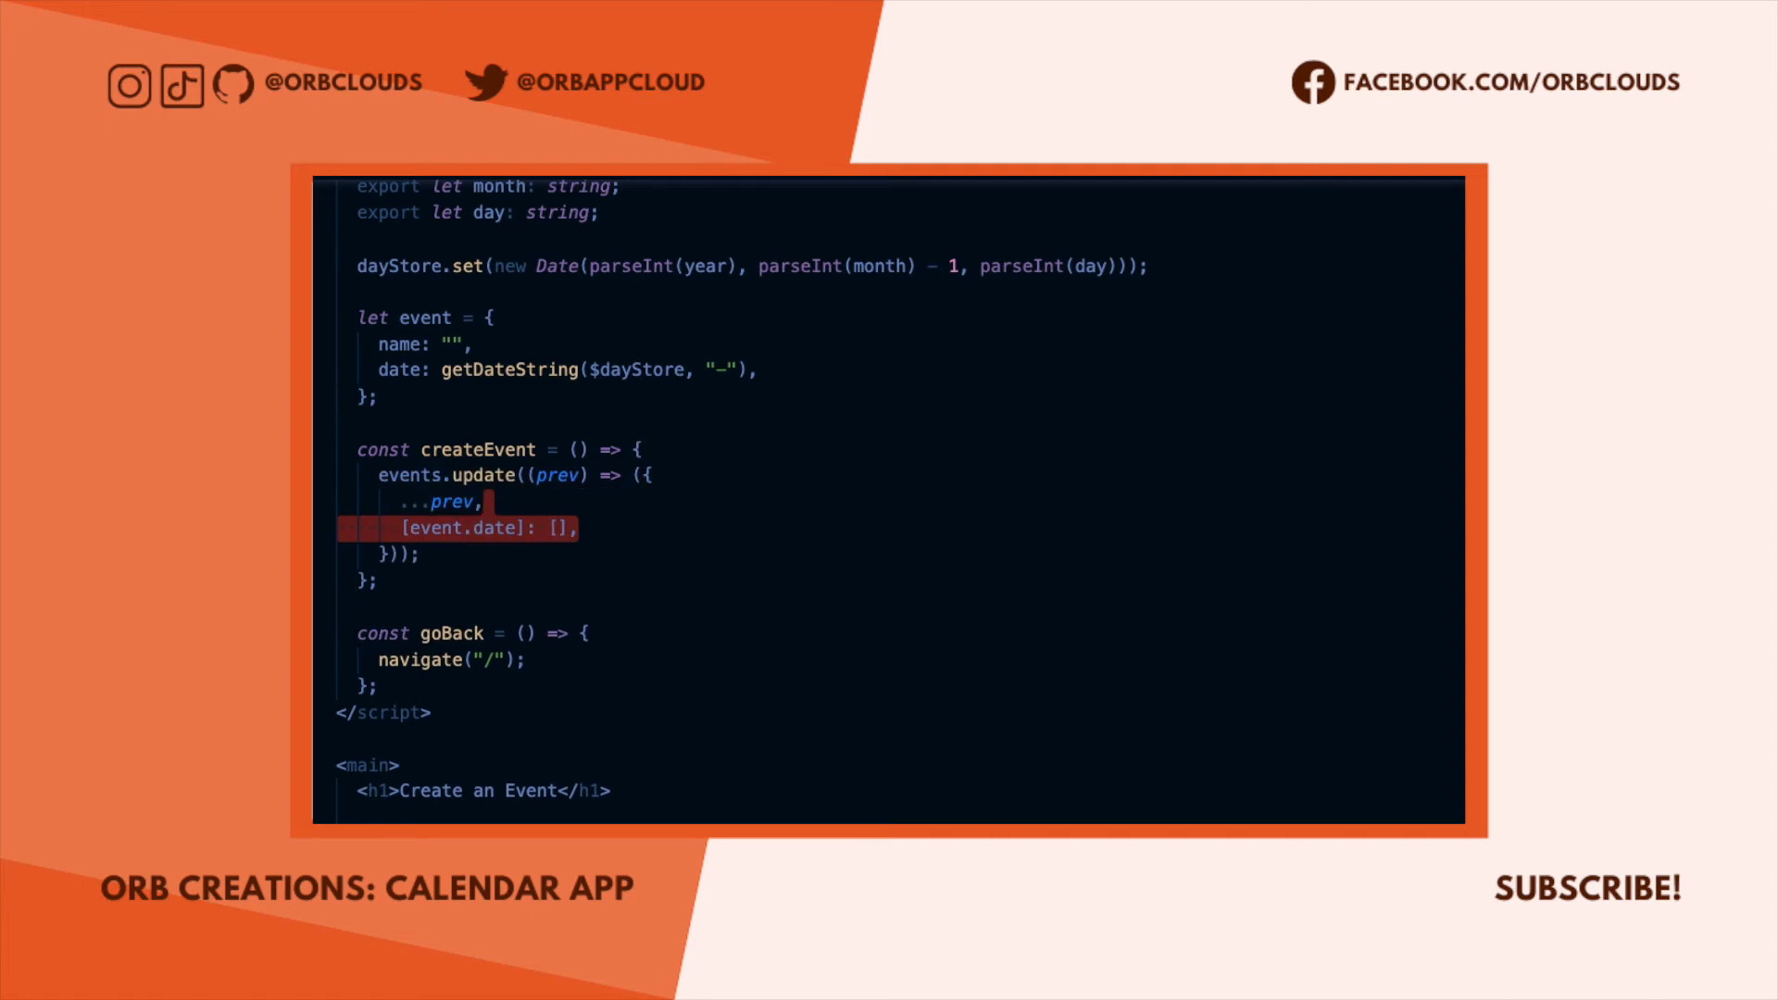
text(prev[event.date] ? prev[event.date] : []))
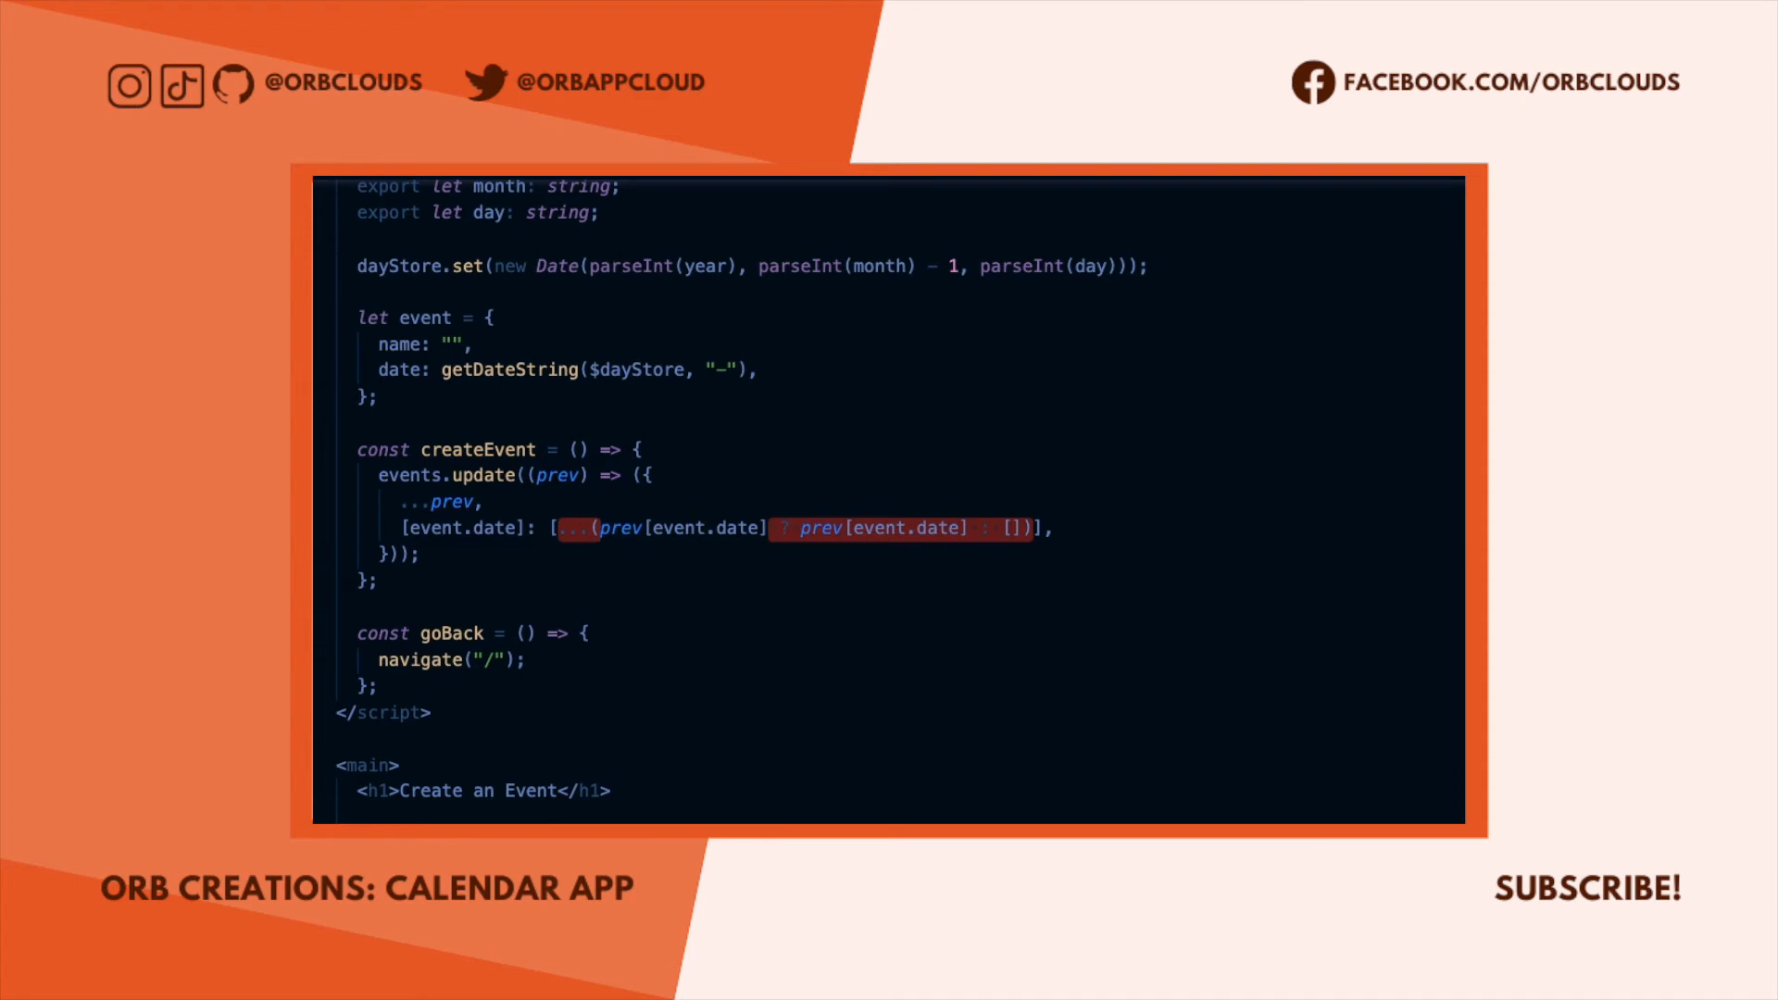
text(, event.name)
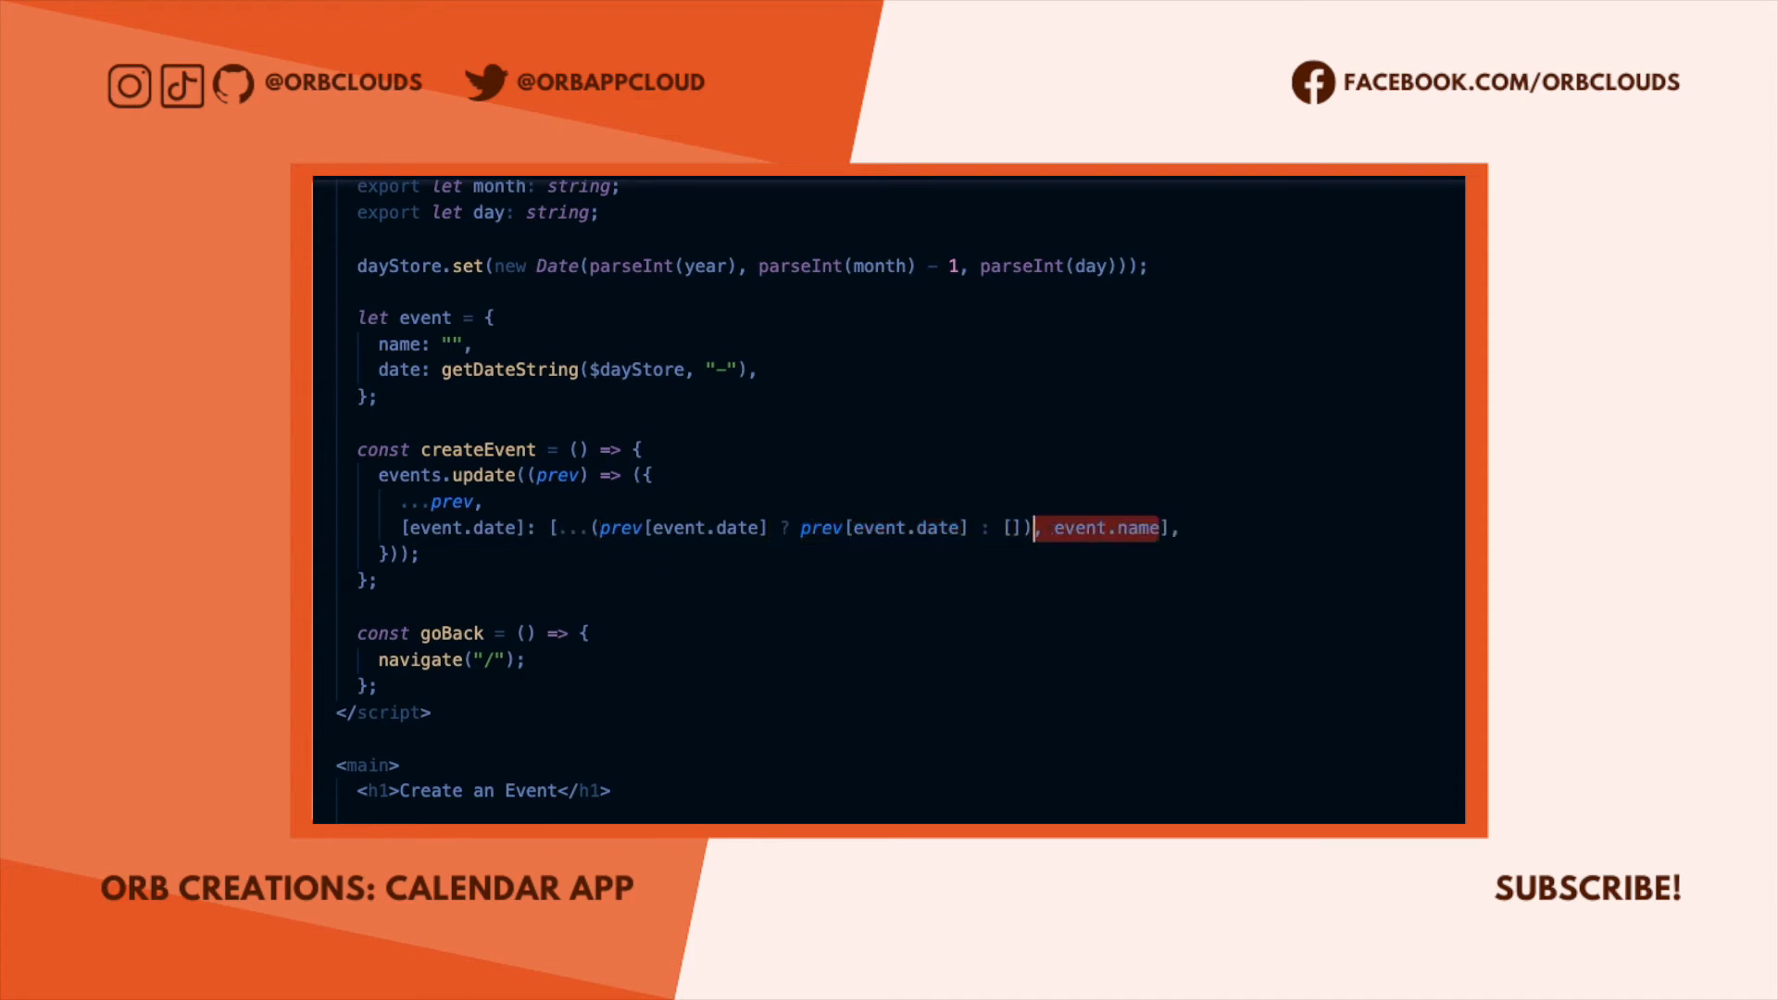
scroll(down, 3)
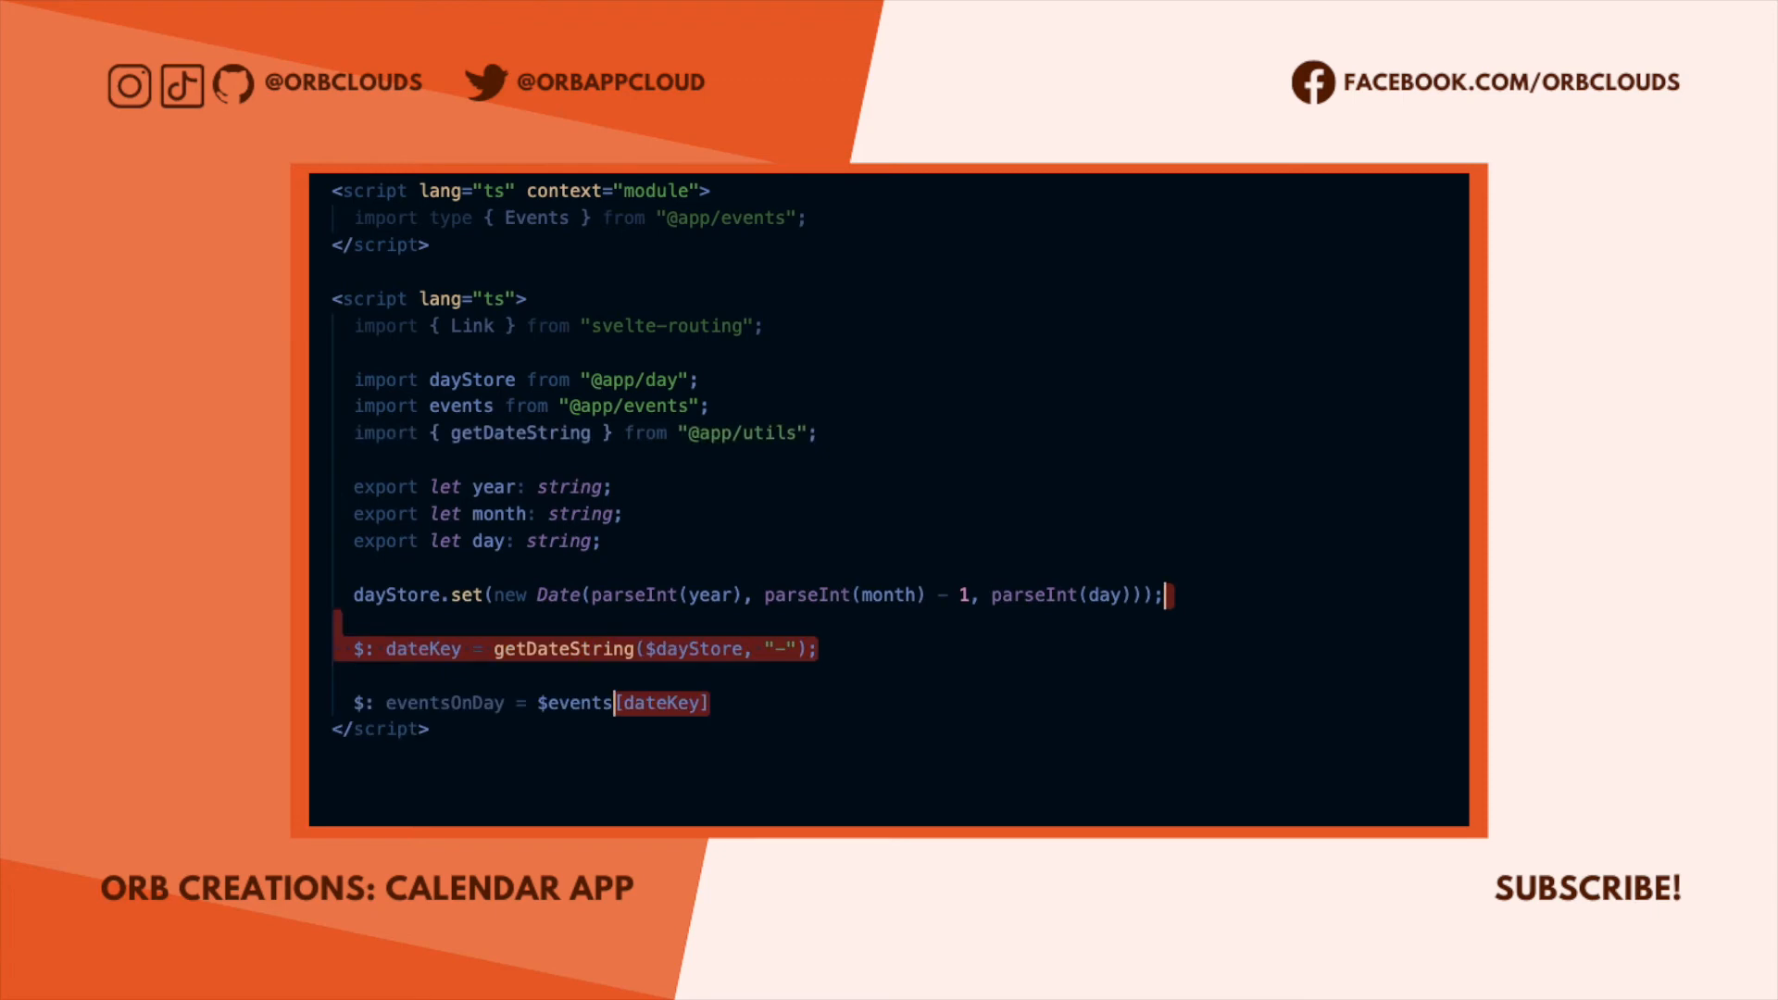
Default eventsOnDay to [] and render each event with a Delete Event button.
text(|| [];)
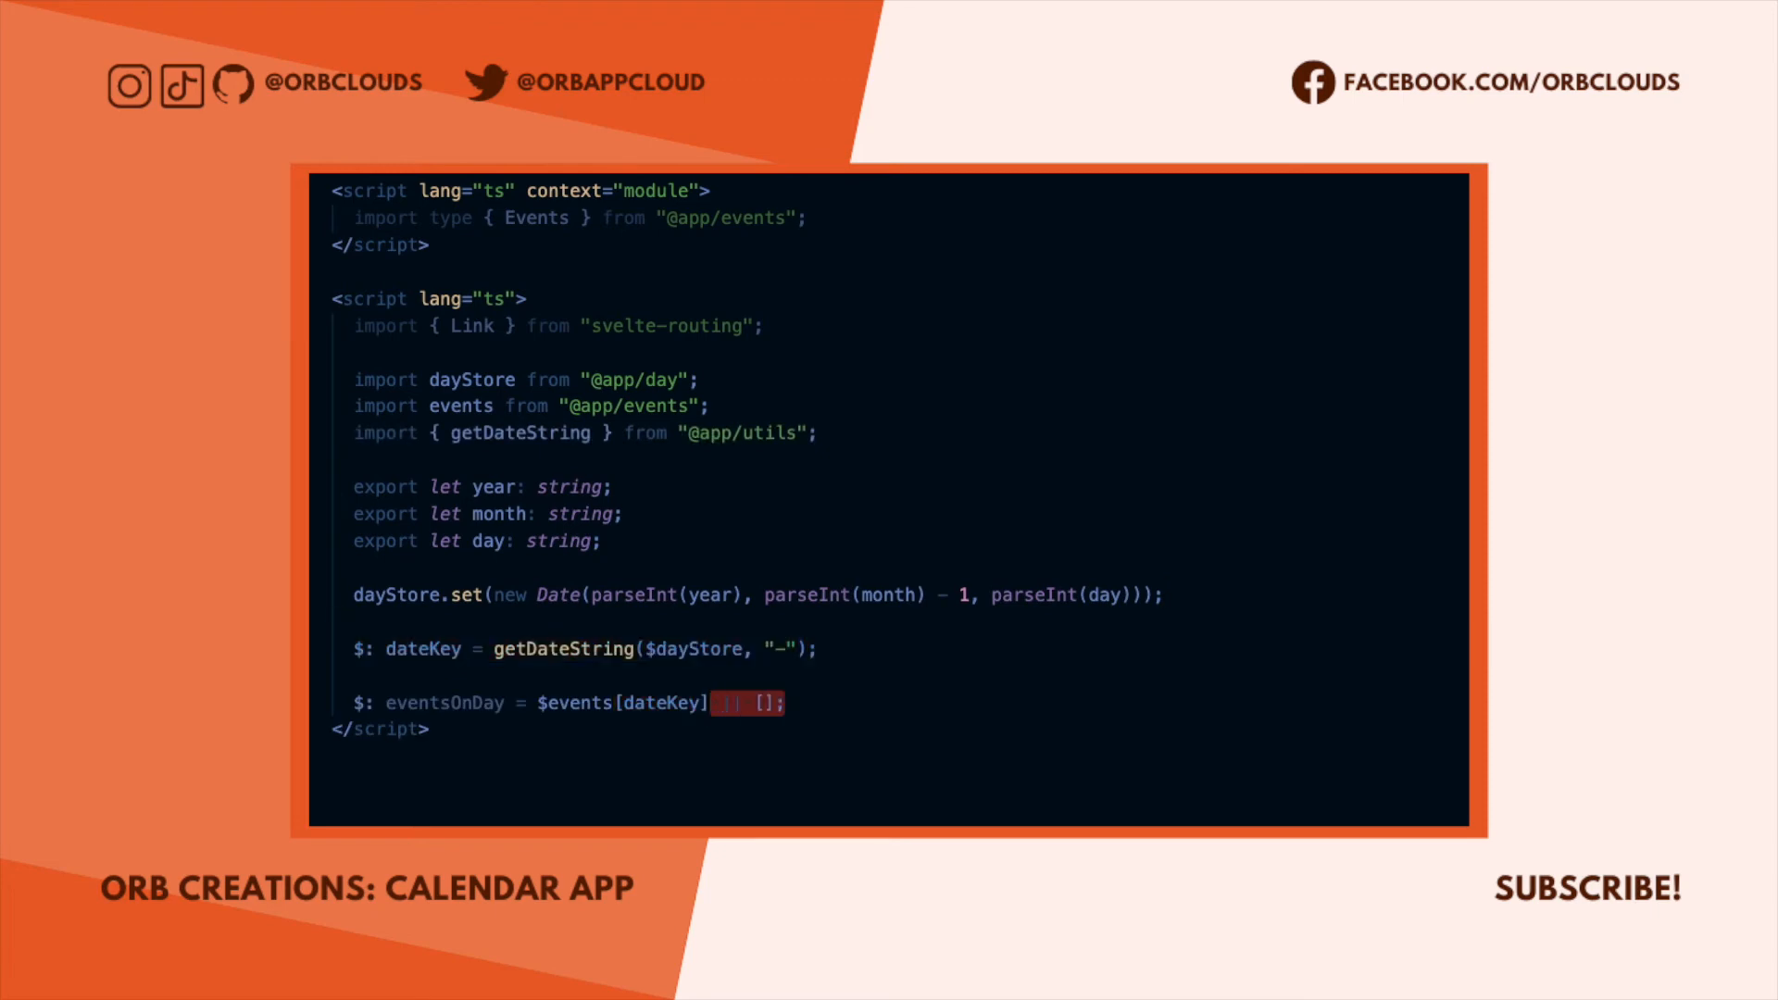
scroll(down, 3)
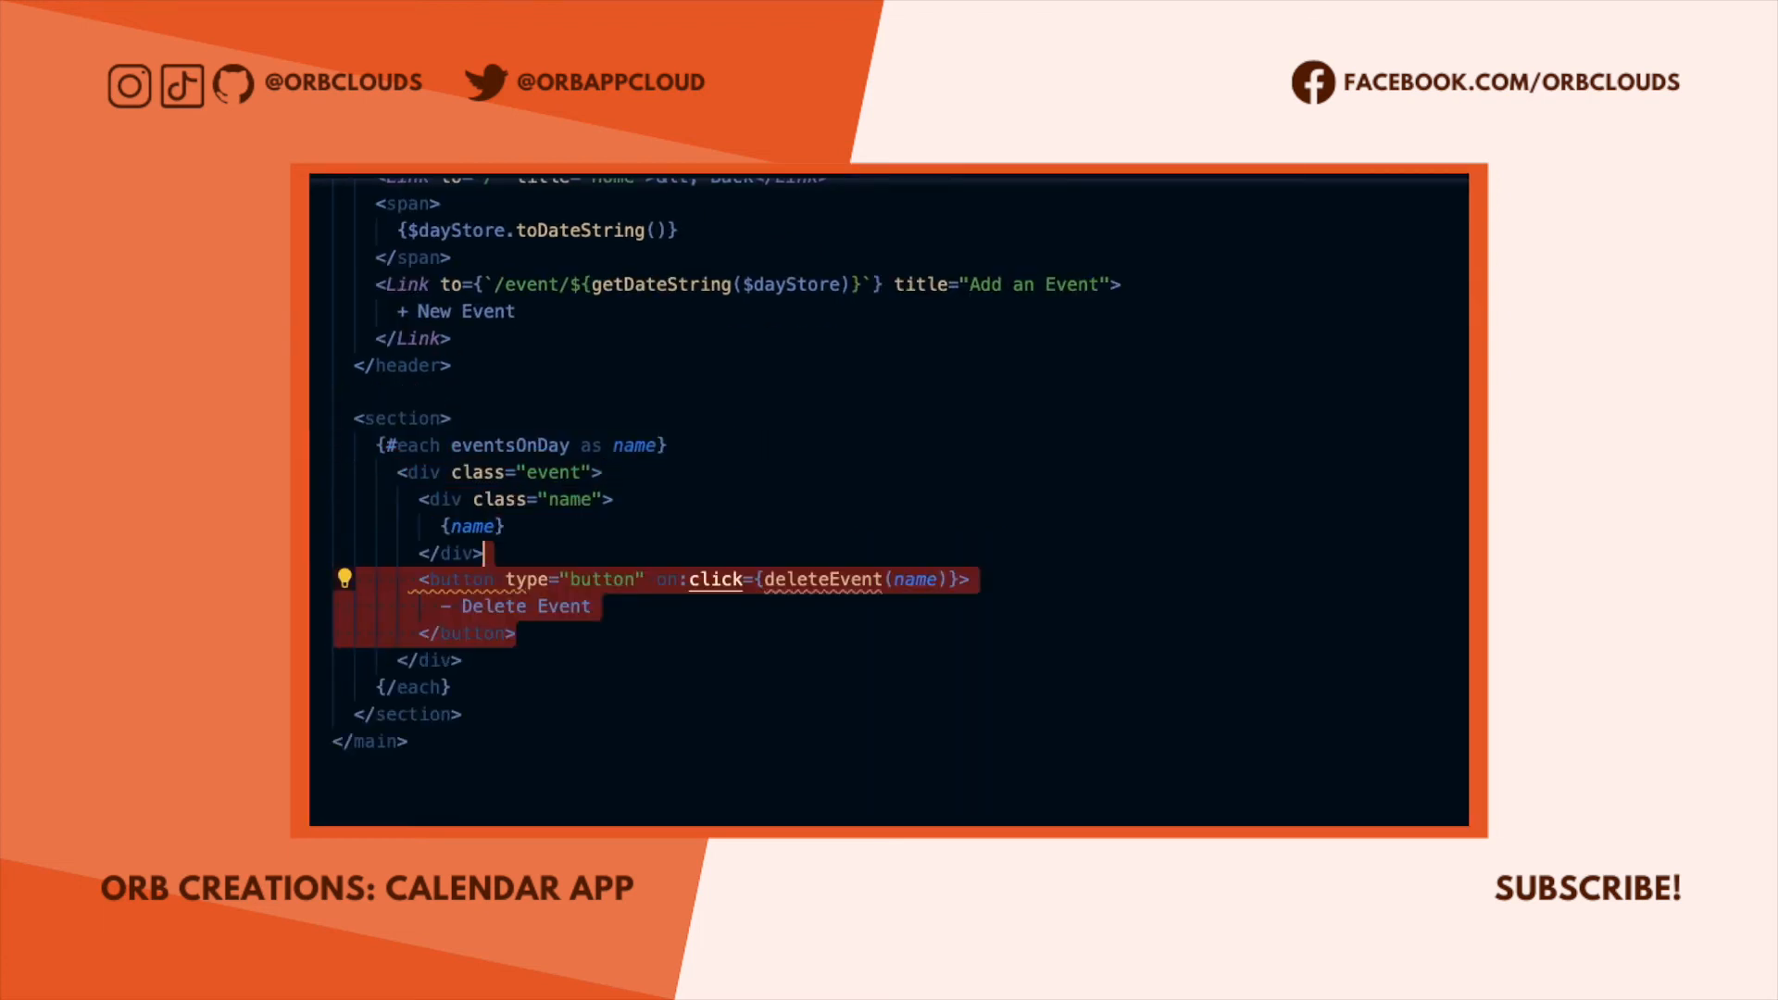
Write deleteEvent(name) updating events so prev[dateKey] is filtered to values !== name.
scroll(up, 3)
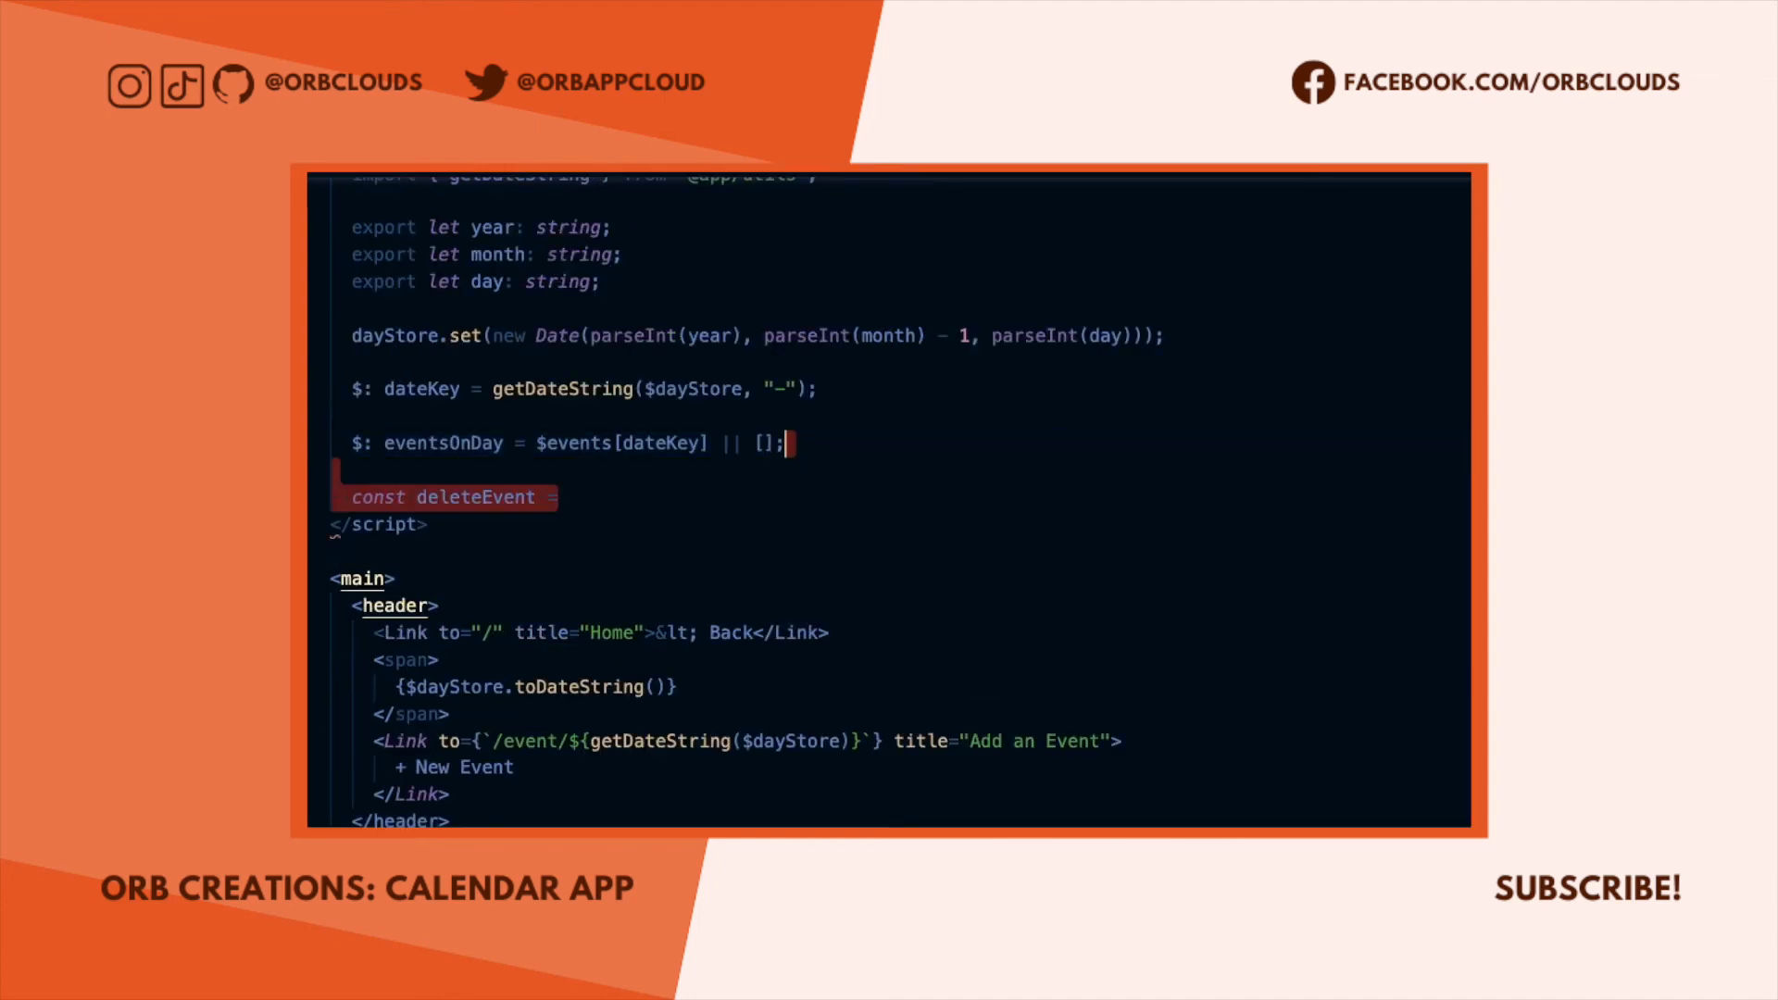
text((name: string) => () => {};)
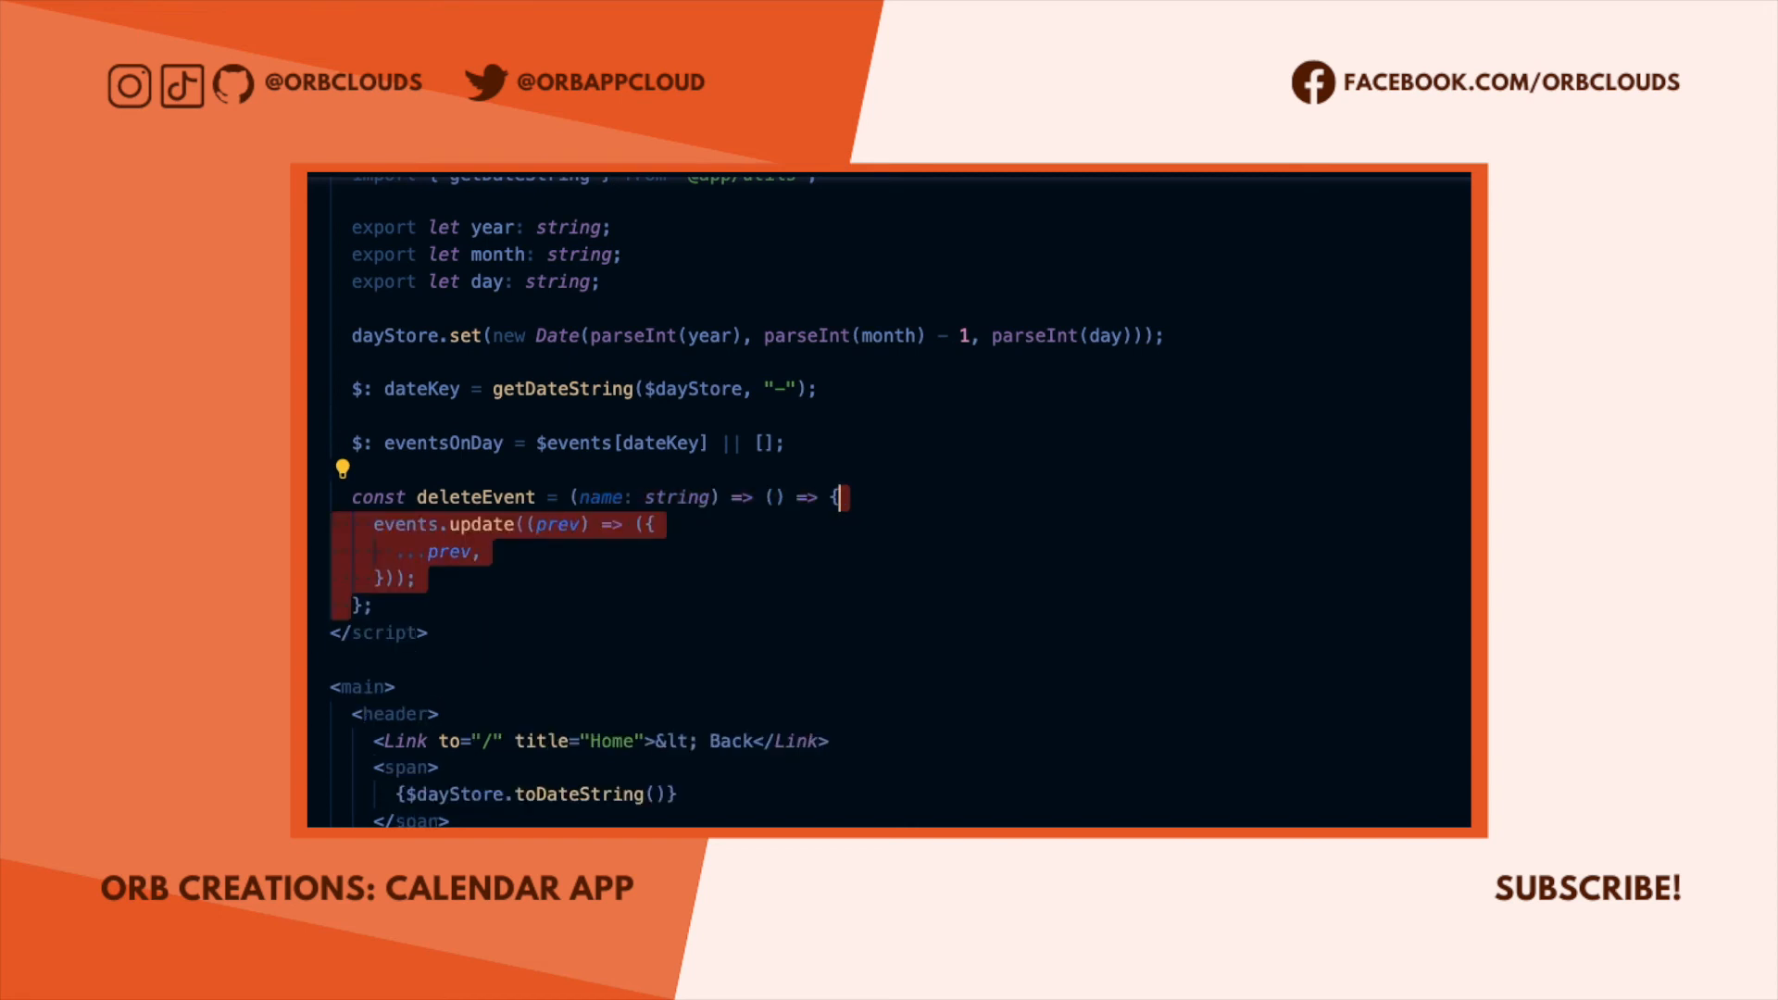
text([dateKey]: prev[dateKey],)
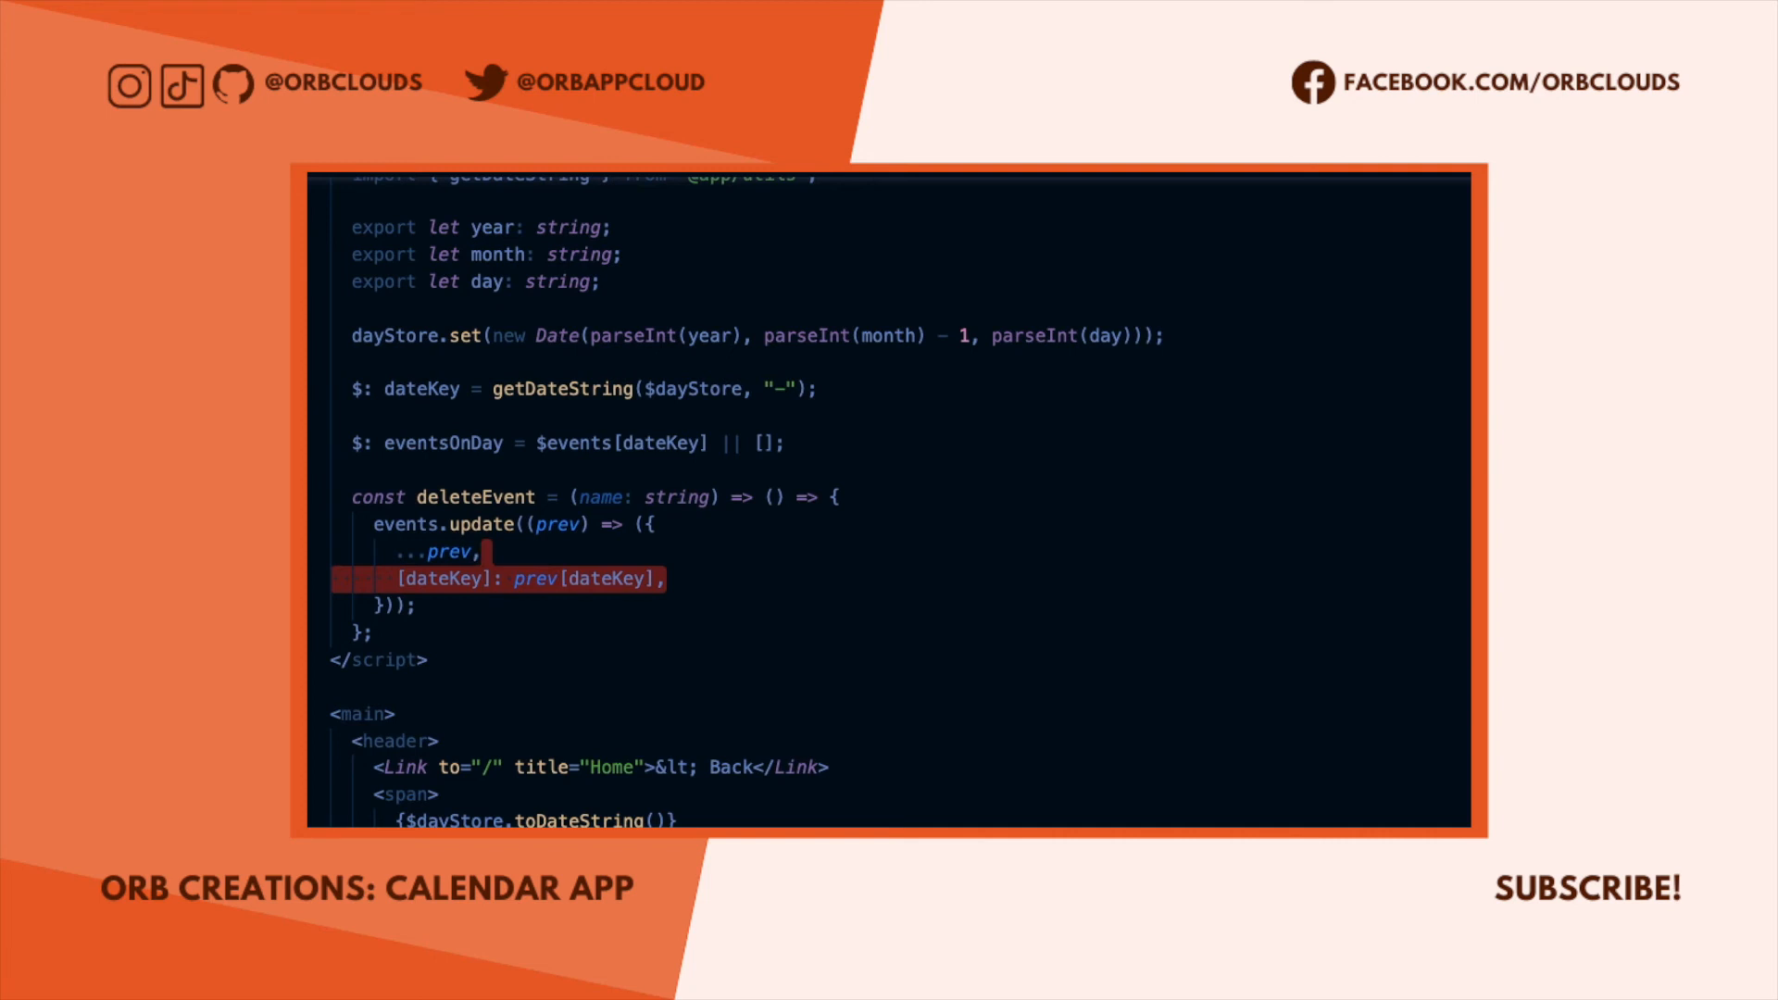
text(.filter((value) => value !== name))
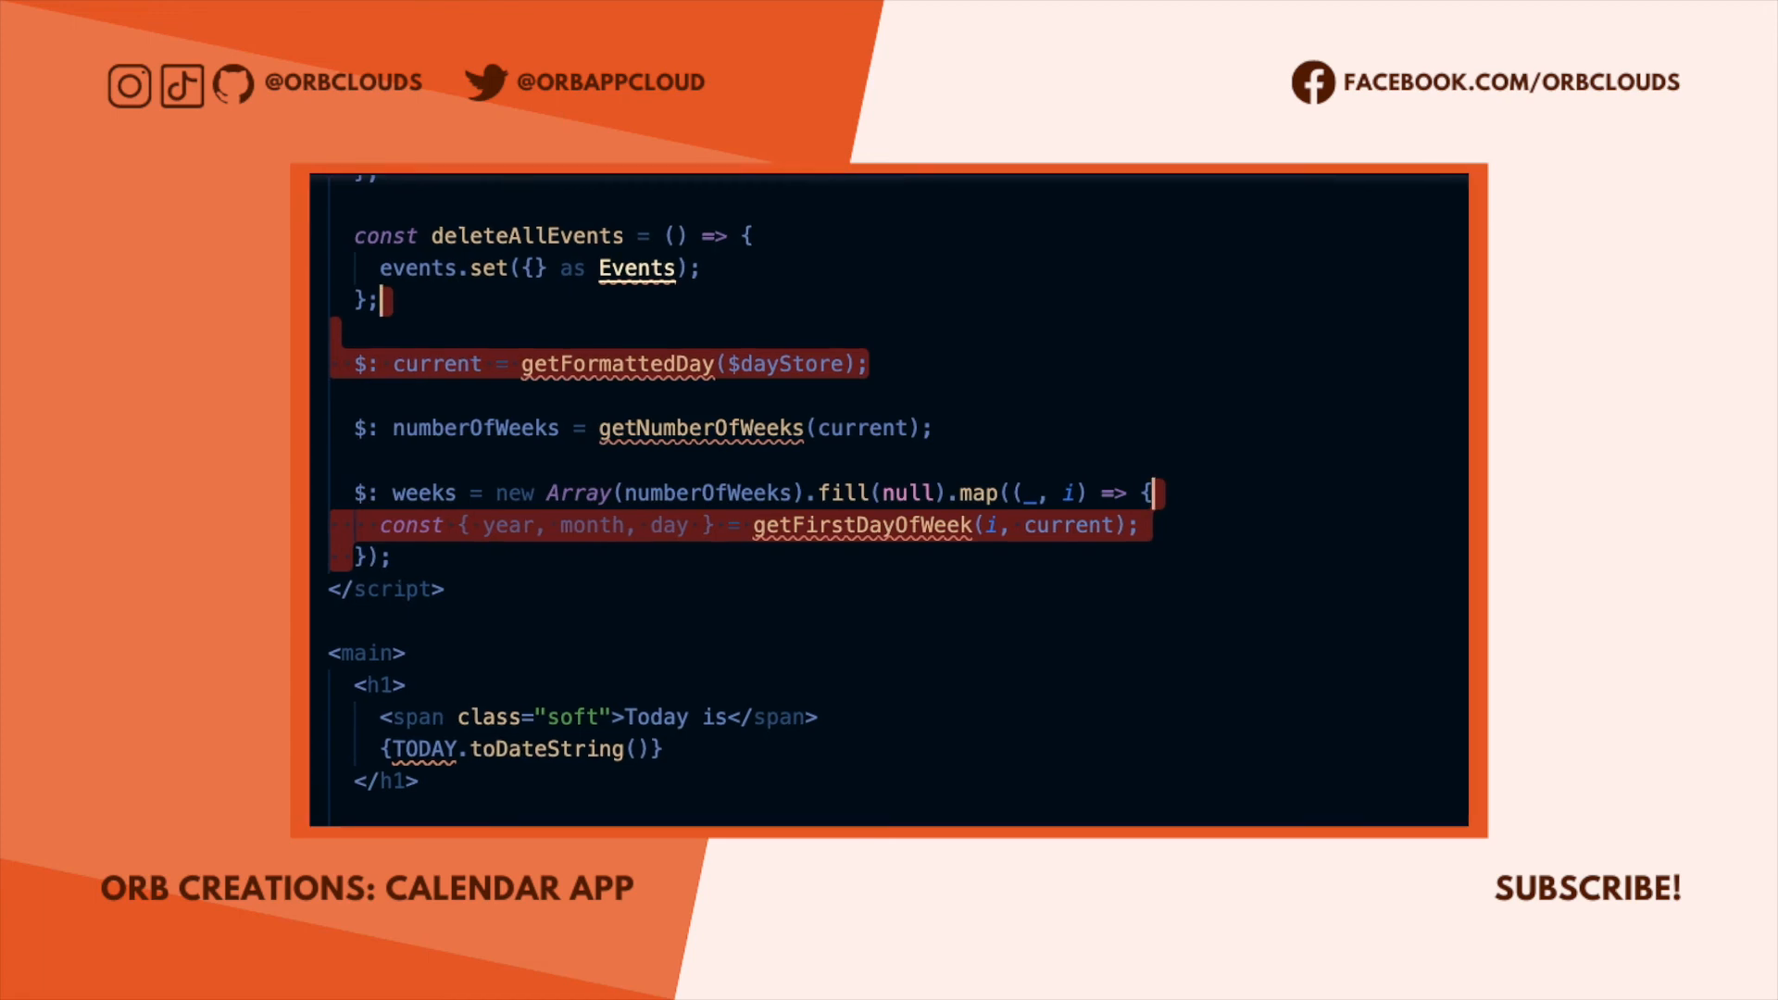
Map each week into a new Array(DAYS_IN_WEEK) filled with null and mapped per day index j.
text(return new Array(DAYS_IN_WEEK).fill(null).map((_, j) => {)
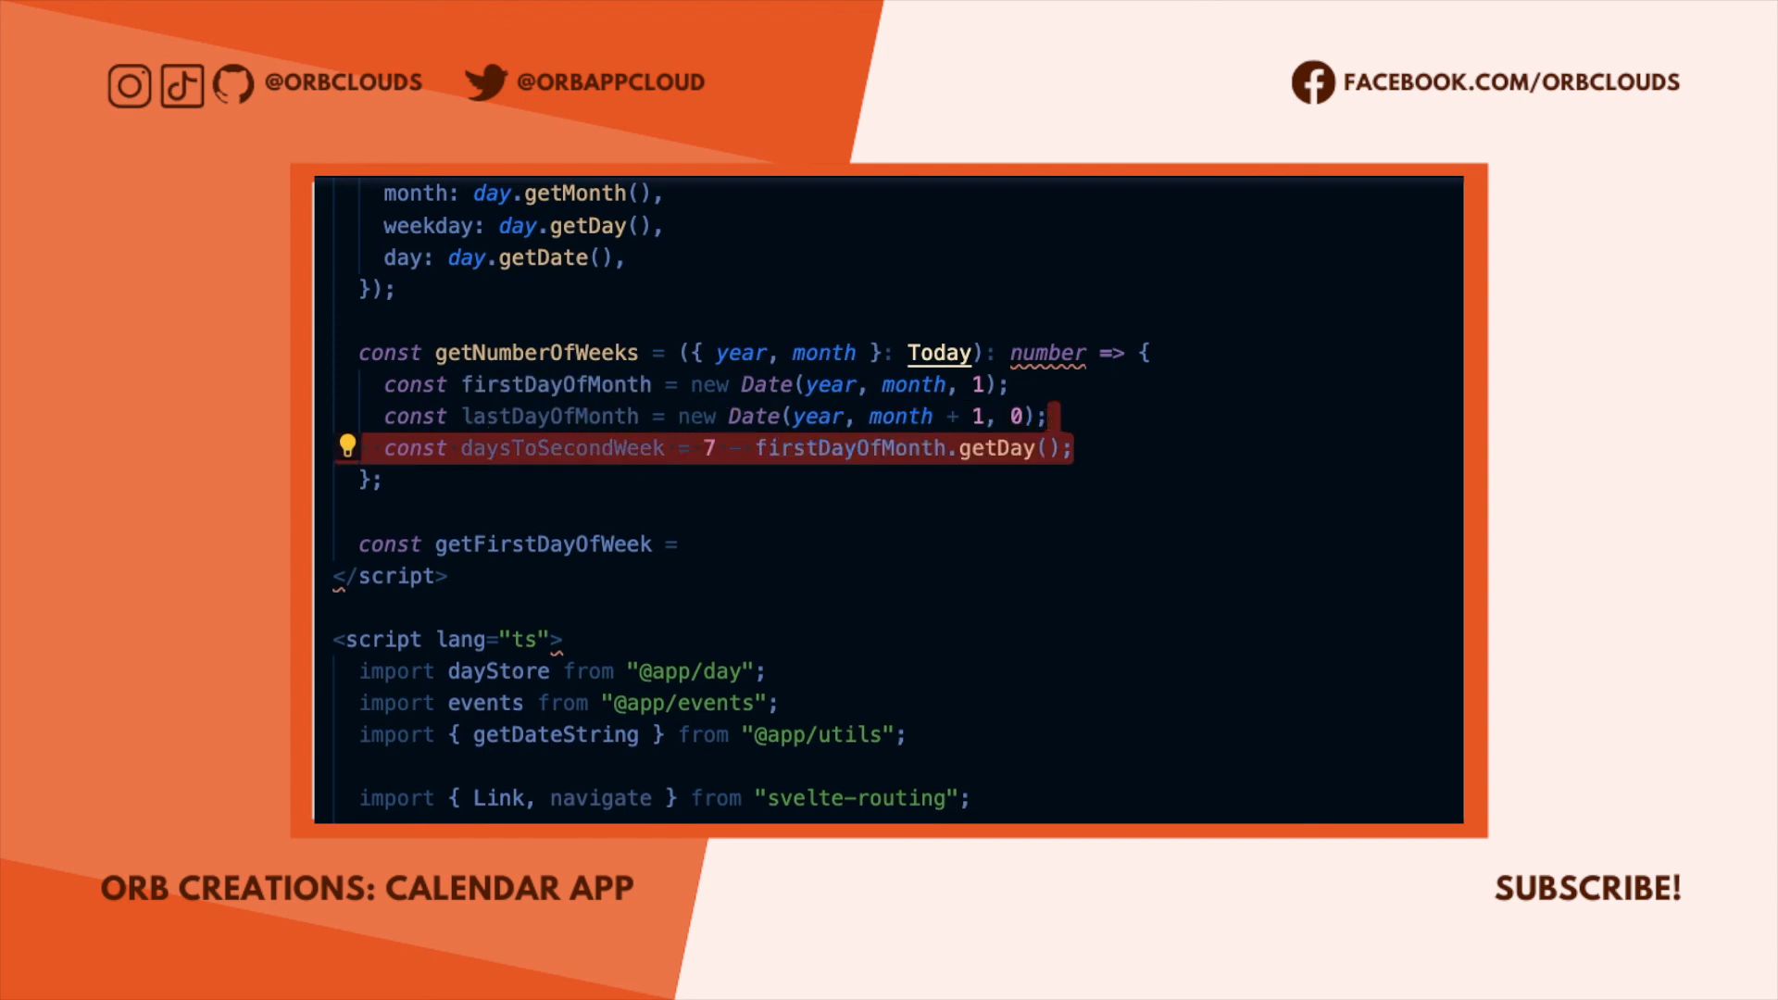
Add daysFromSecondLastWeekToLastDay = 1 + lastDayOfMonth.getDay() and divide the week span by 7.
text(const daysFromSecondLastWeekToLastDay = 1 + lastDayOfMonth.getDay();)
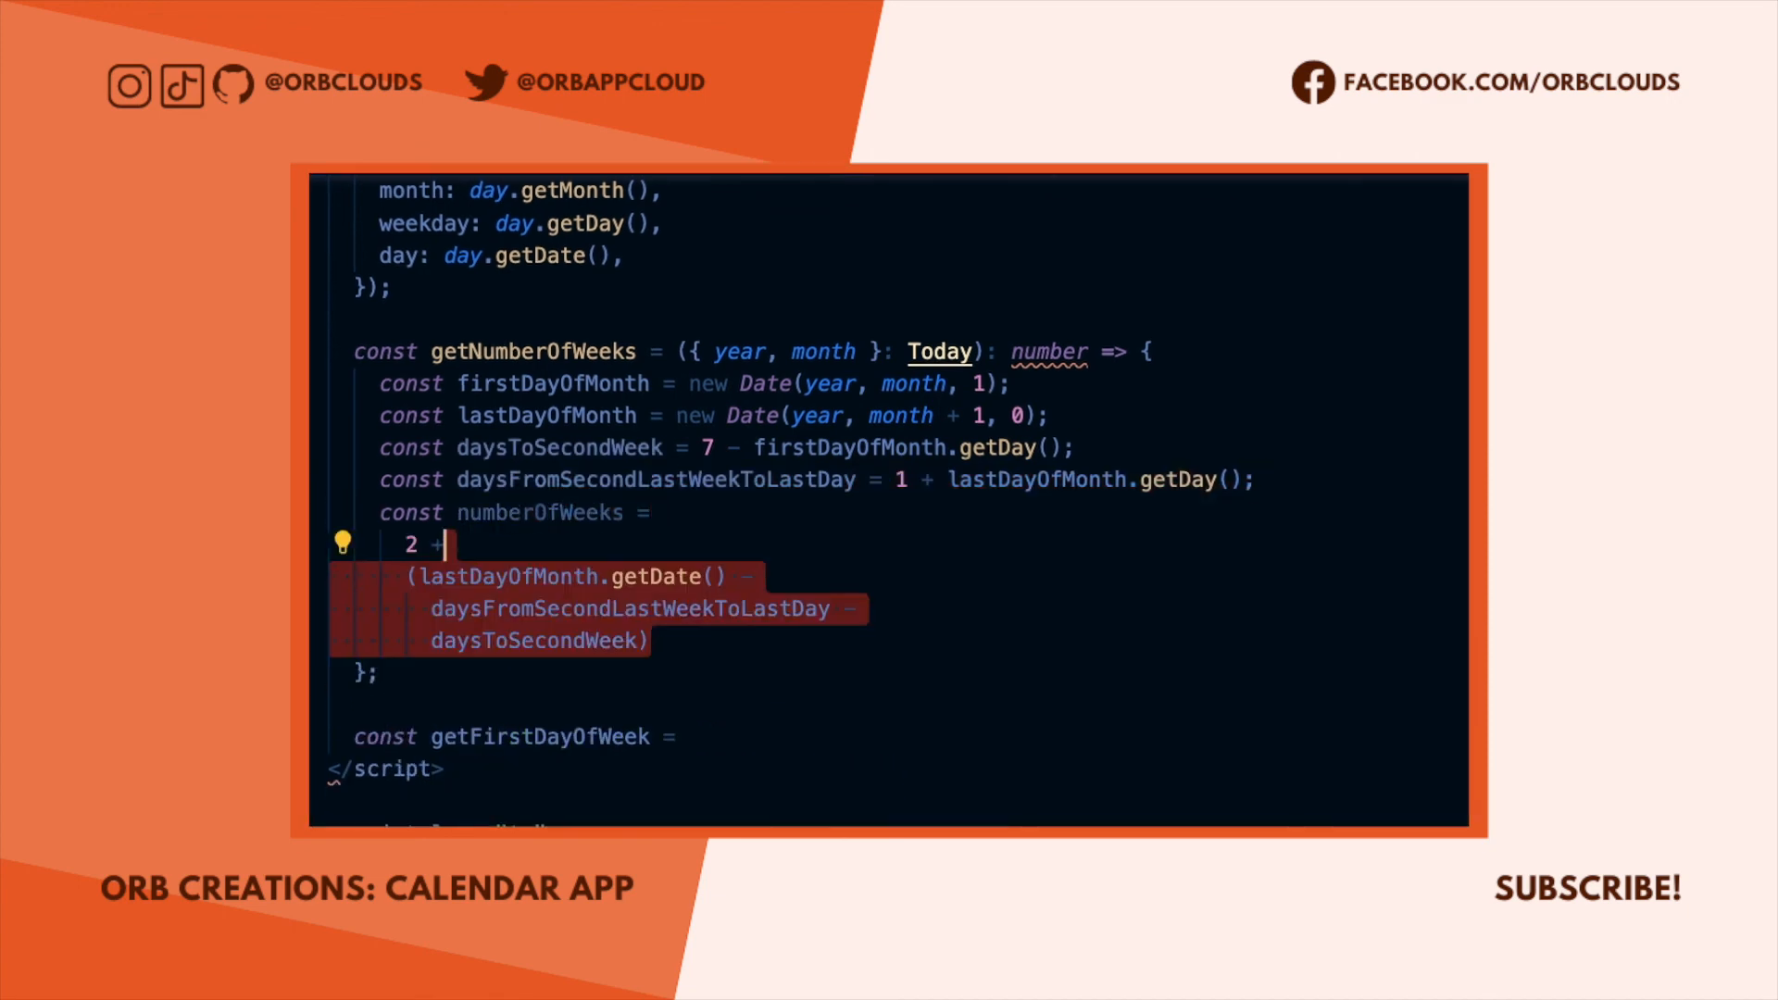
text(/ 7)
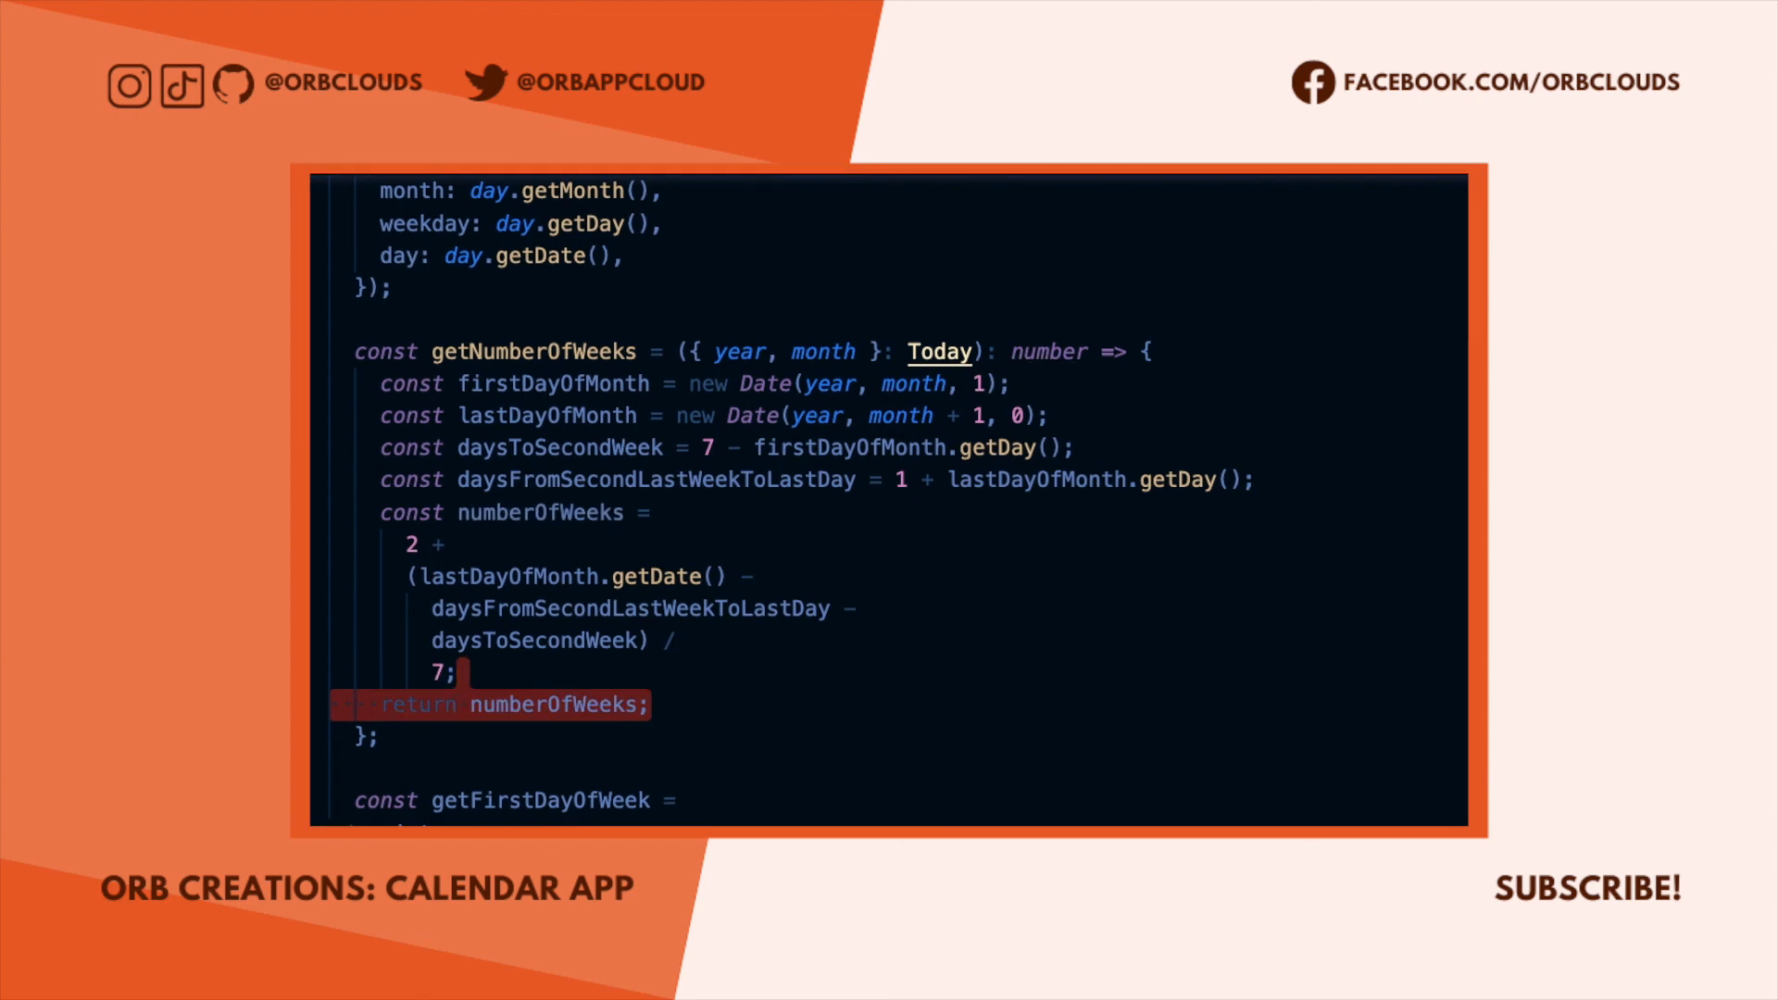
scroll(down, 3)
text( (i: number, { year }: Today)
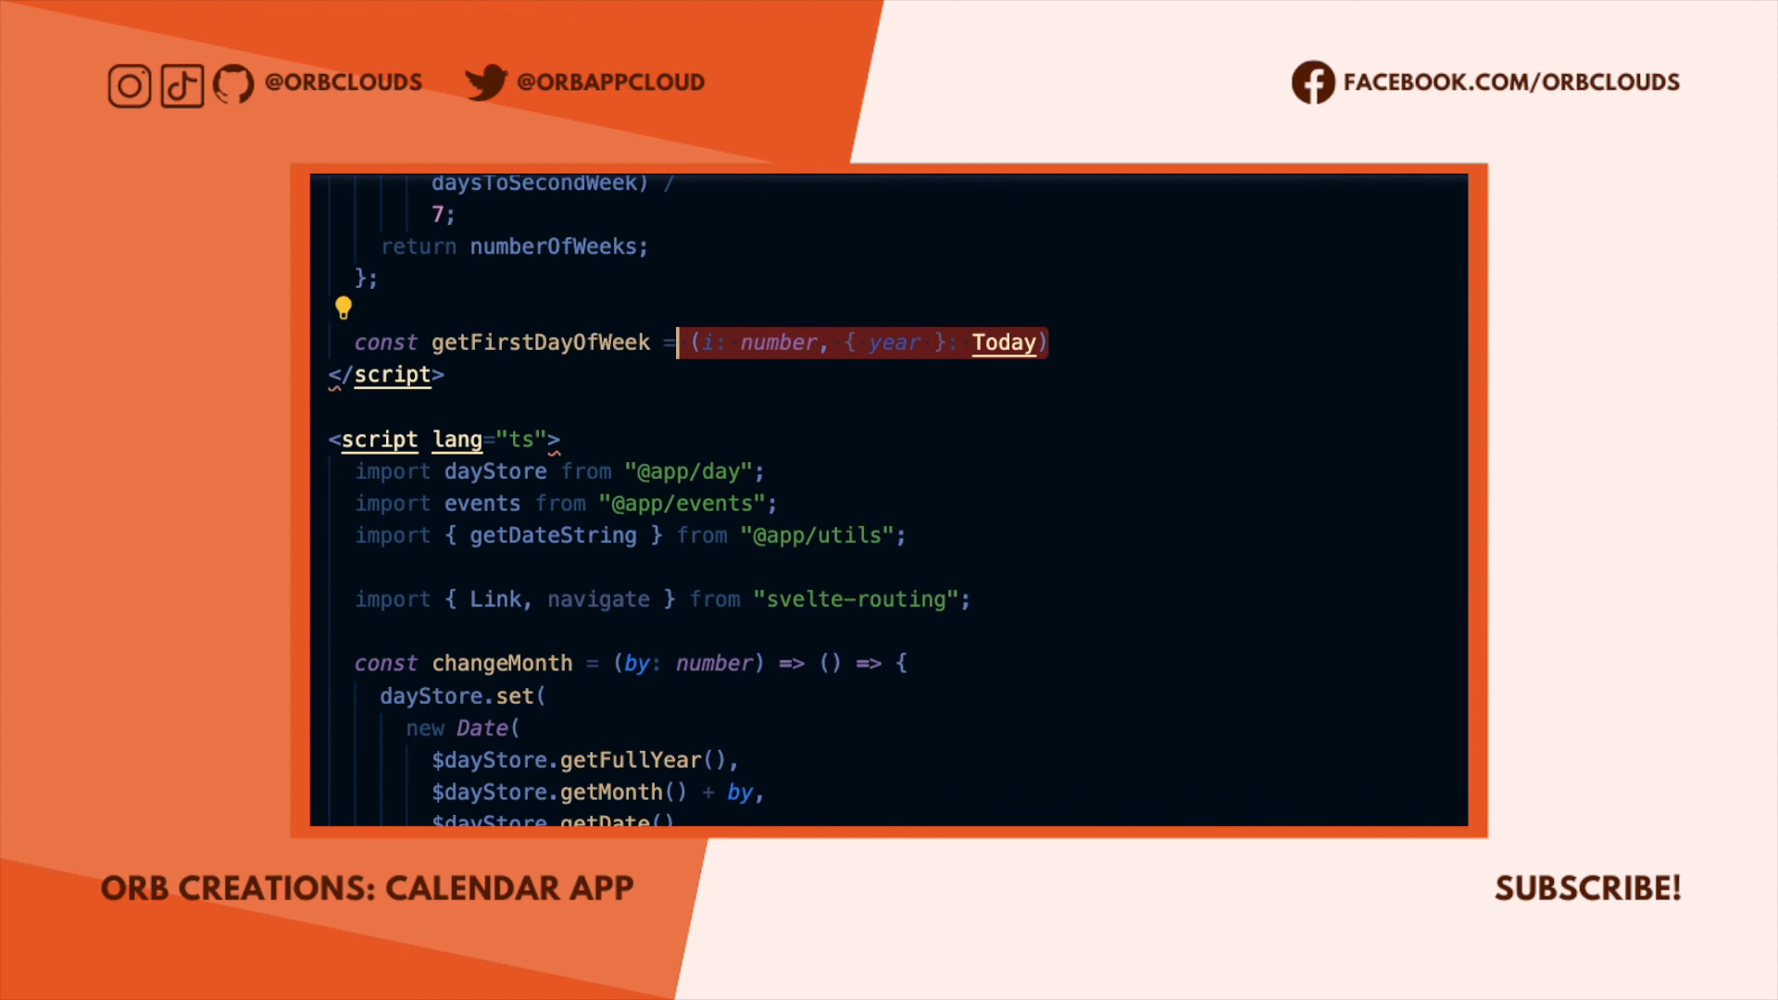
Take month alongside year and offset the Date by firstVisibleDayOfMonth + i * 7.
text(, month)
text(year,)
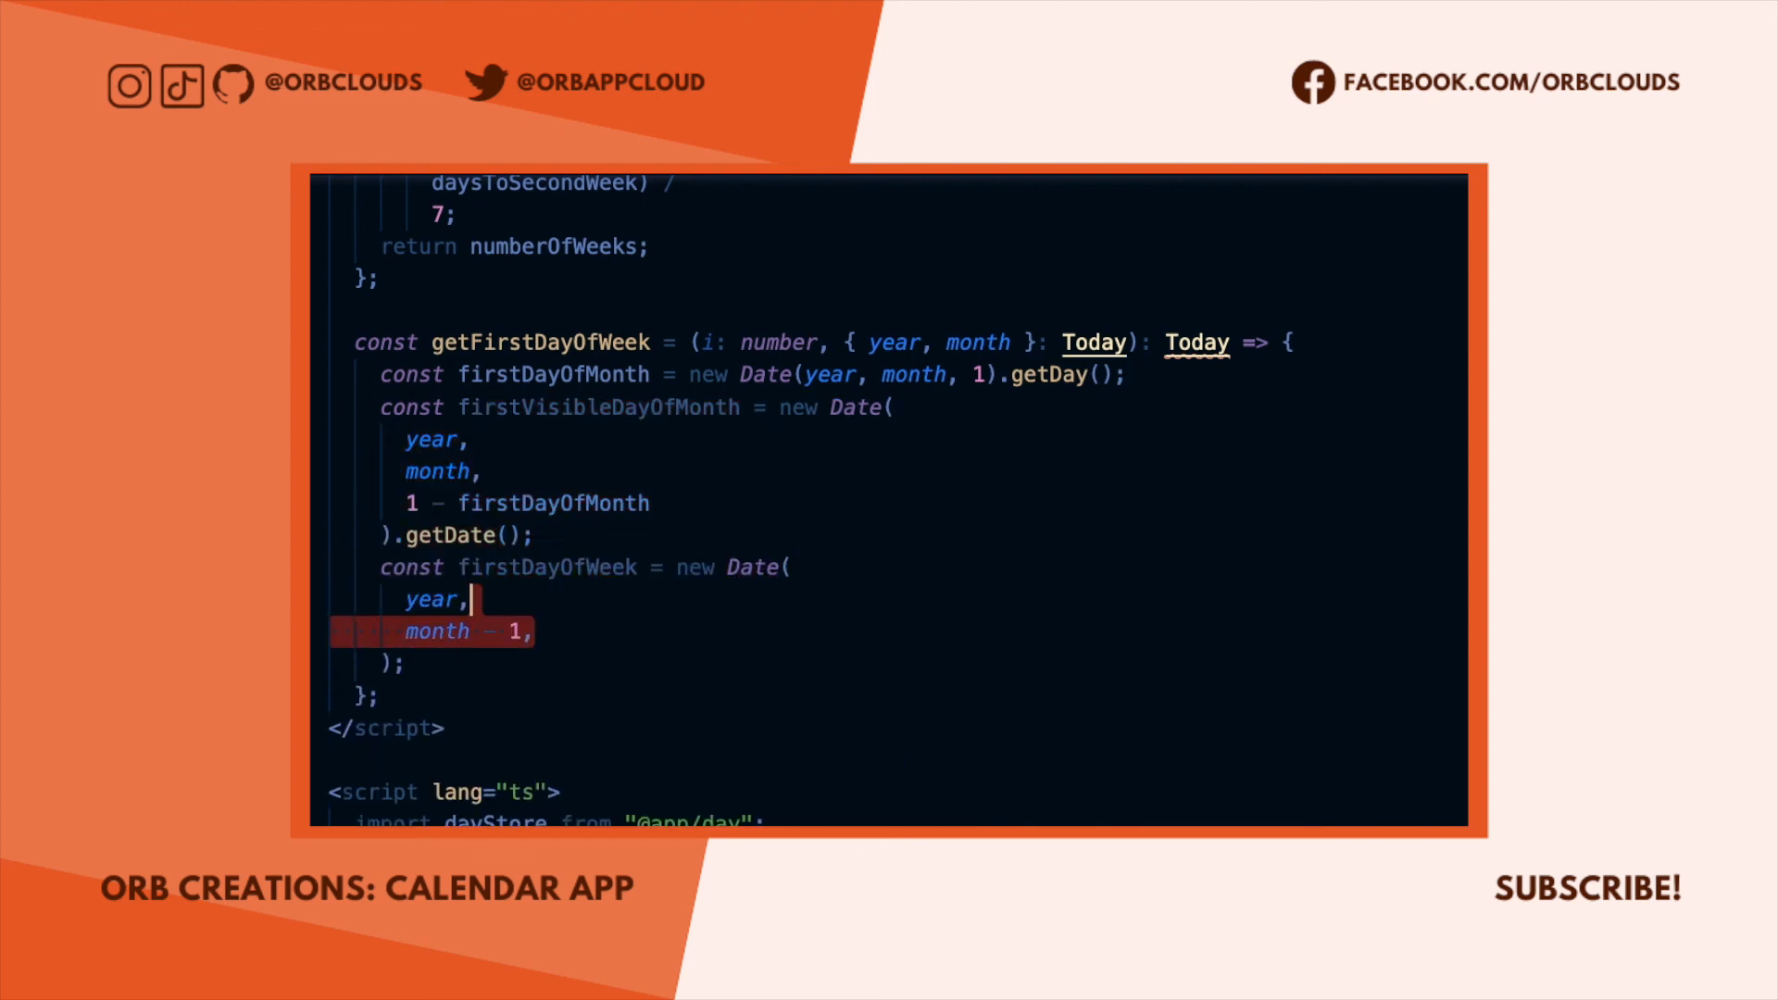
text(firstVisibleDayOfMonth + i * 7)
text(return getFormattedDay(firstDayOfWeek);)
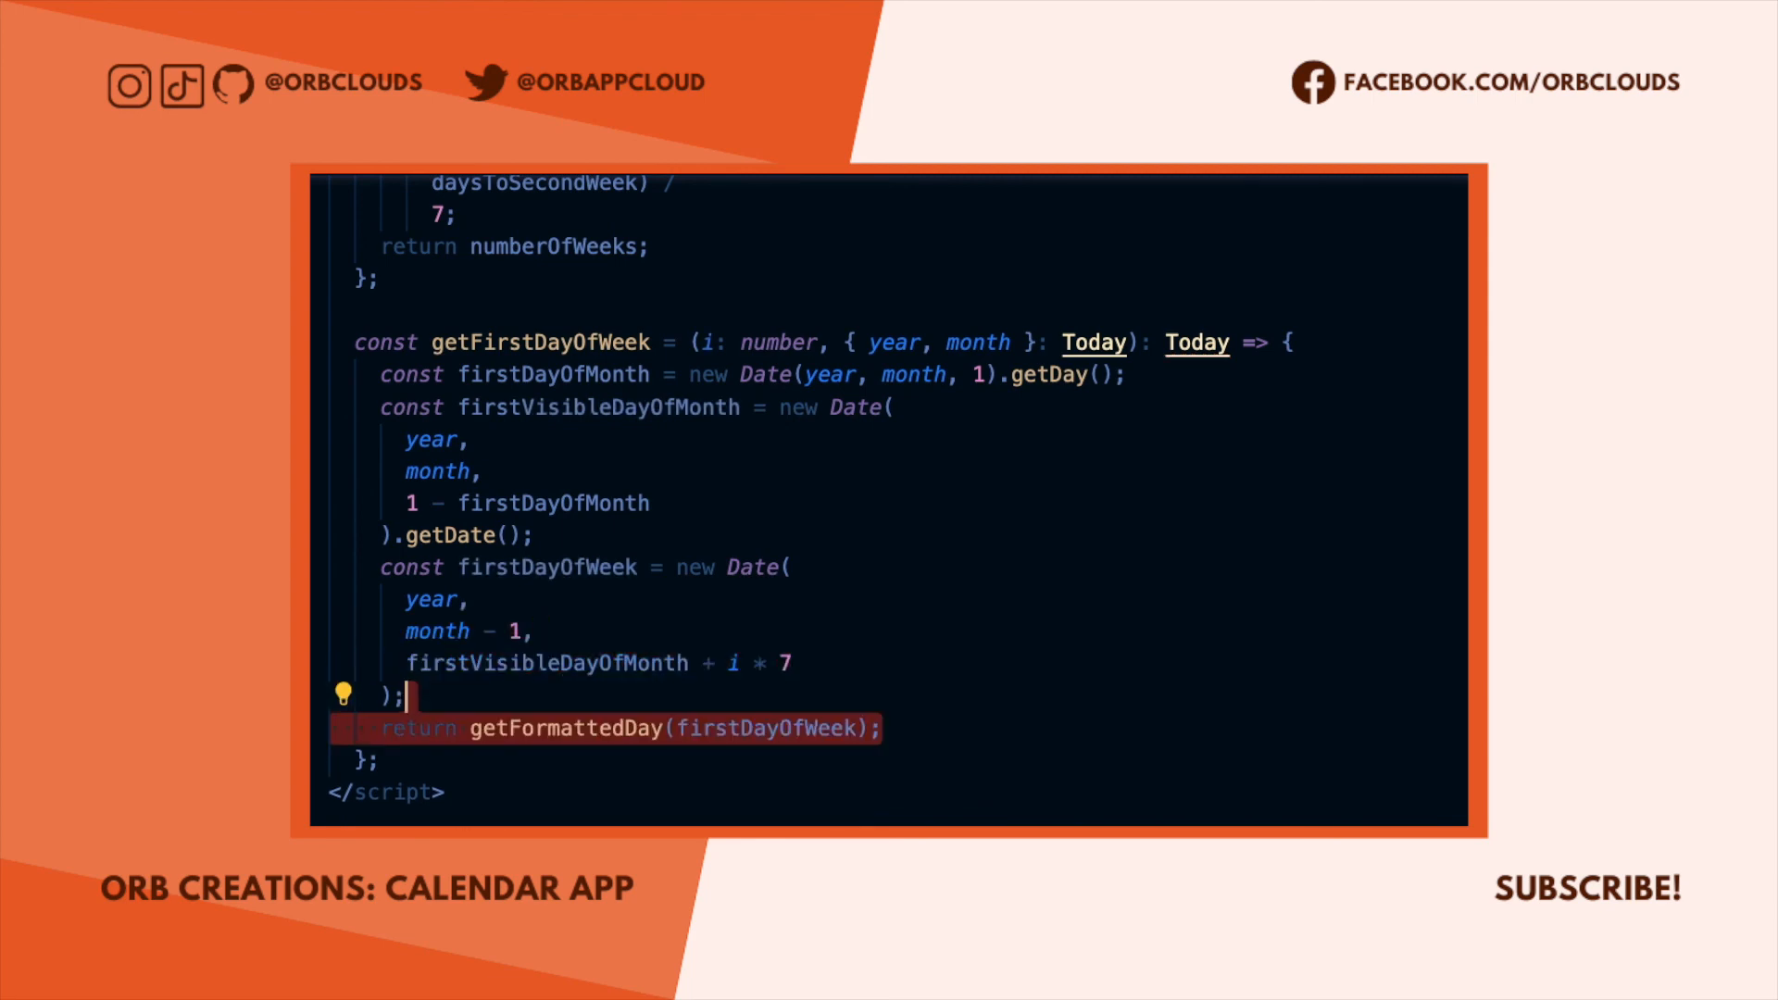
scroll(down, 3)
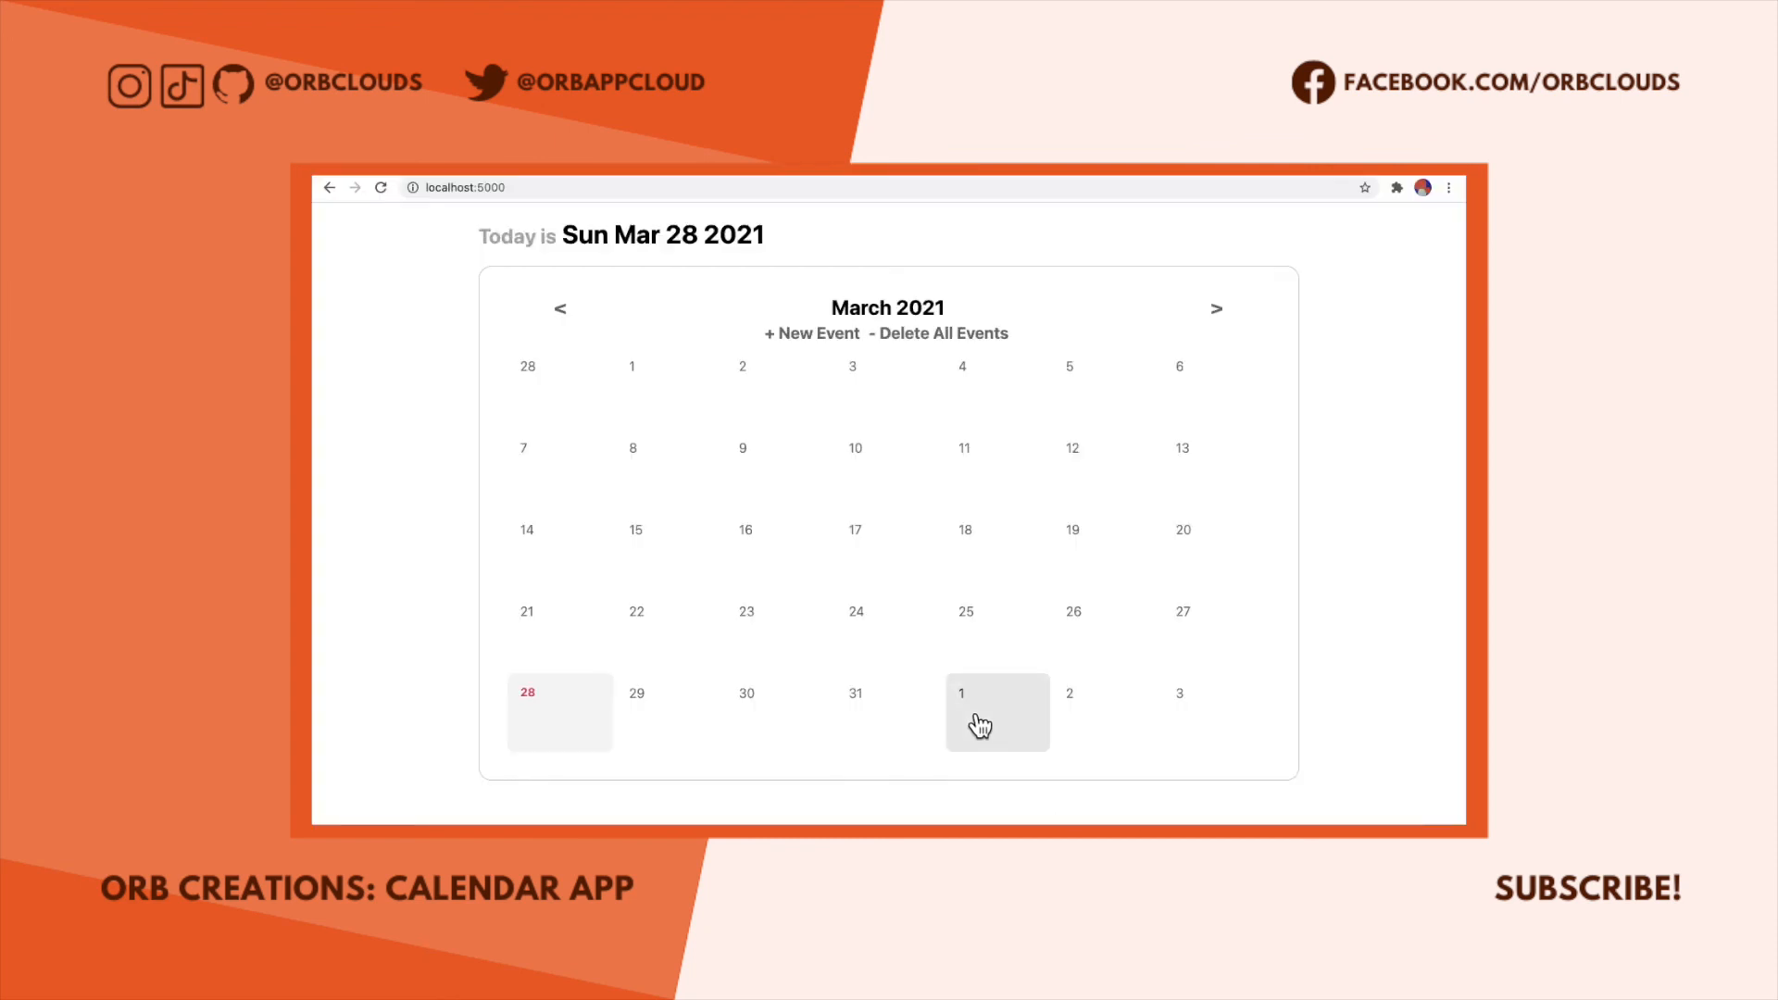
Create an 'April Fool's!' event on April 1, 2021 from the calendar grid.
click(996, 711)
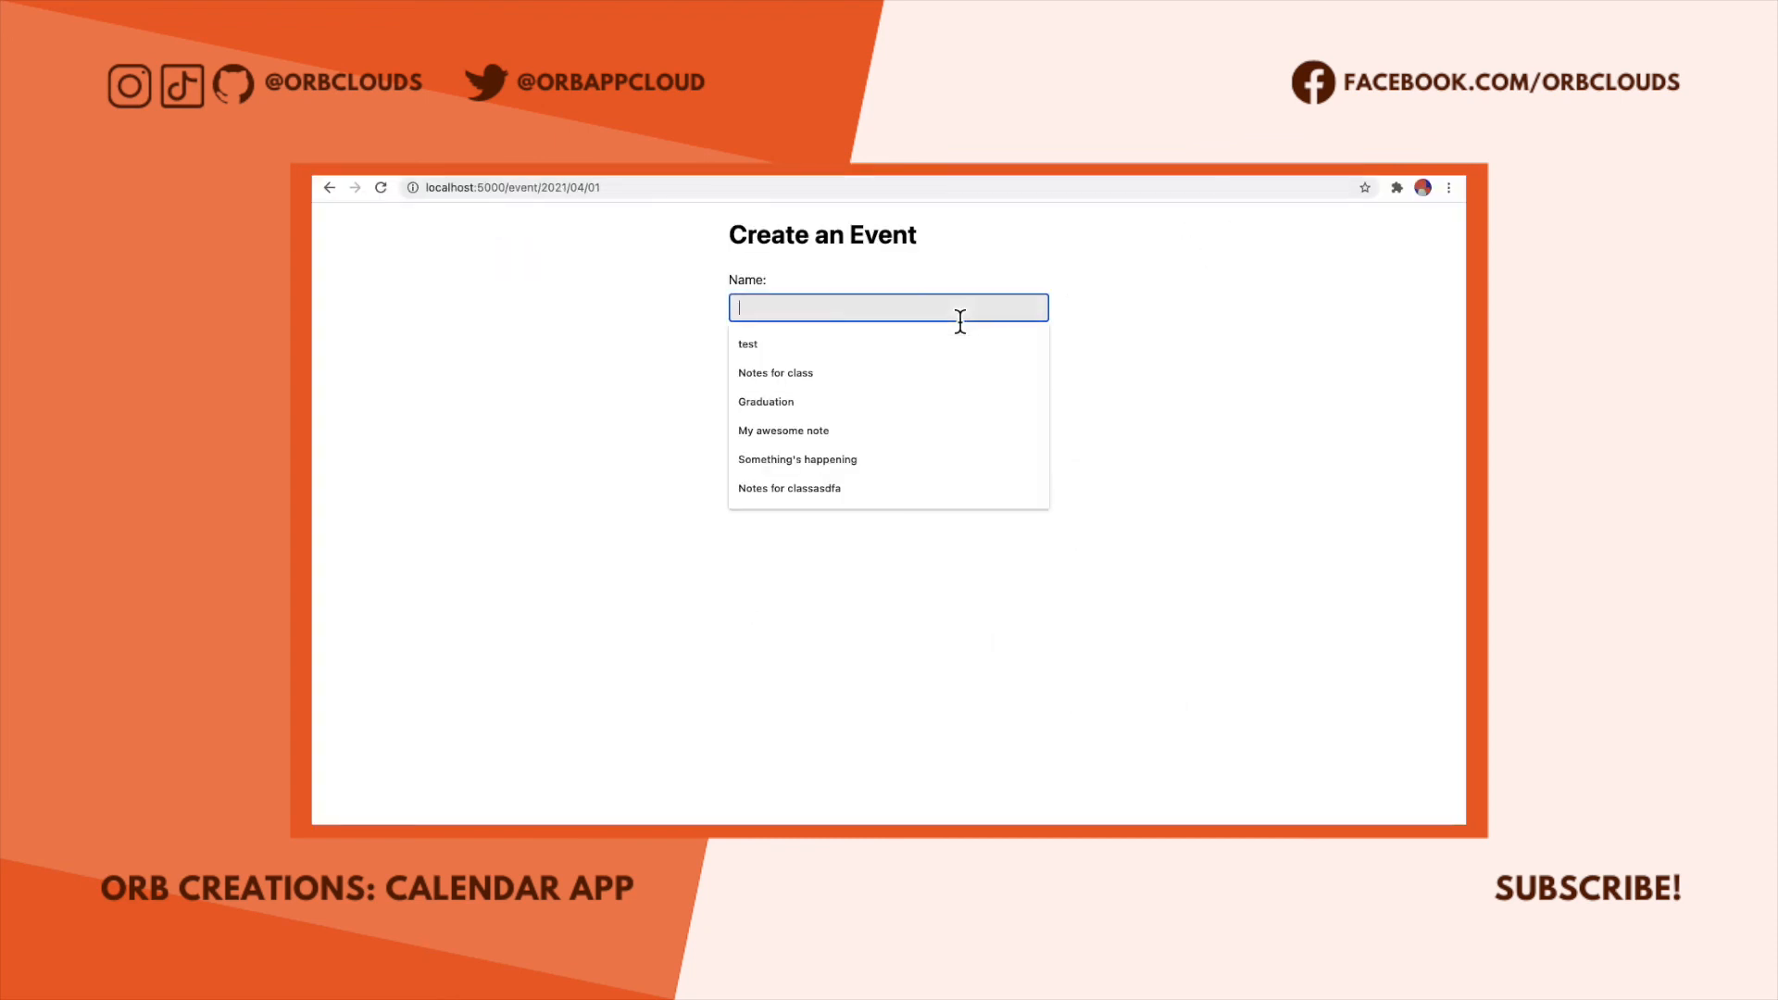
text(April Fool's!)
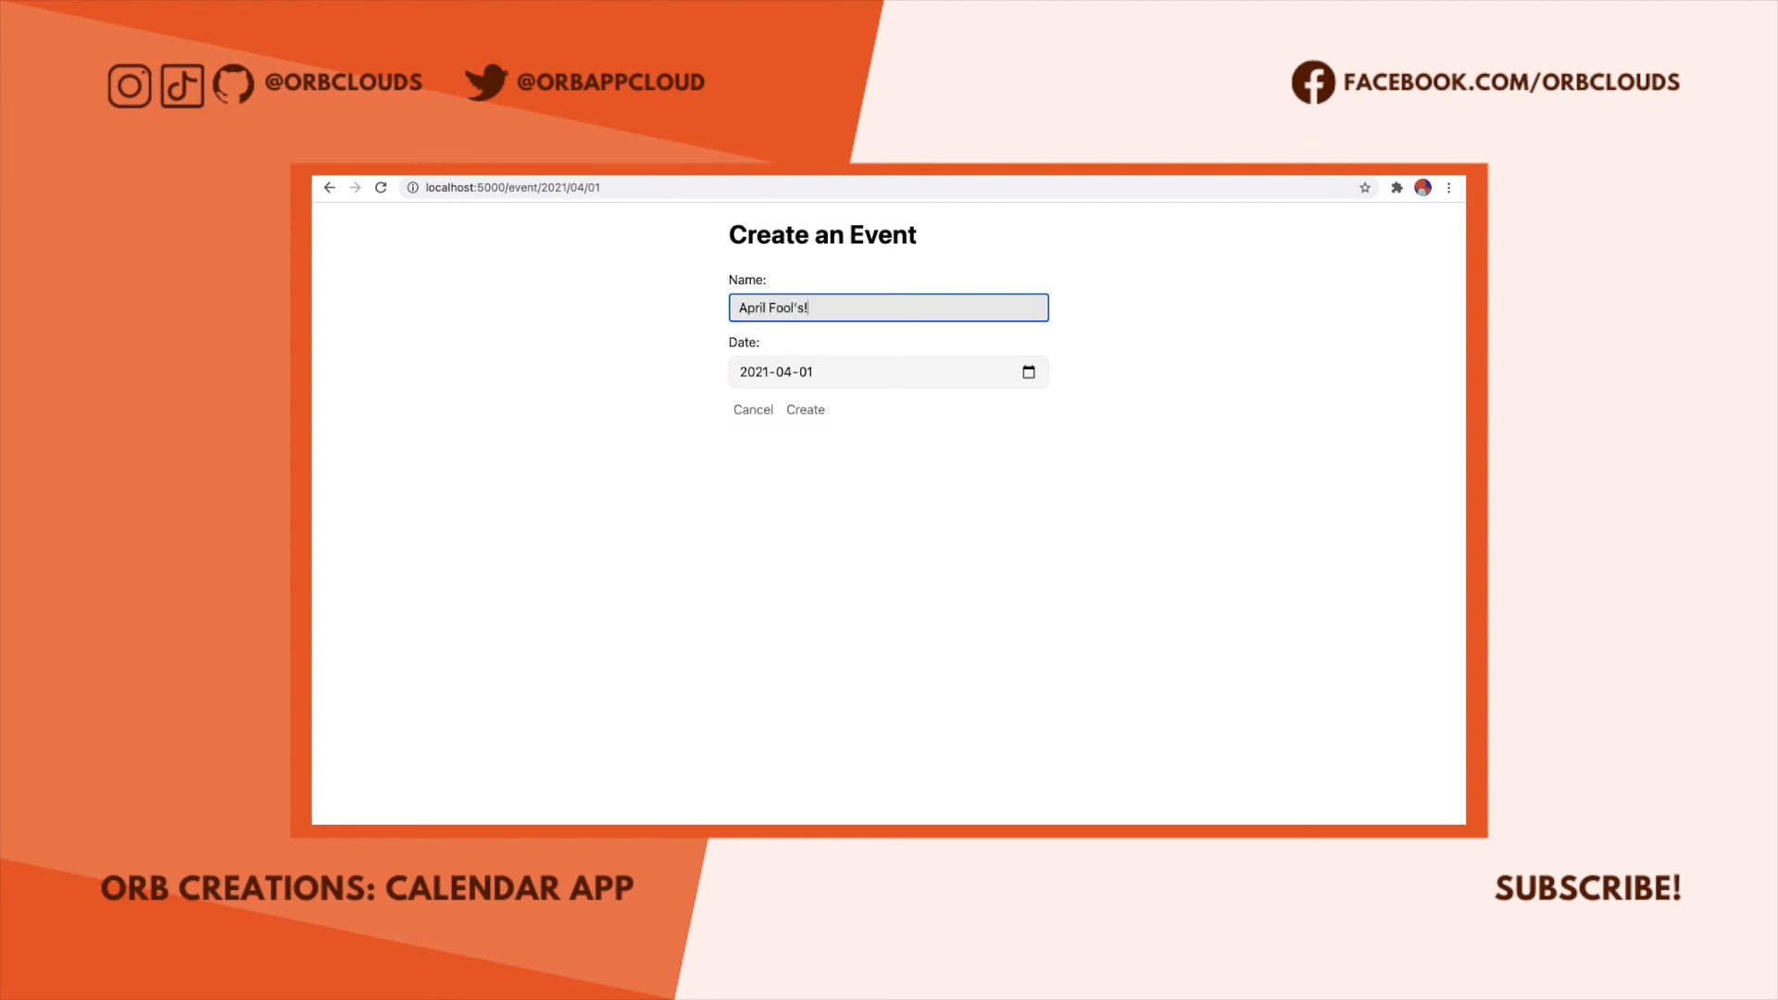
click(806, 409)
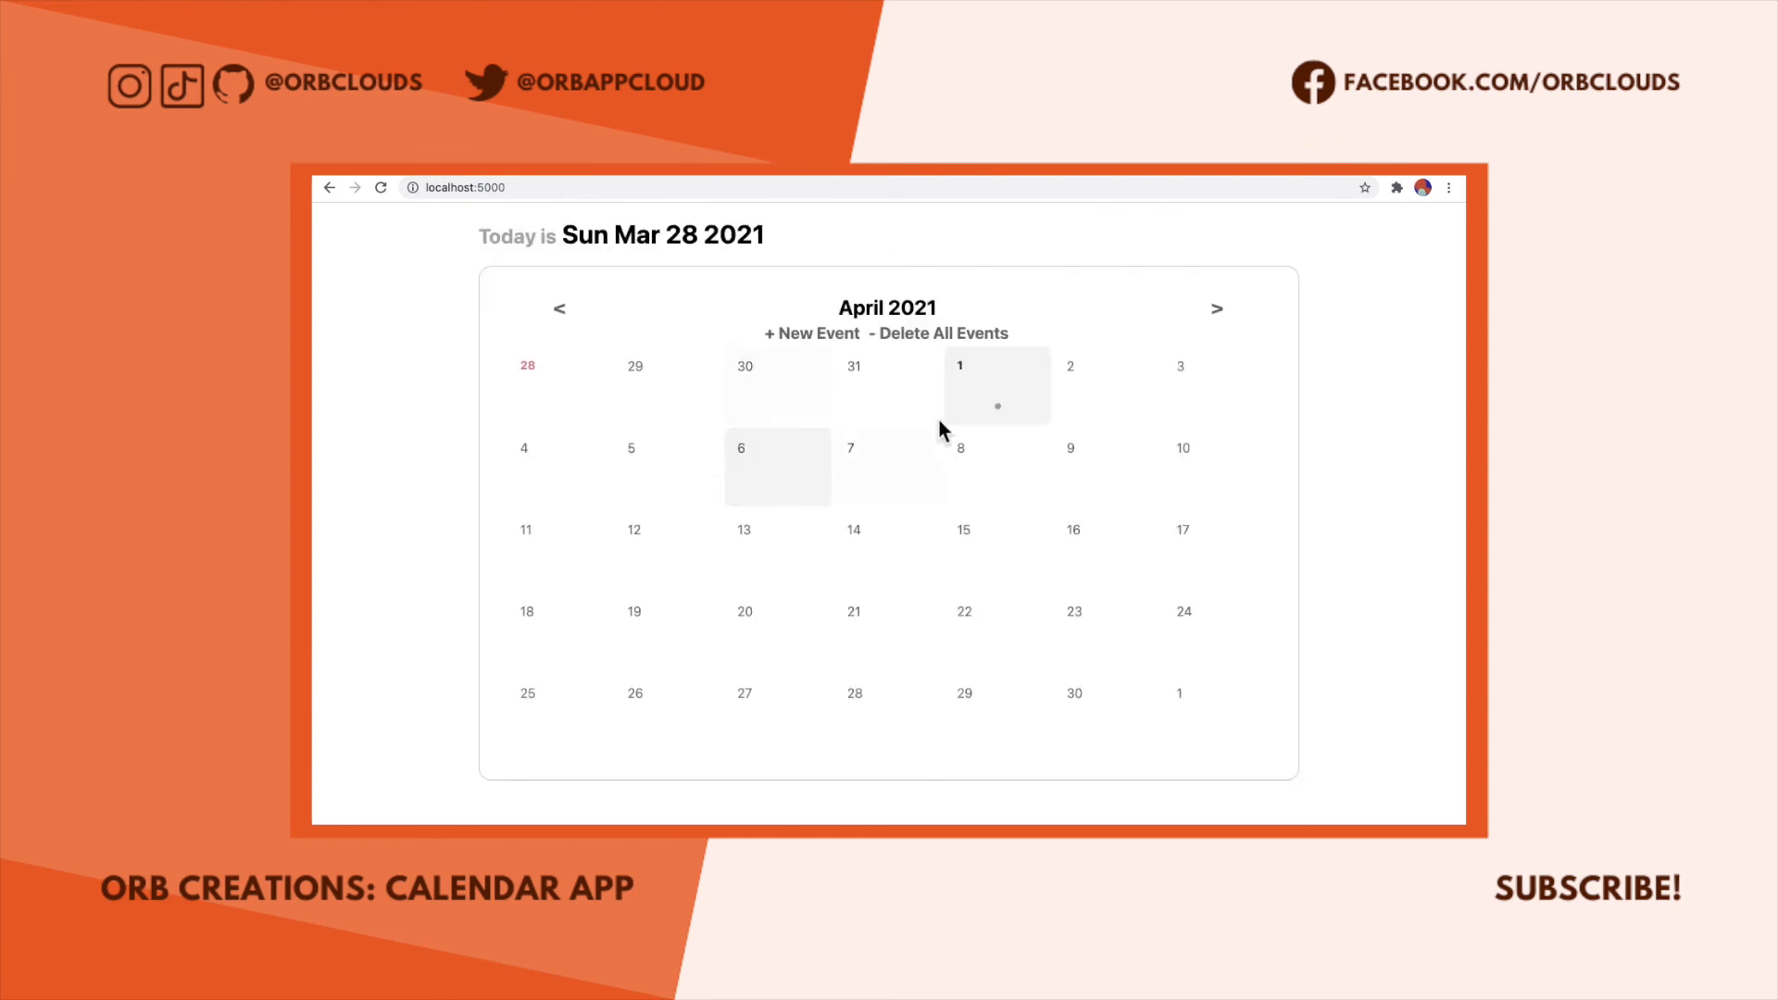
From April 1's day page, delete the April Fool's! event, leaving the day empty.
click(995, 384)
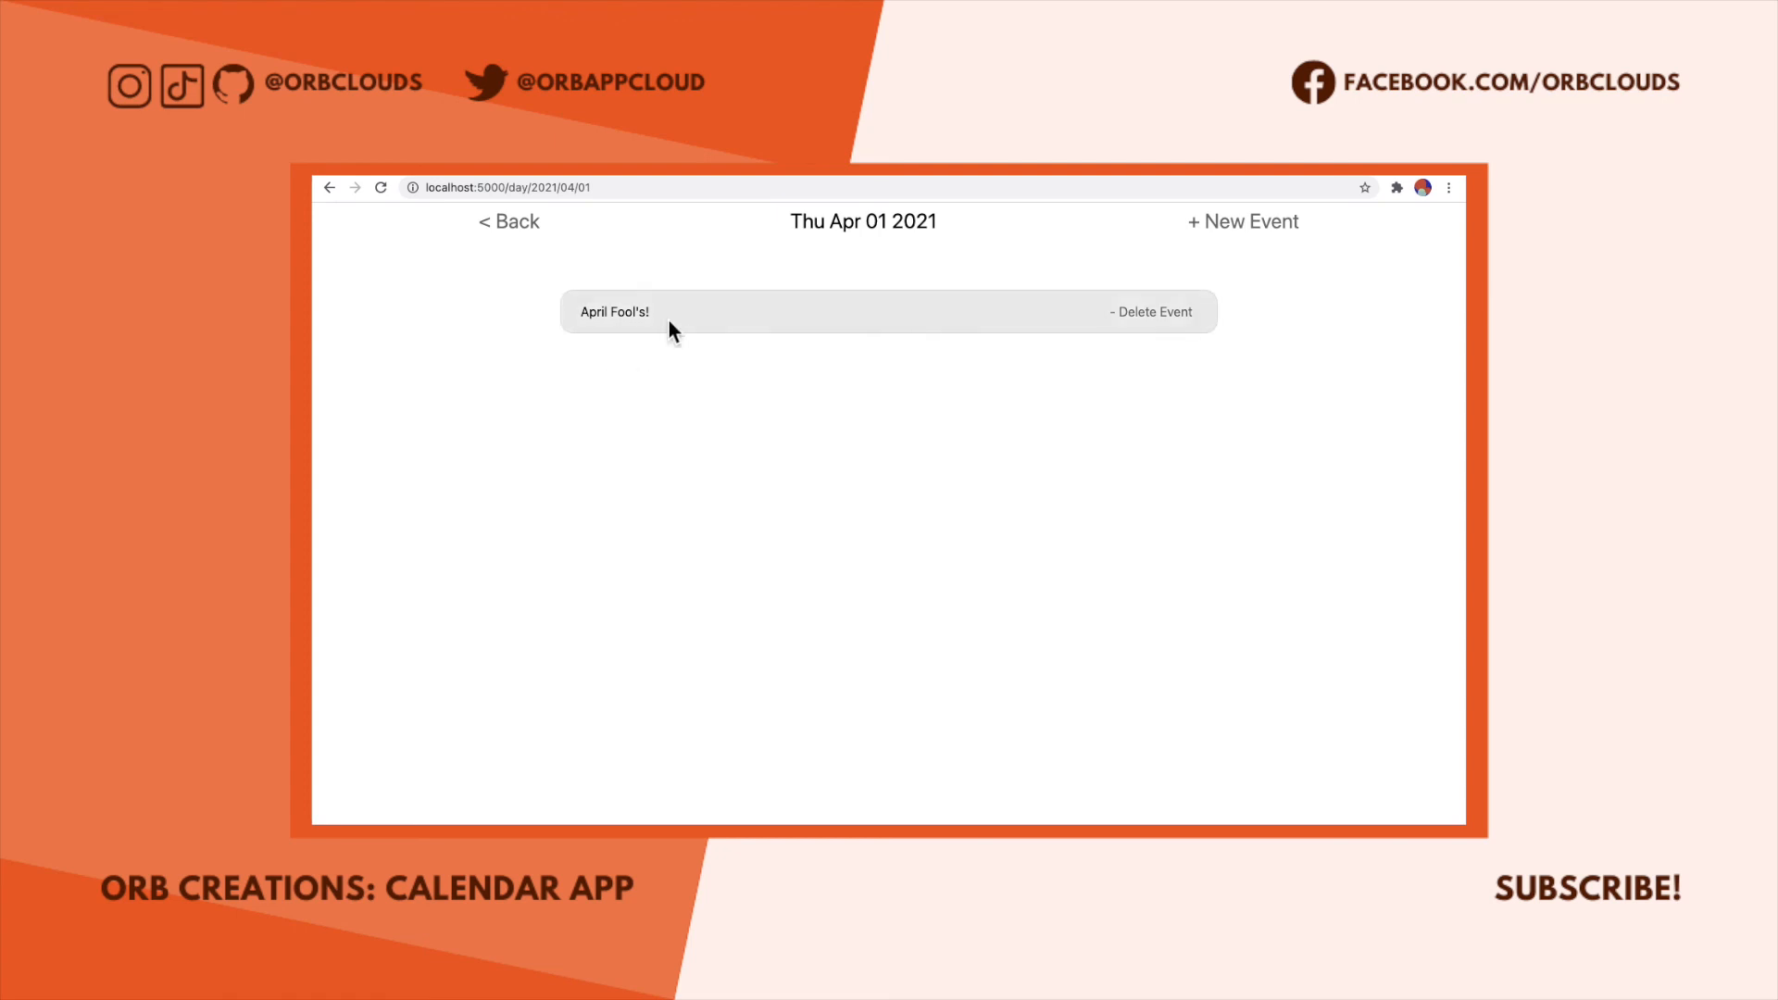
click(1149, 311)
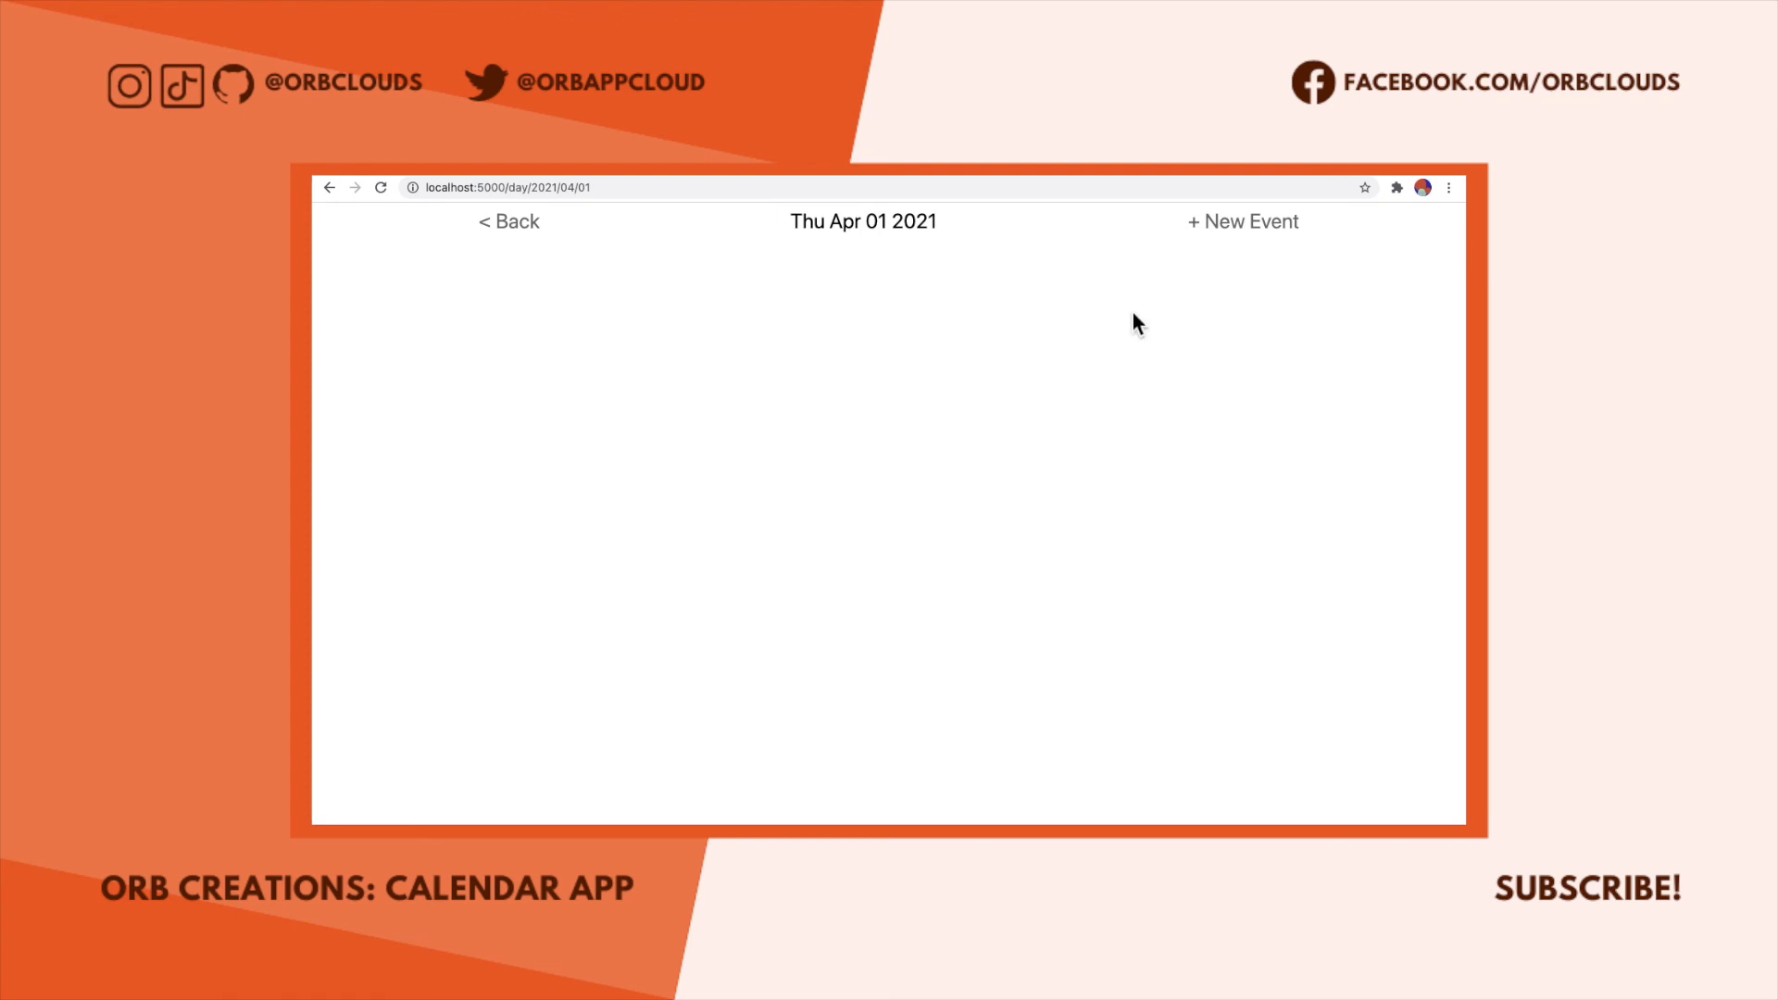